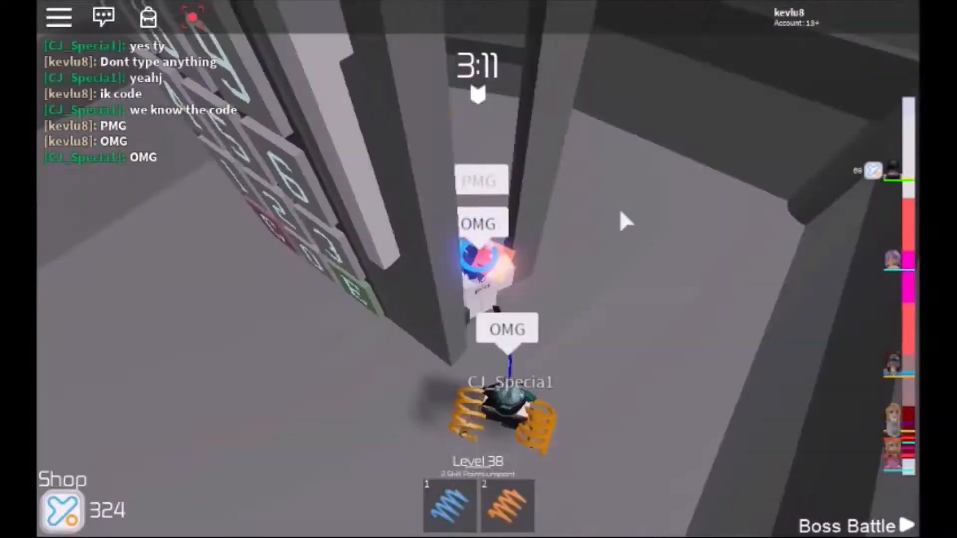
View an admin's member profile, then switch to the second account's browser tab.
{"action": "left_click", "coordinate": [373, 528]}
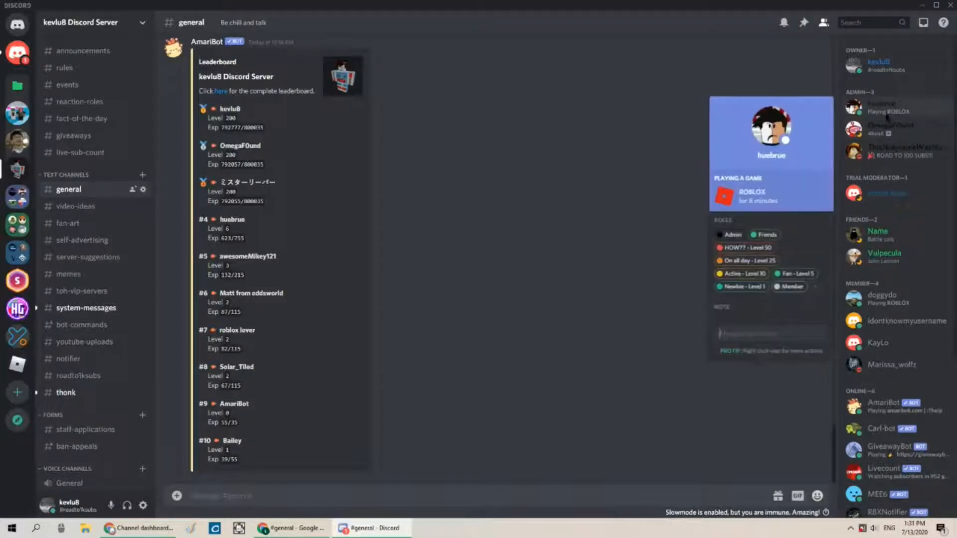
{"action": "left_click", "coordinate": [903, 152]}
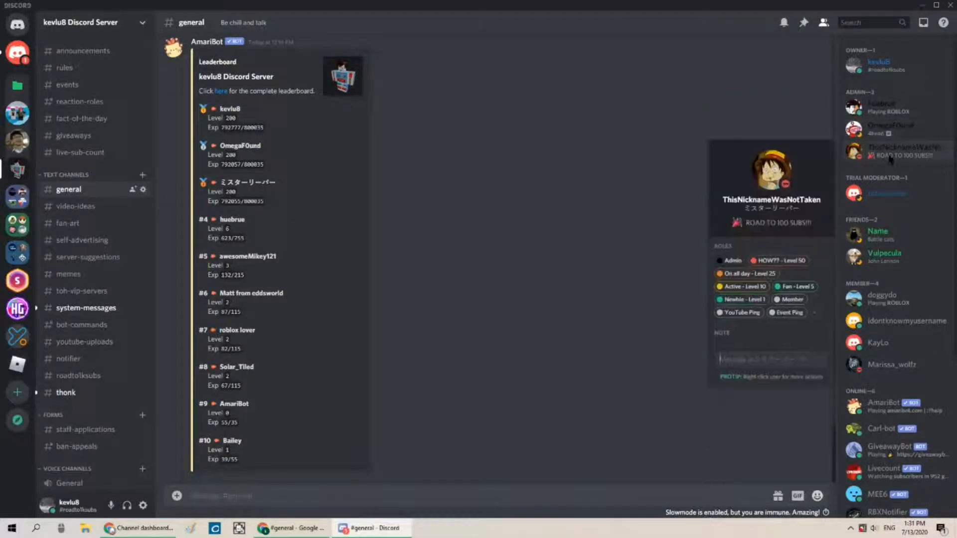
{"action": "mouse_move", "coordinate": [561, 259]}
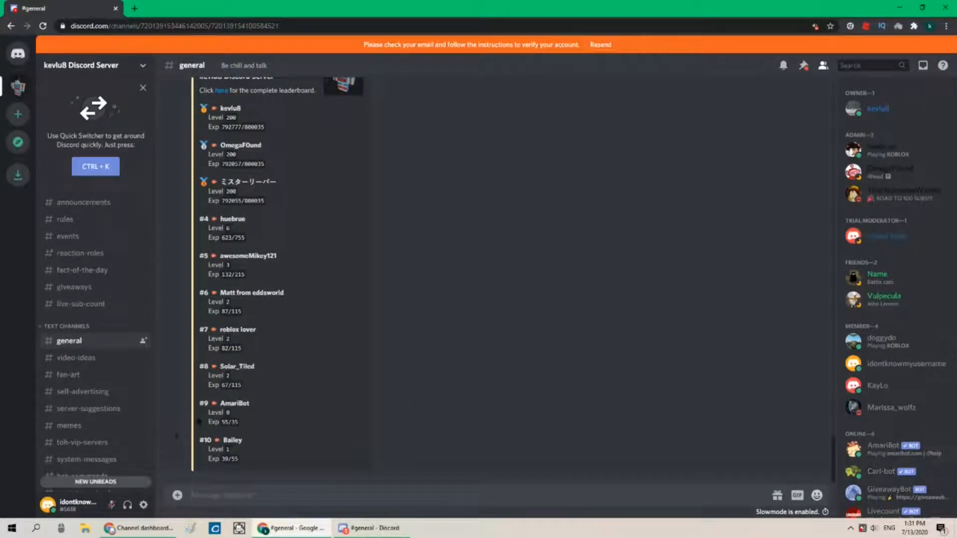
{"action": "left_click", "coordinate": [78, 475]}
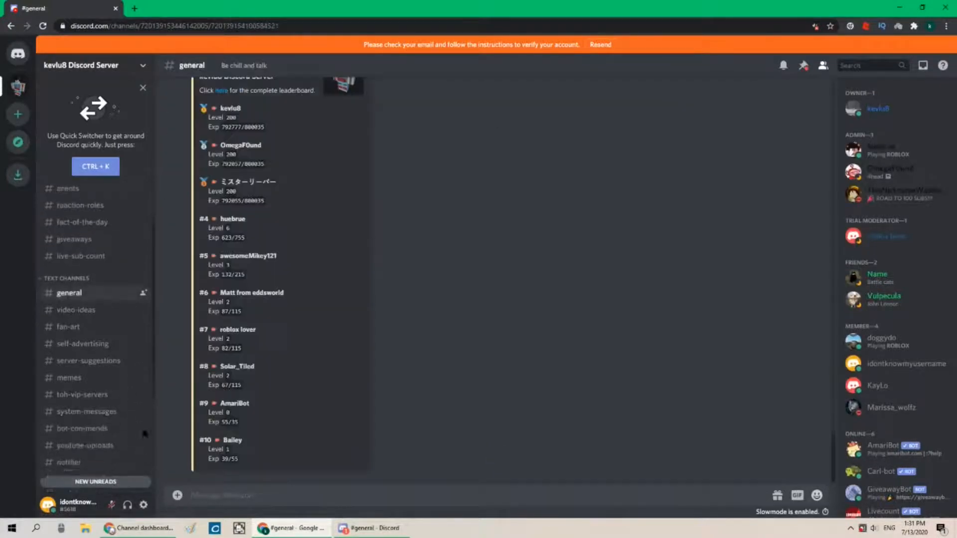
Look through the thonk channel, then return to general.
{"action": "scroll", "scroll_direction": "down", "scroll_amount": 3}
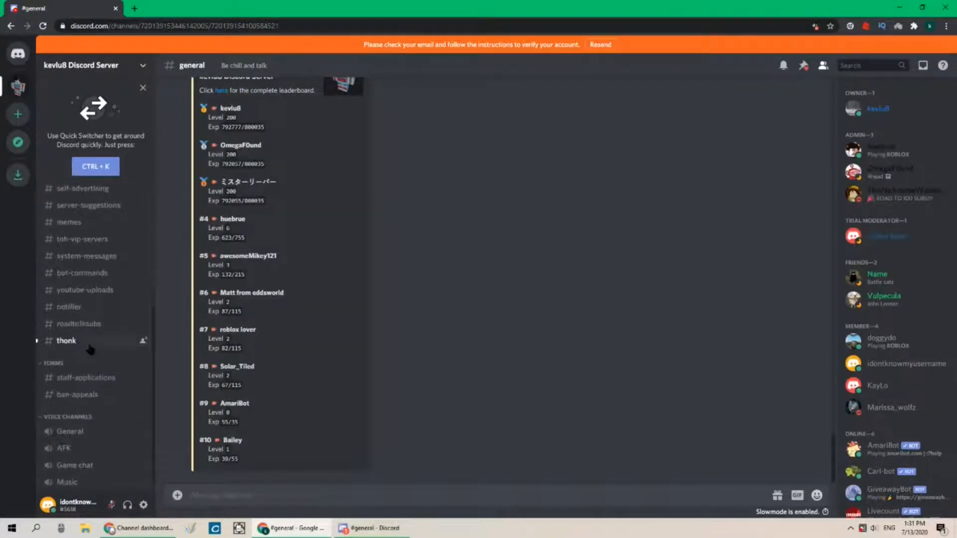
{"action": "left_click", "coordinate": [65, 340]}
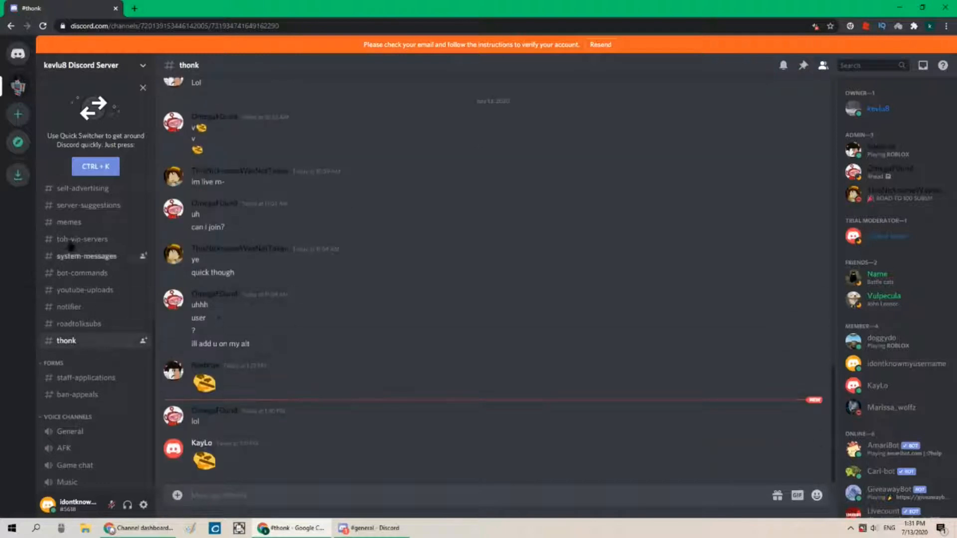
{"action": "scroll", "scroll_direction": "up", "scroll_amount": 3}
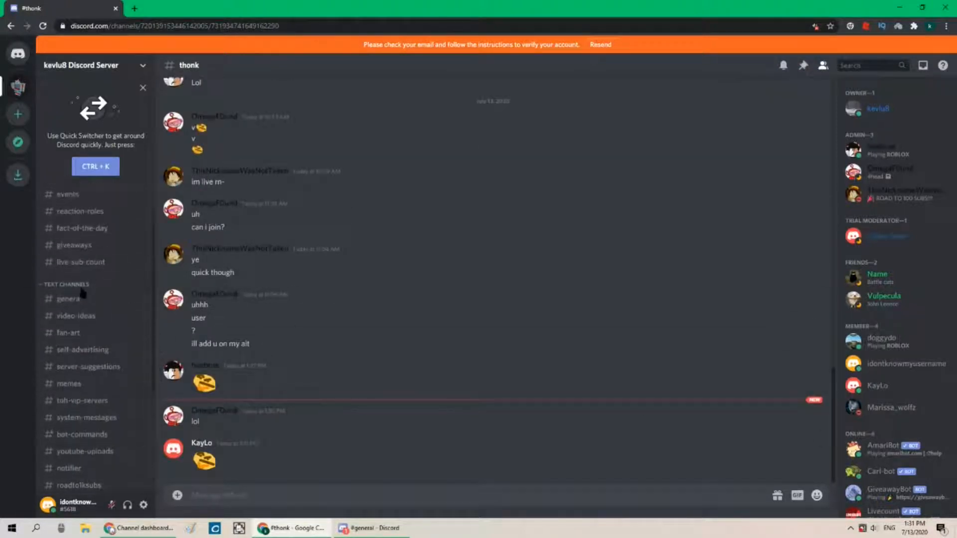
{"action": "left_click", "coordinate": [68, 298]}
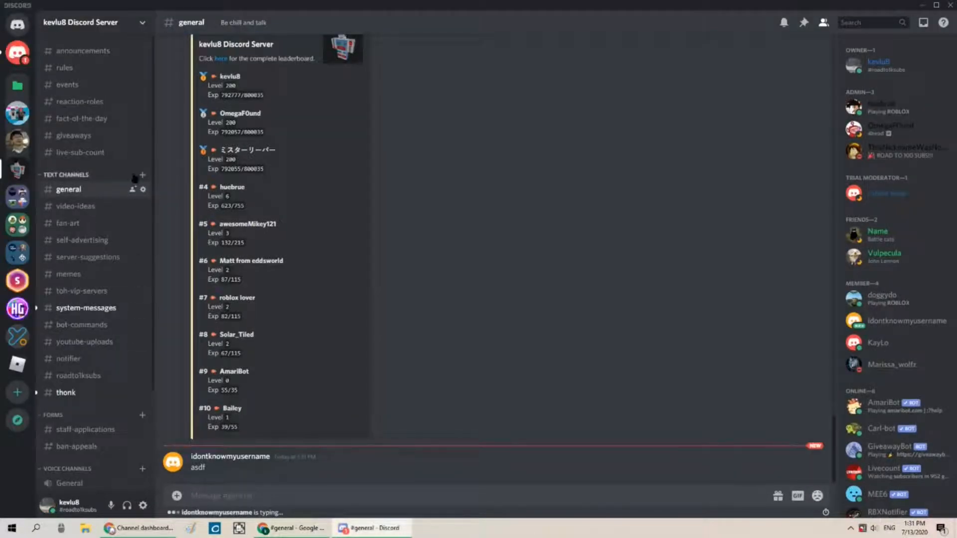
{"action": "left_click", "coordinate": [144, 190]}
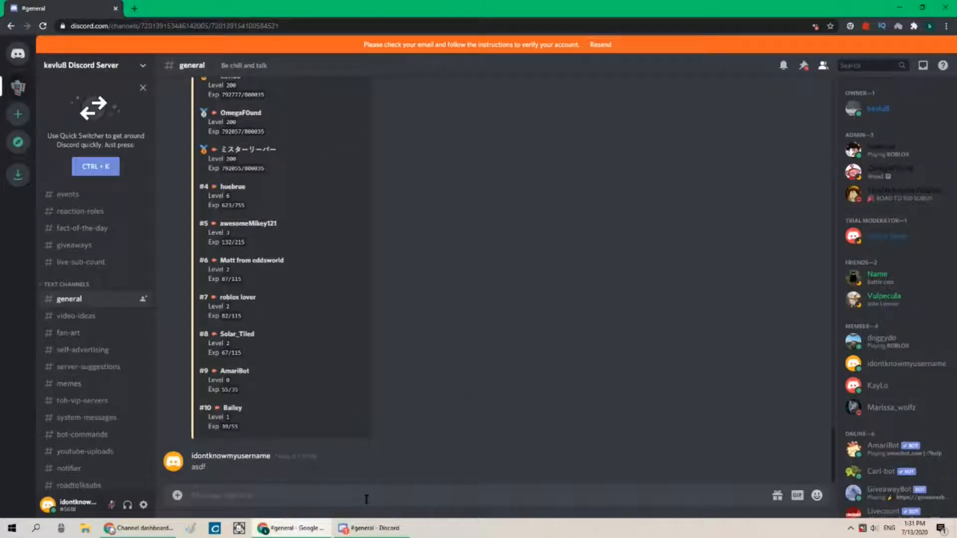
{"action": "type", "text": "@admin"}
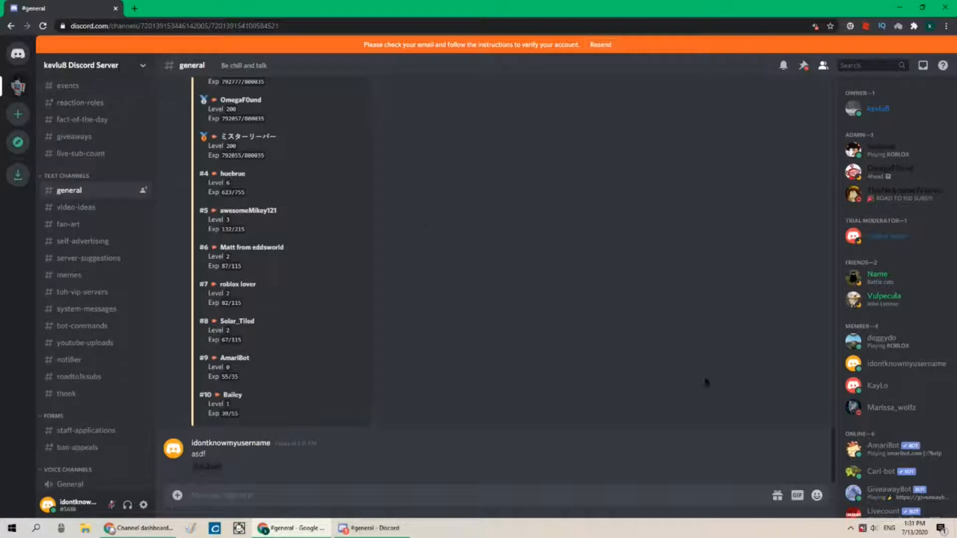
{"action": "mouse_move", "coordinate": [104, 162]}
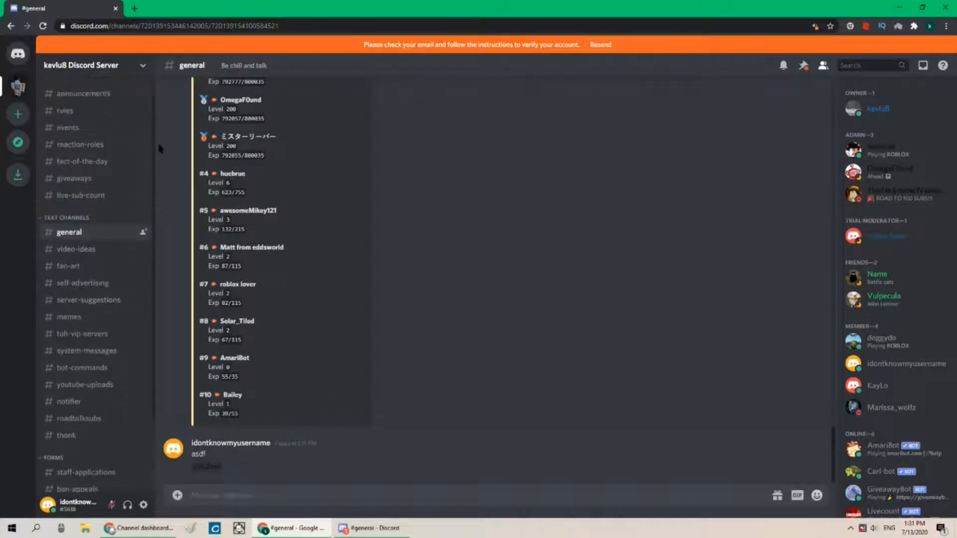
Glance at the rules channel and account settings, then return to general.
{"action": "left_click", "coordinate": [65, 111]}
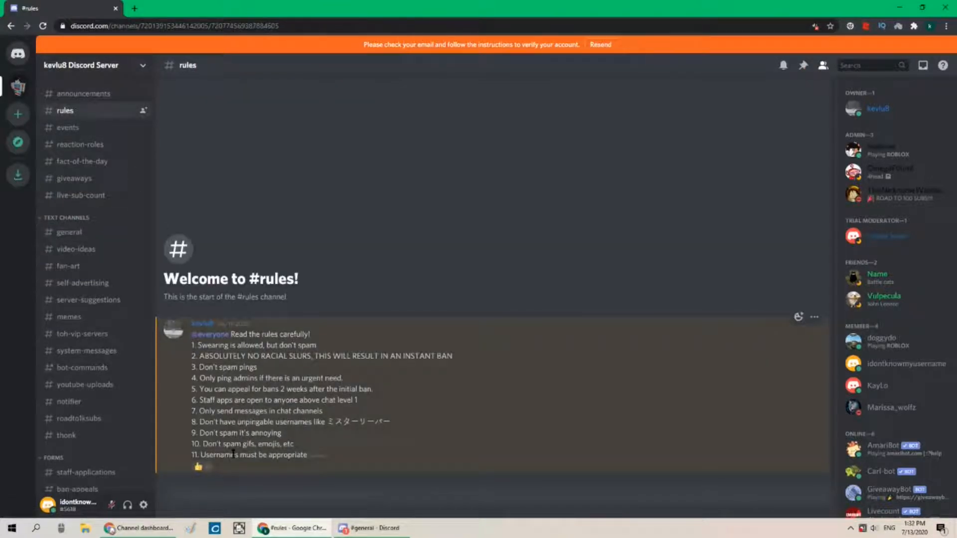
{"action": "left_click", "coordinate": [144, 505]}
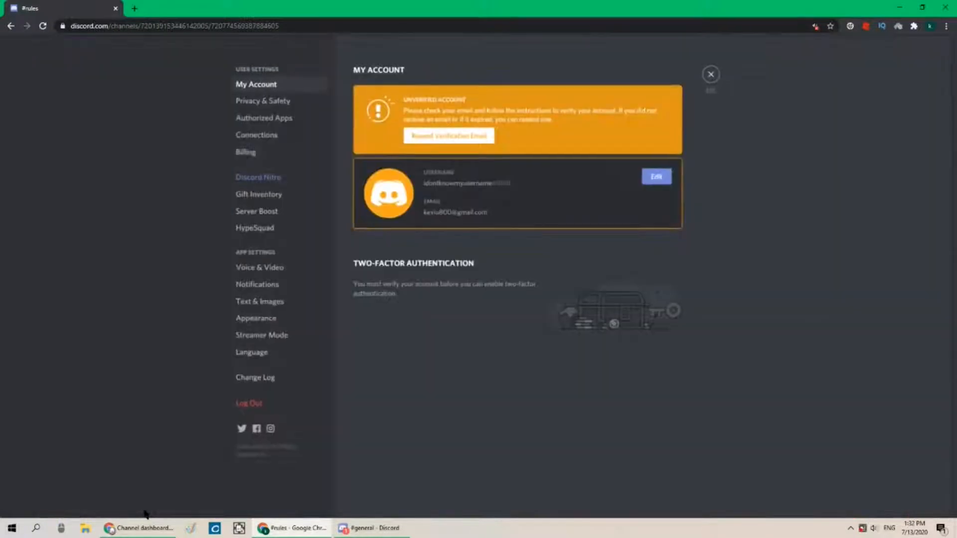
{"action": "left_click", "coordinate": [710, 74]}
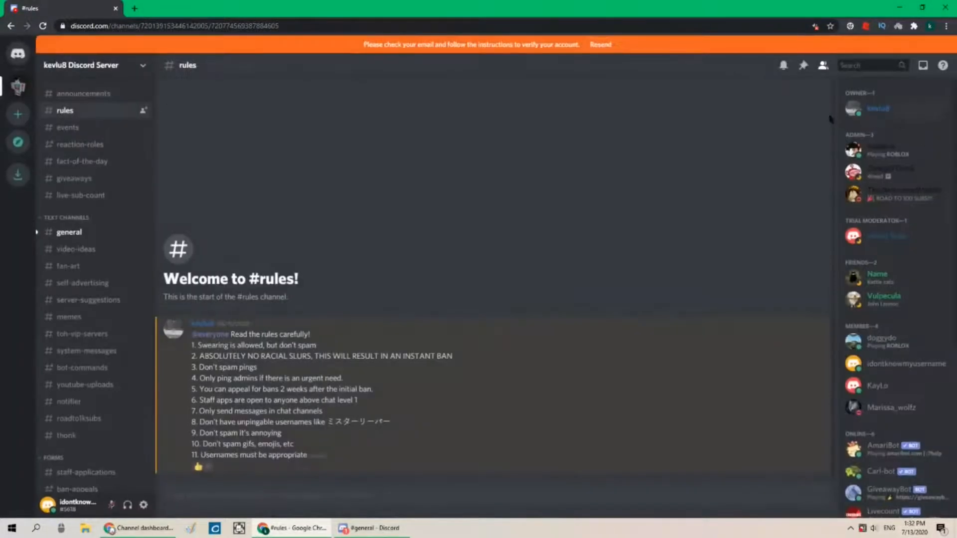
{"action": "left_click", "coordinate": [69, 232]}
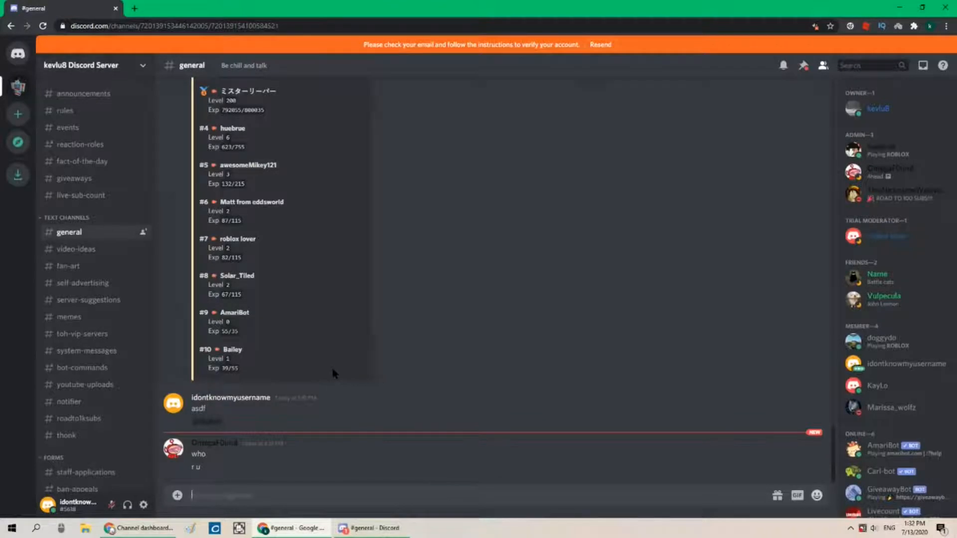
Post filler messages 'asd' and '@' in general.
{"action": "scroll", "scroll_direction": "down", "scroll_amount": 3}
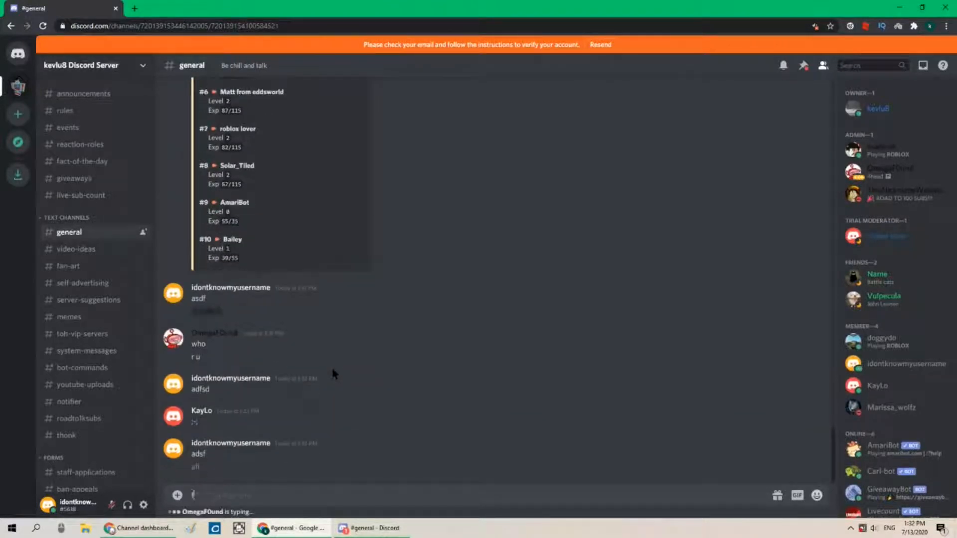
{"action": "type", "text": "asd"}
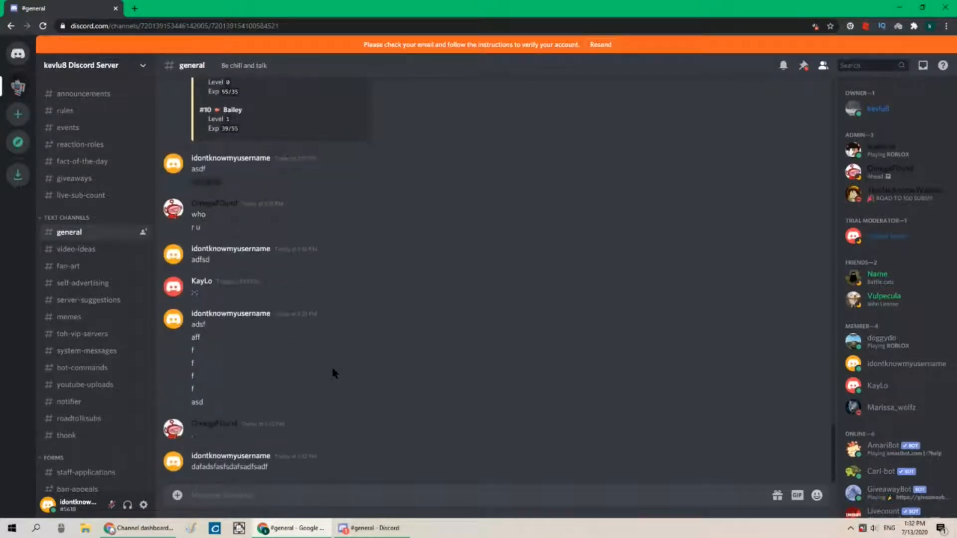
{"action": "type", "text": "@"}
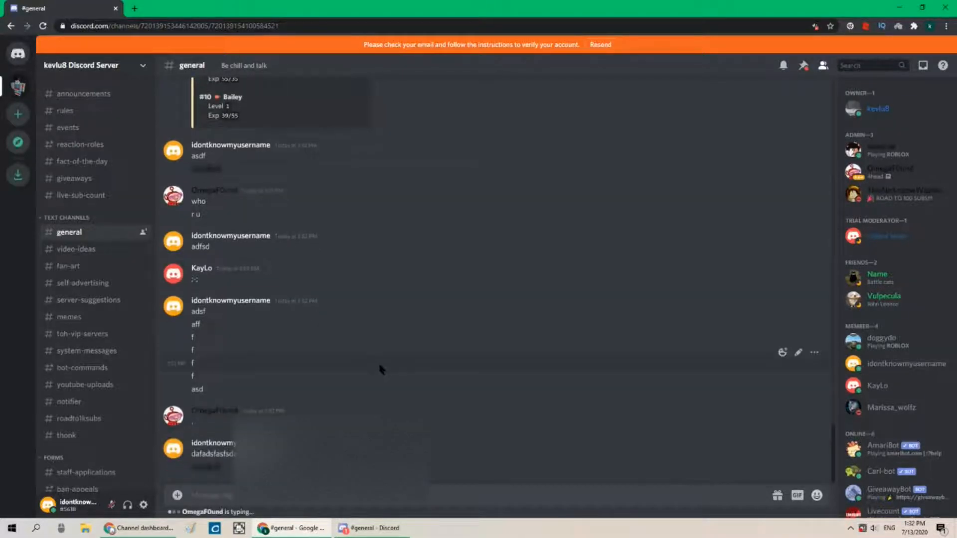
{"action": "mouse_move", "coordinate": [84, 115]}
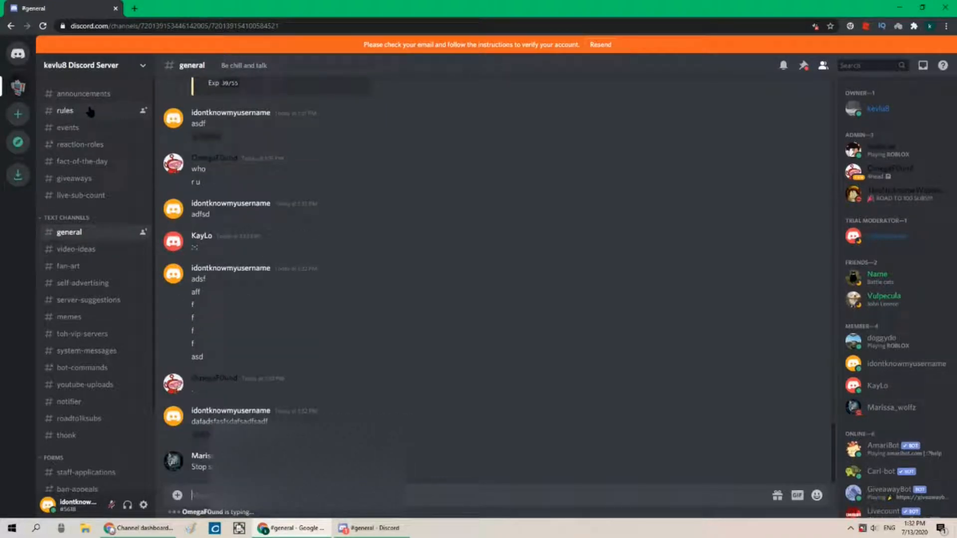
Scroll down general to find the MEE6 warning.
{"action": "scroll", "scroll_direction": "down", "scroll_amount": 3}
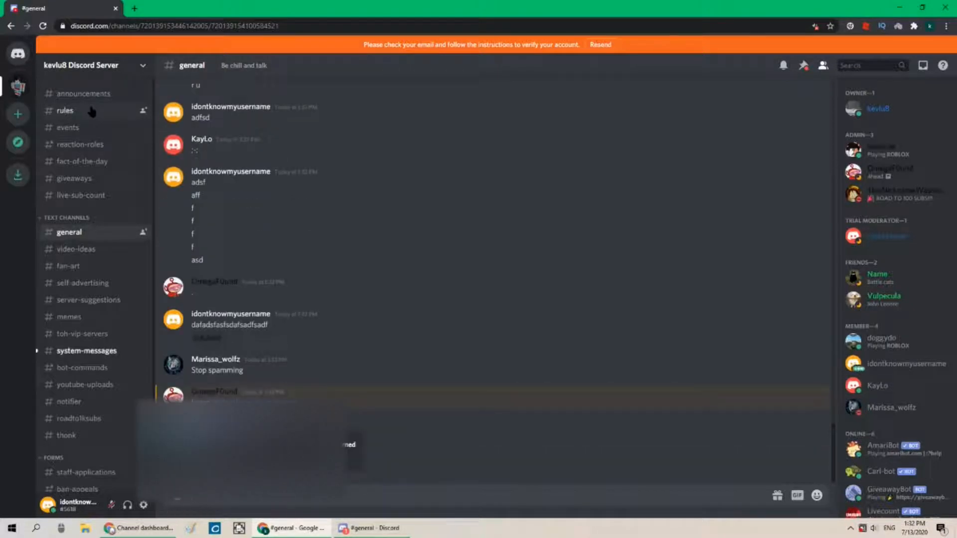
{"action": "scroll", "scroll_direction": "down", "scroll_amount": 3}
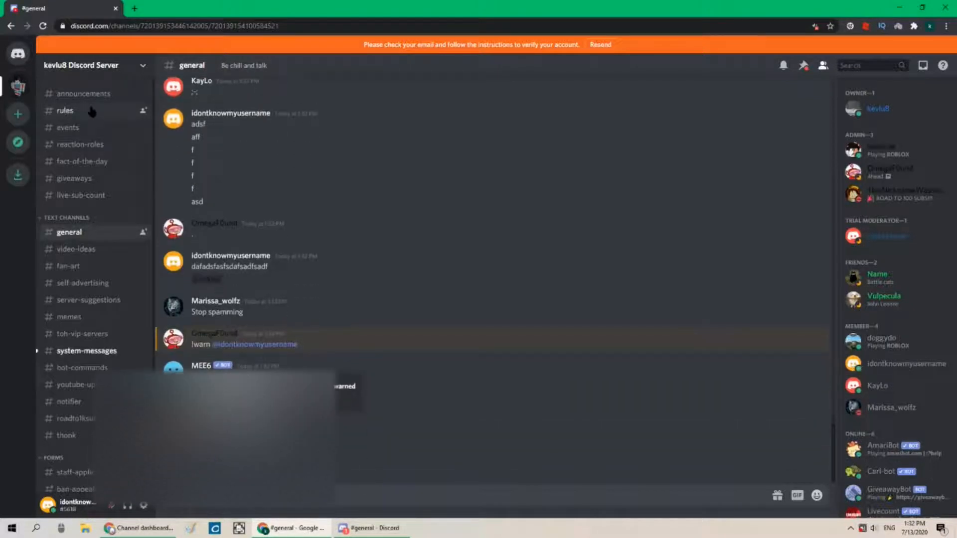
{"action": "scroll", "scroll_direction": "down", "scroll_amount": 3}
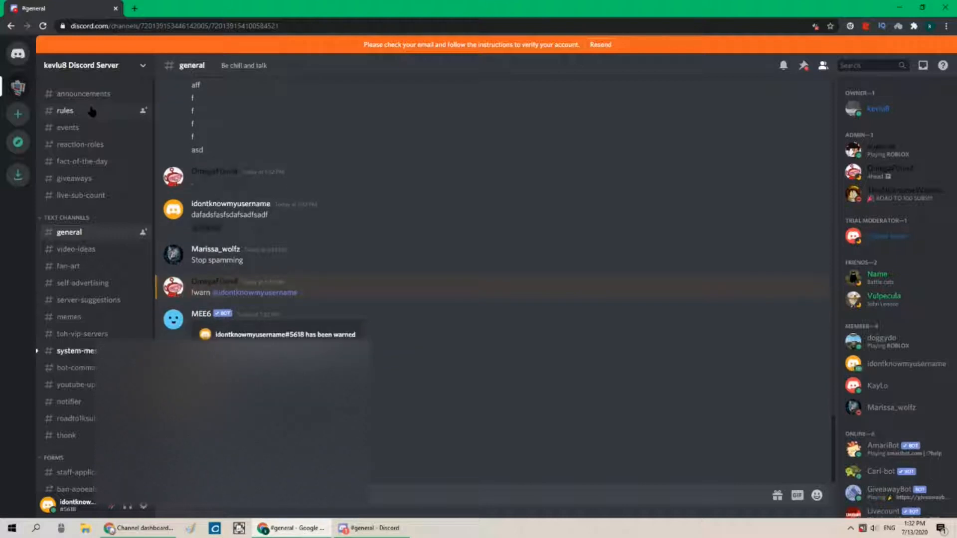
{"action": "scroll", "scroll_direction": "down", "scroll_amount": 3}
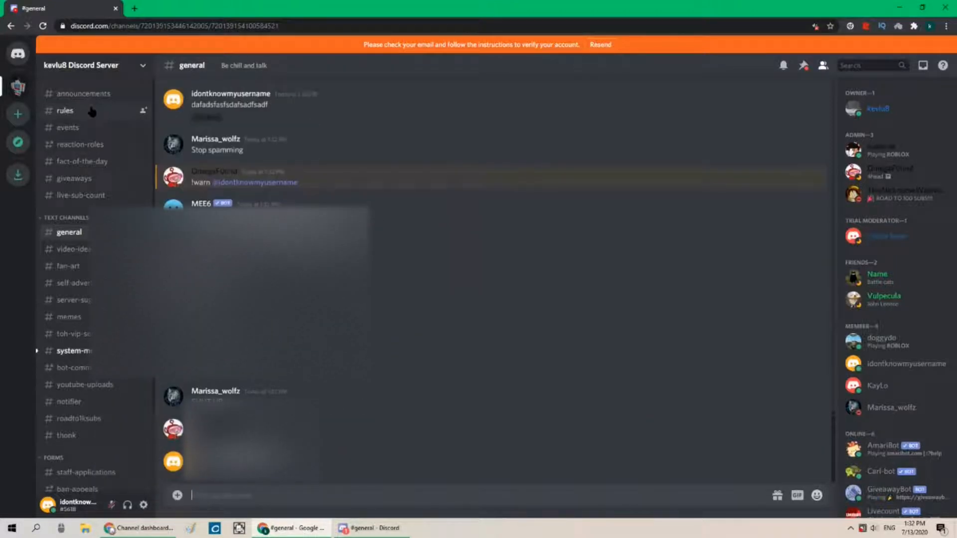
{"action": "scroll", "scroll_direction": "down", "scroll_amount": 3}
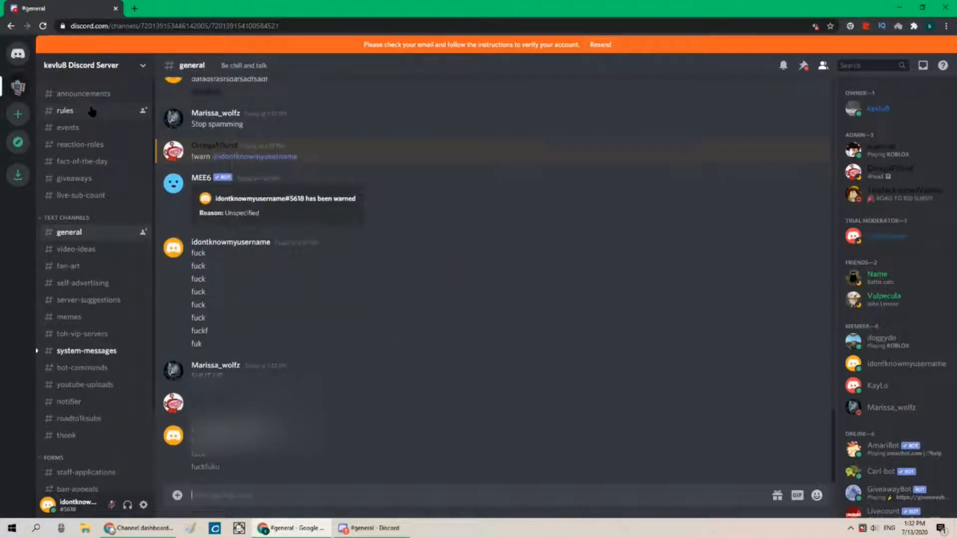
{"action": "scroll", "scroll_direction": "down", "scroll_amount": 3}
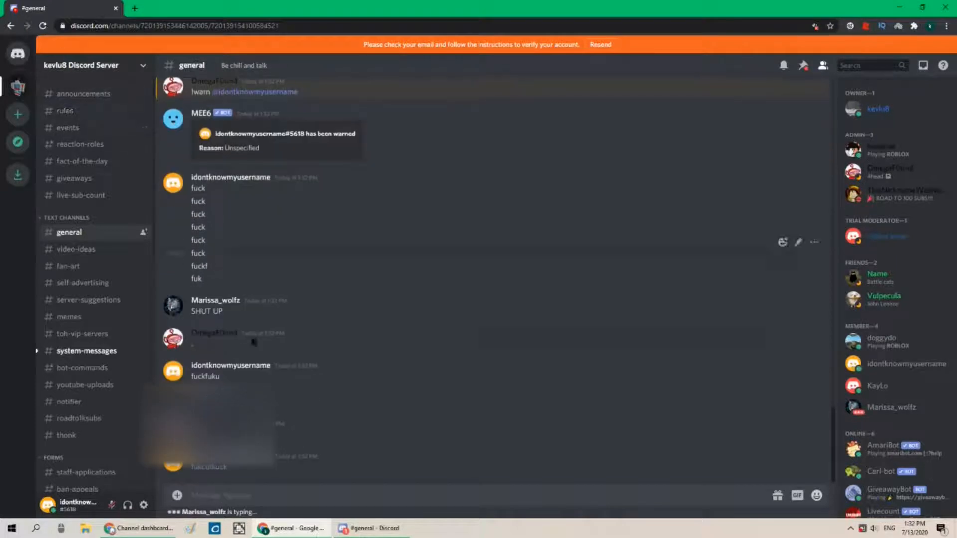
{"action": "scroll", "scroll_direction": "down", "scroll_amount": 3}
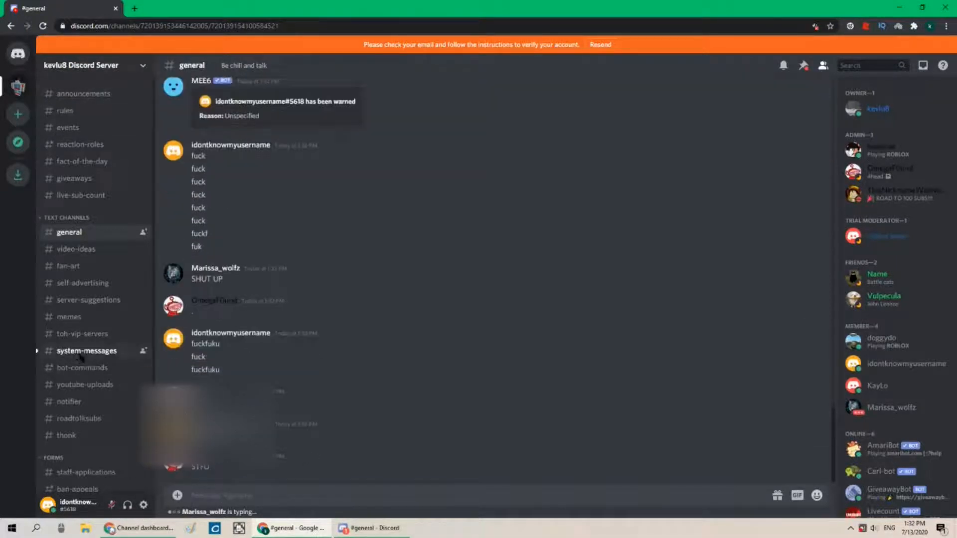
Check the warning log in system-messages and return to general.
{"action": "left_click", "coordinate": [87, 350]}
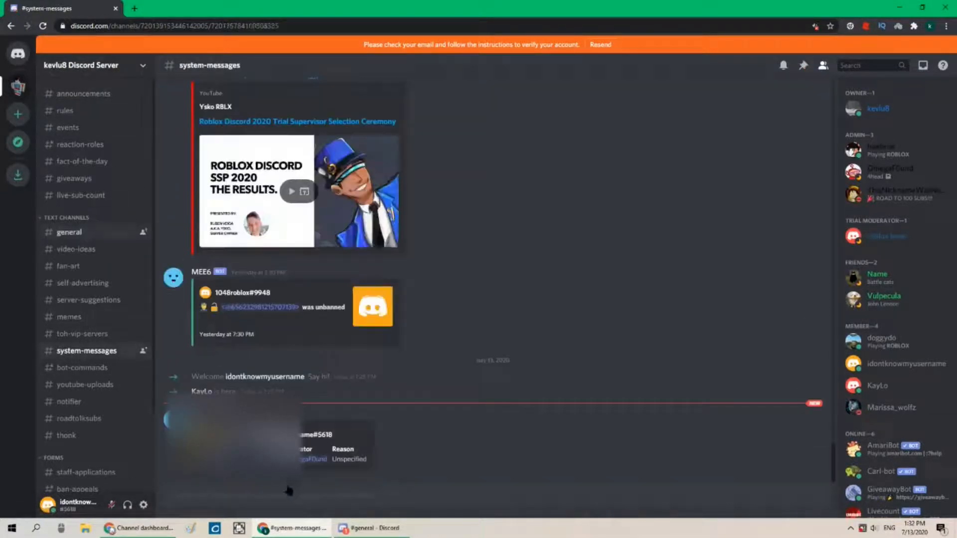
{"action": "left_click", "coordinate": [69, 231]}
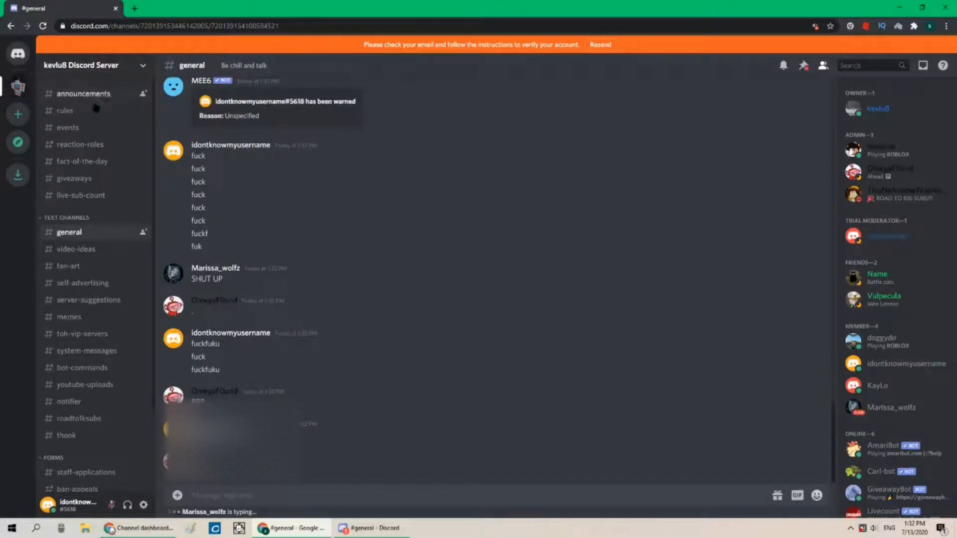
{"action": "scroll", "scroll_direction": "down", "scroll_amount": 3}
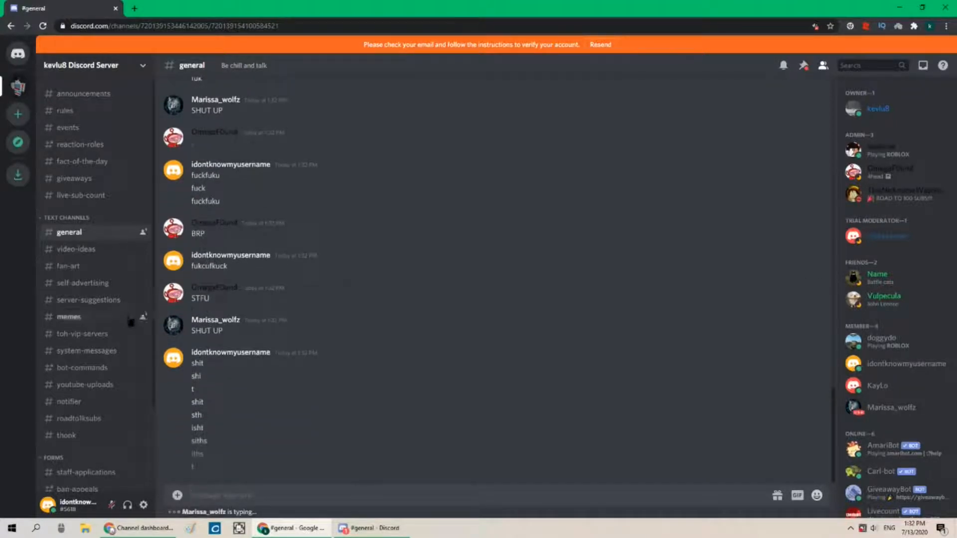
{"action": "left_click", "coordinate": [18, 53]}
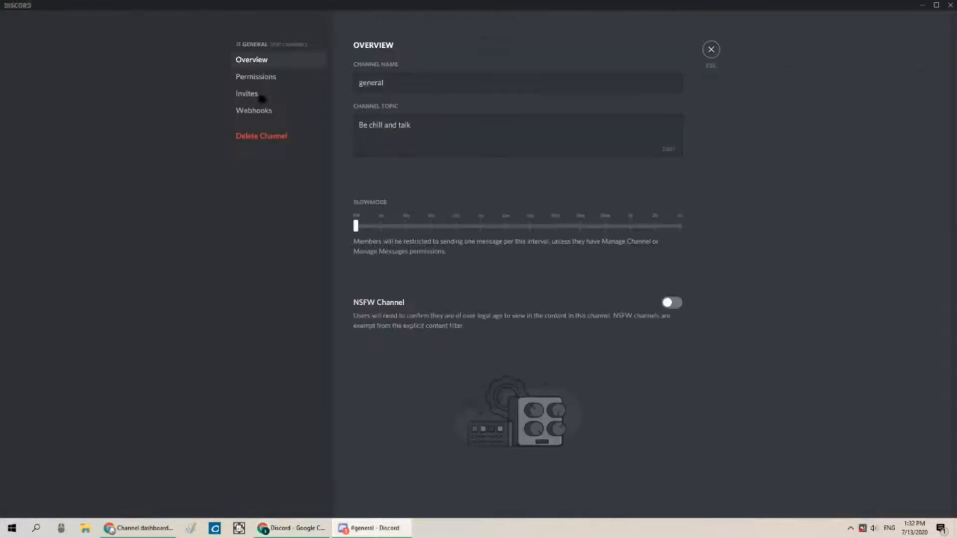
Set a 5-second slowmode on general, then check system-messages and return.
{"action": "left_click_drag", "start_coordinate": [356, 226], "coordinate": [380, 225]}
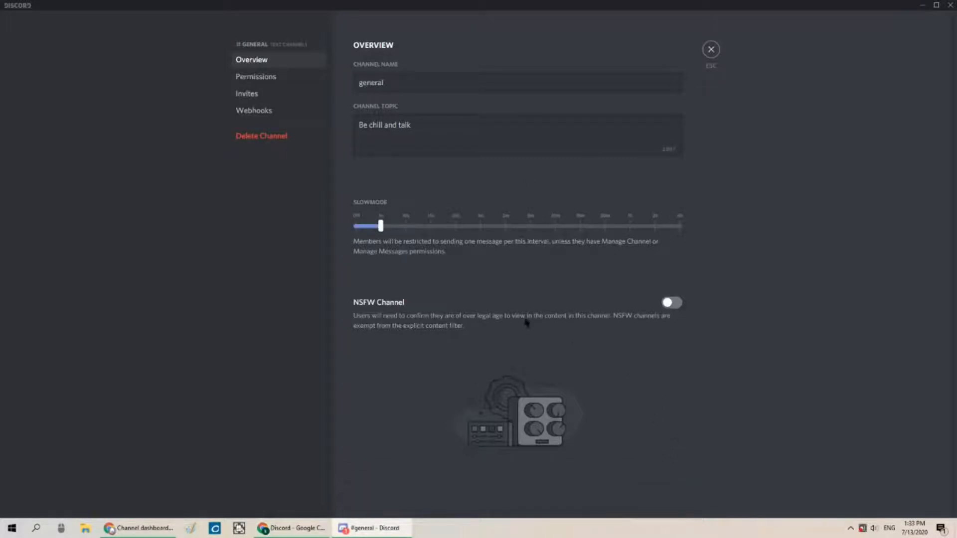
{"action": "left_click", "coordinate": [710, 49]}
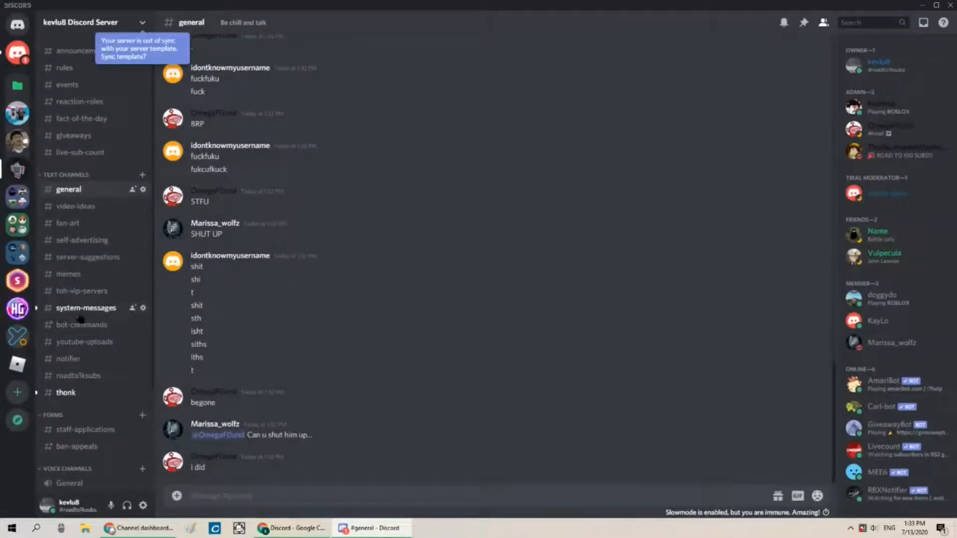
{"action": "left_click", "coordinate": [87, 308]}
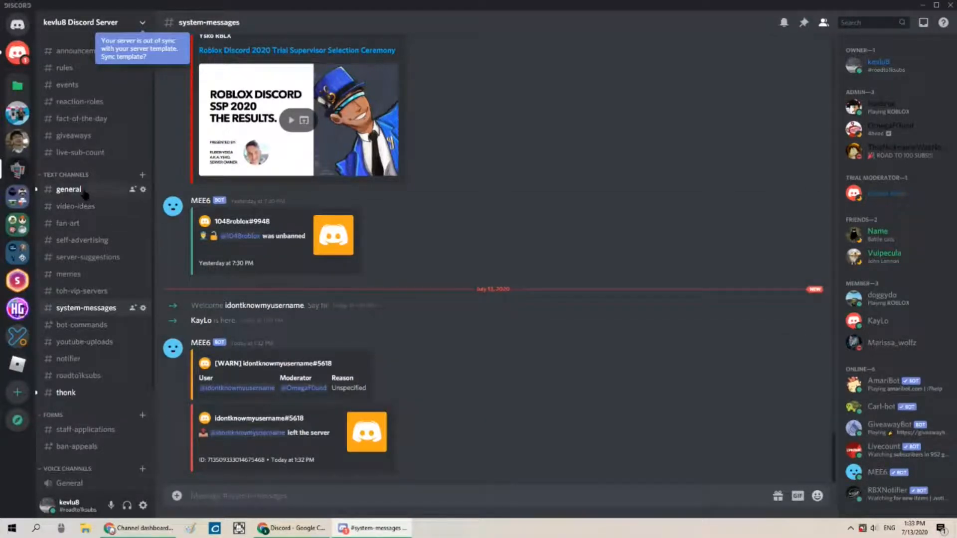
{"action": "left_click", "coordinate": [68, 190]}
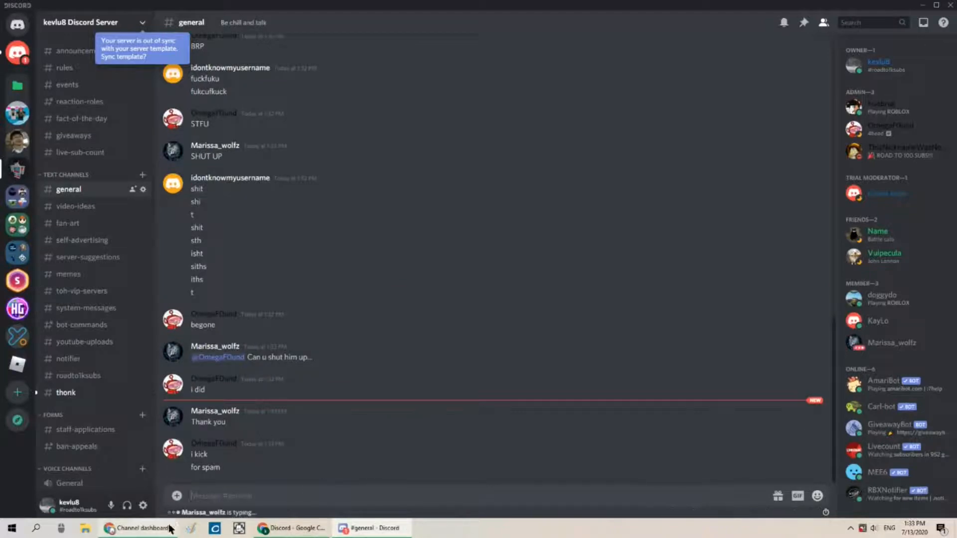
Rejoin the server via invite on the browser account and post 'wb' in general.
{"action": "left_click", "coordinate": [136, 528]}
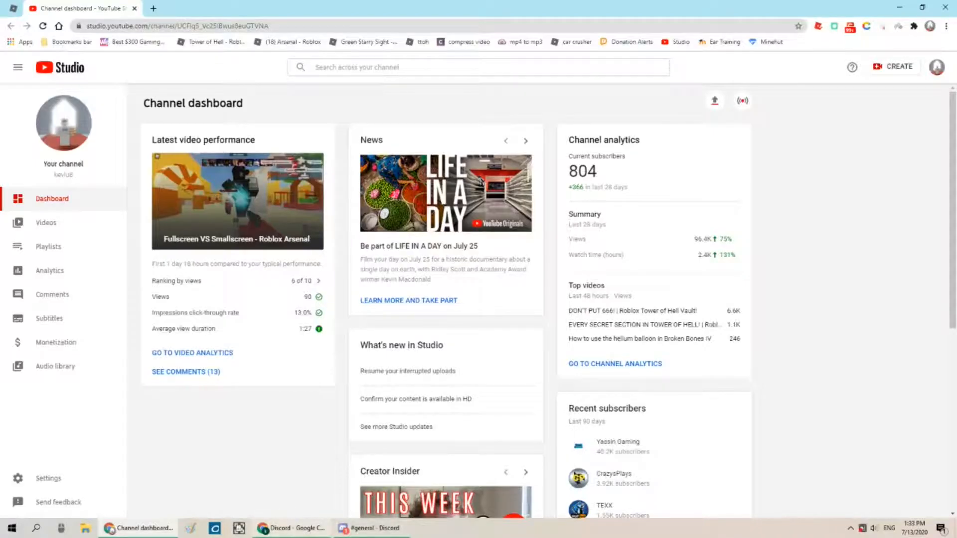
{"action": "left_click", "coordinate": [371, 528]}
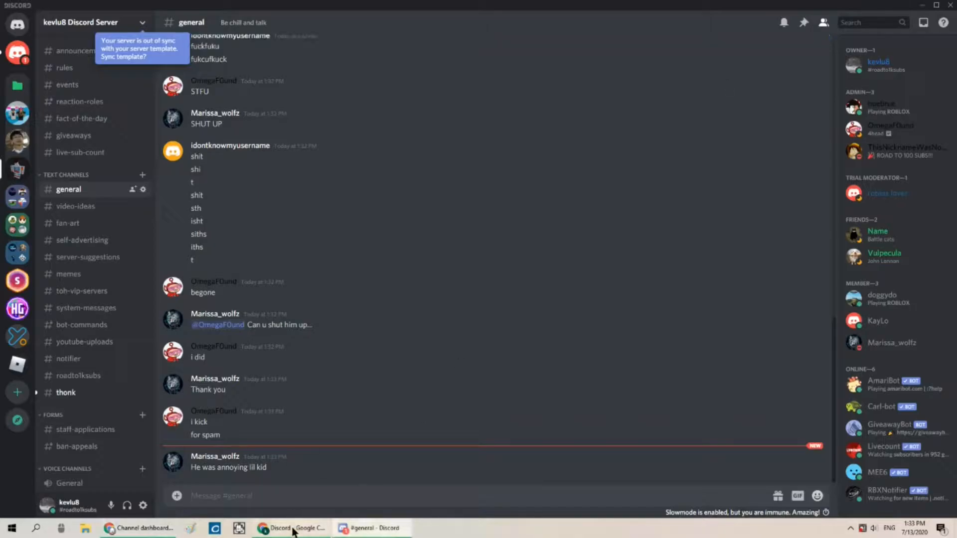
{"action": "left_click", "coordinate": [291, 528]}
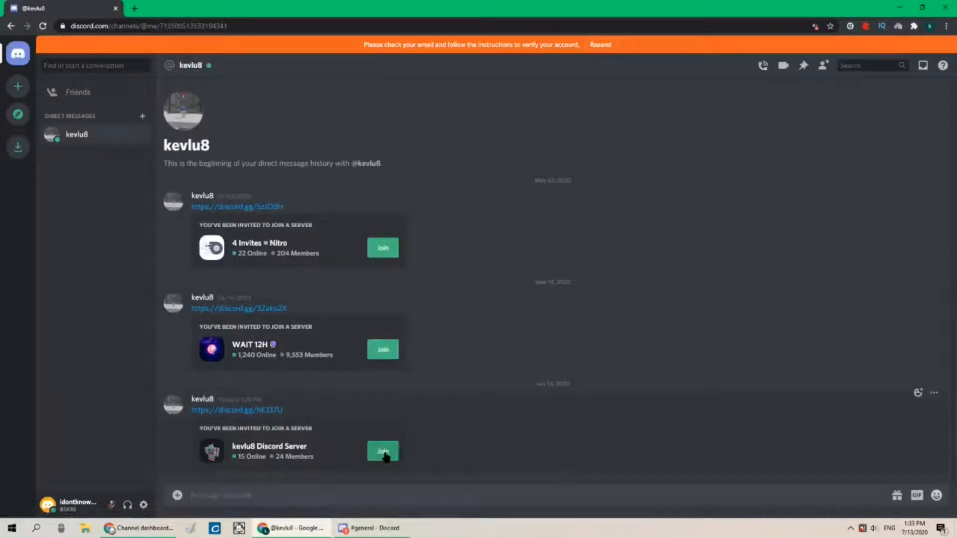
{"action": "left_click", "coordinate": [382, 451]}
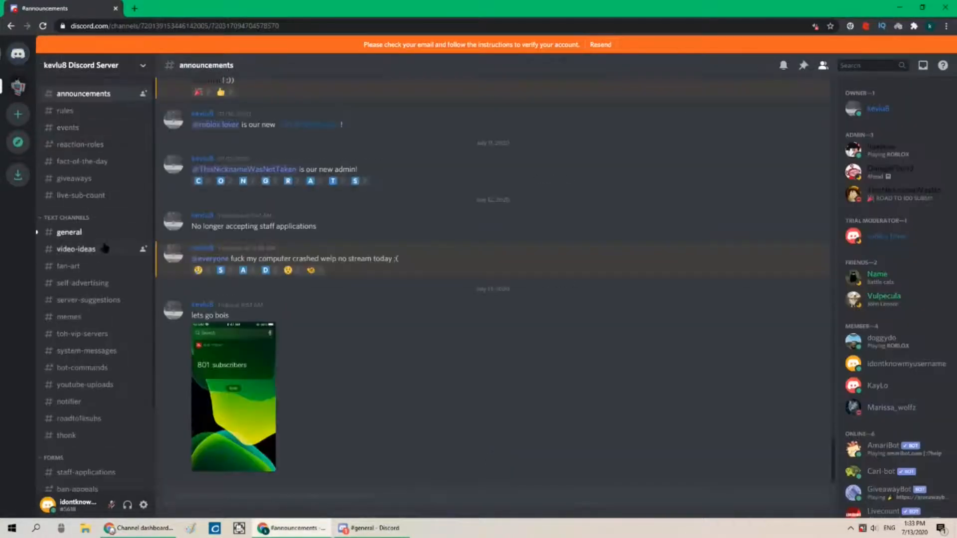
{"action": "left_click", "coordinate": [68, 232]}
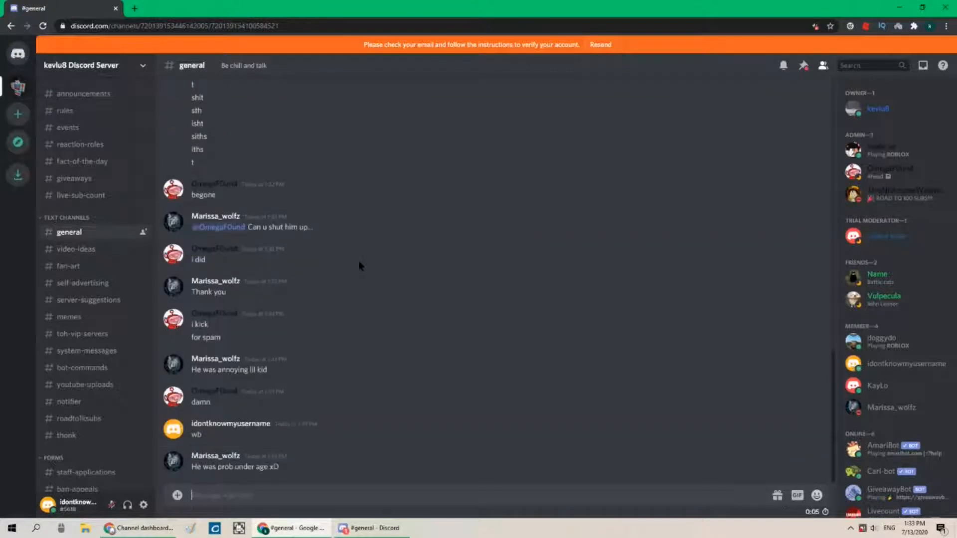
{"action": "type", "text": "wb"}
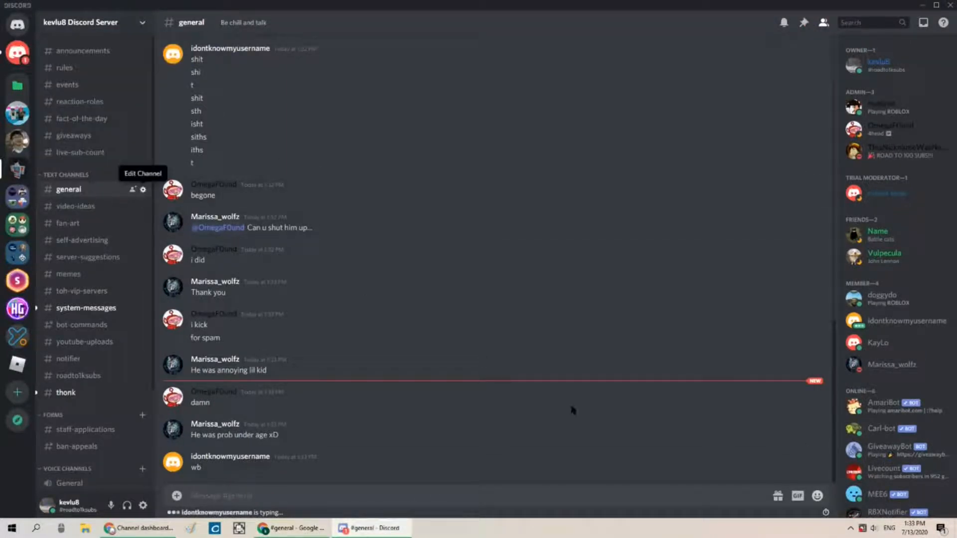
Switch general's slowmode back off, then send spam from the browser account.
{"action": "left_click", "coordinate": [143, 189]}
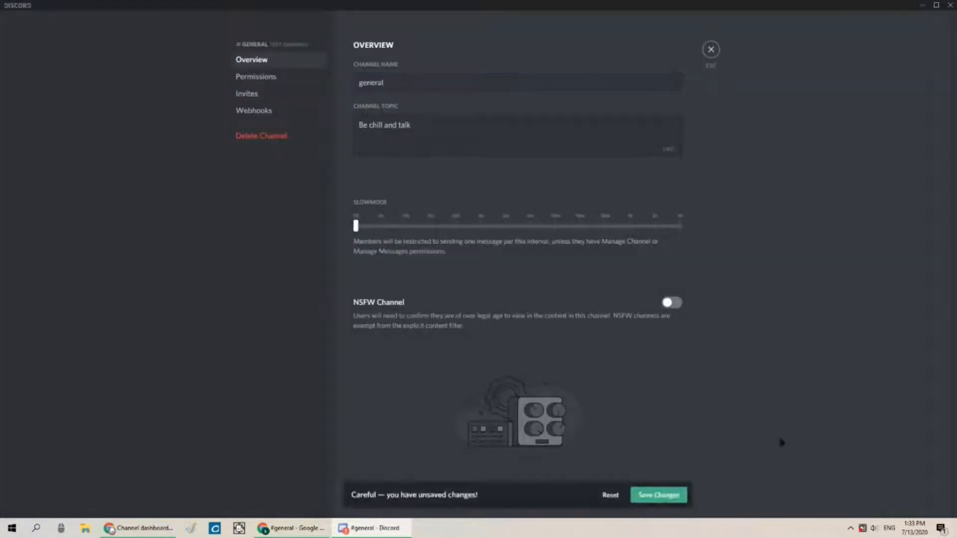
{"action": "left_click", "coordinate": [140, 528]}
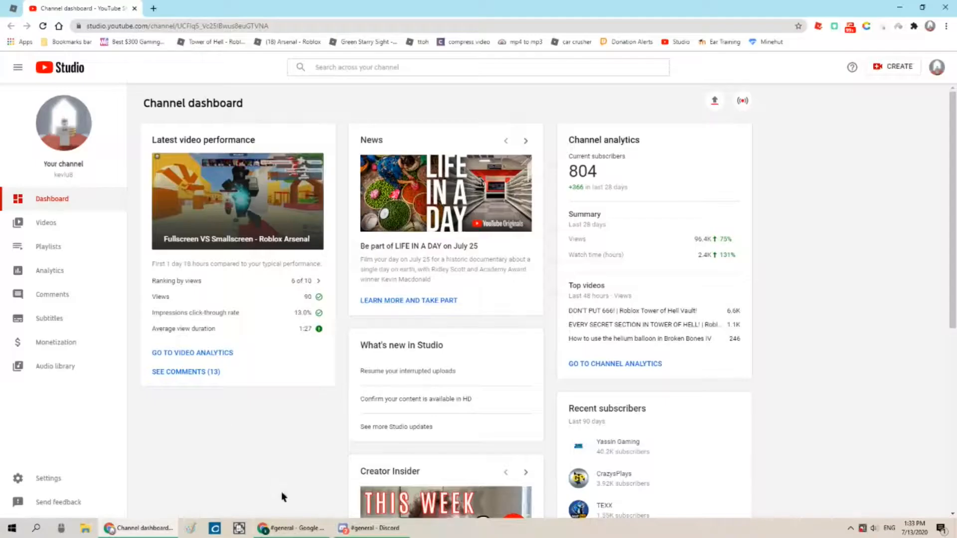
{"action": "left_click", "coordinate": [369, 528]}
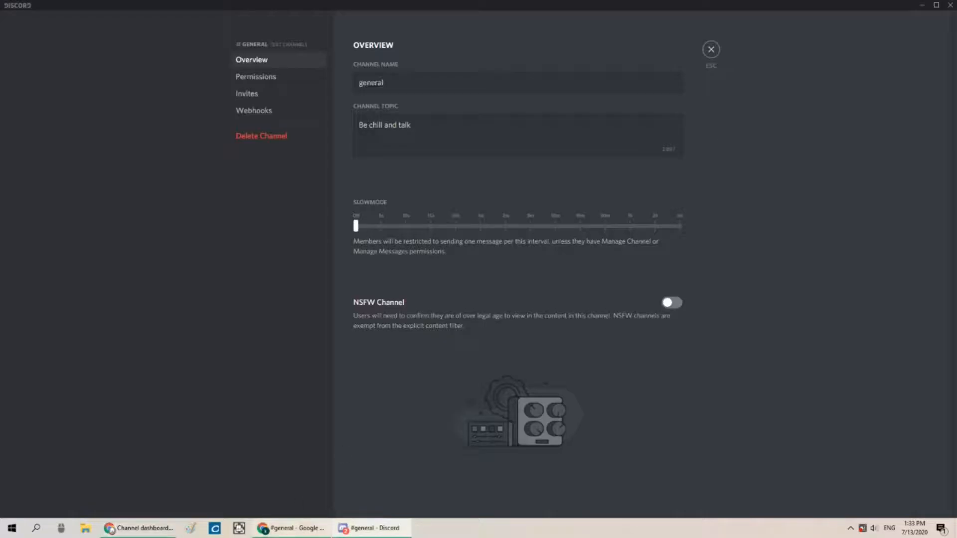
{"action": "left_click", "coordinate": [710, 49]}
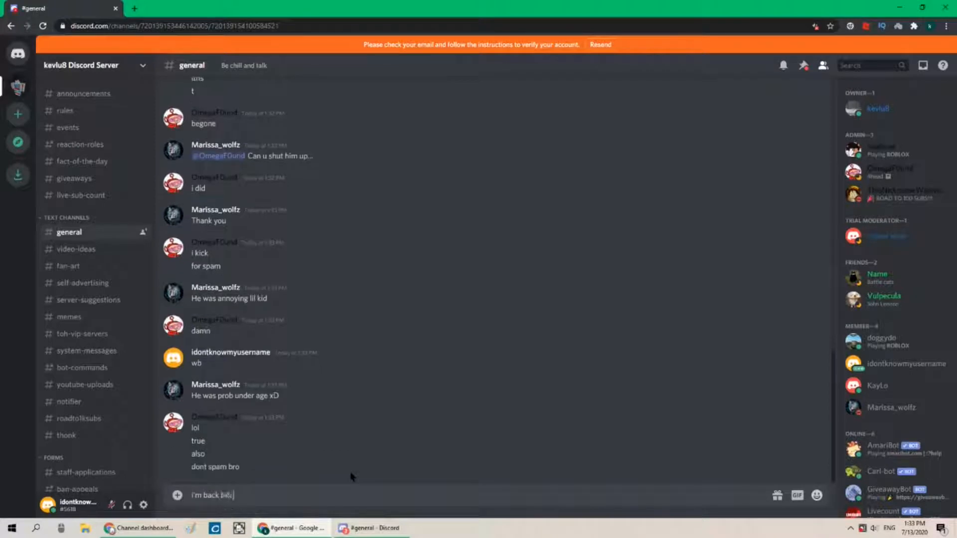
{"action": "key", "text": "Return"}
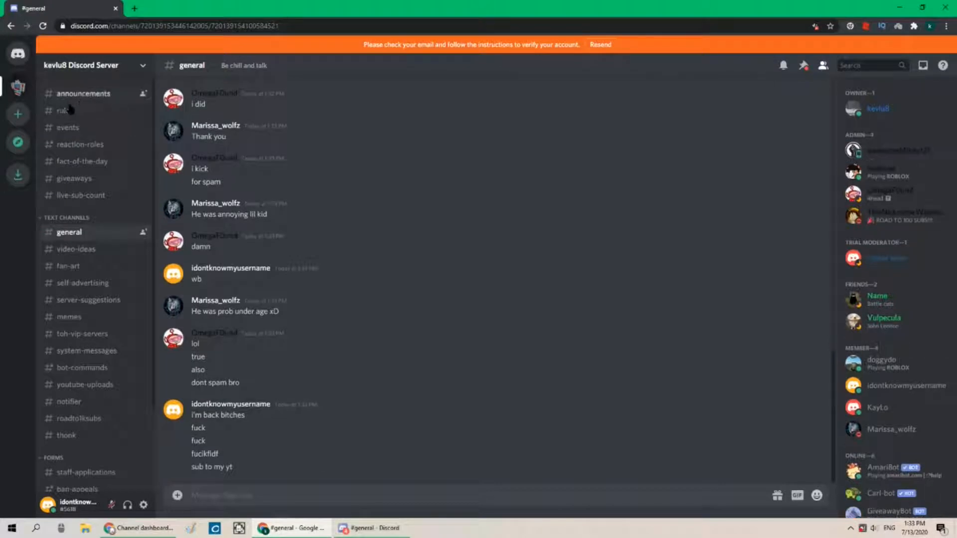
On the owner account, close settings, check a friend's DM, and confirm the ban in system-messages.
{"action": "left_click", "coordinate": [64, 110]}
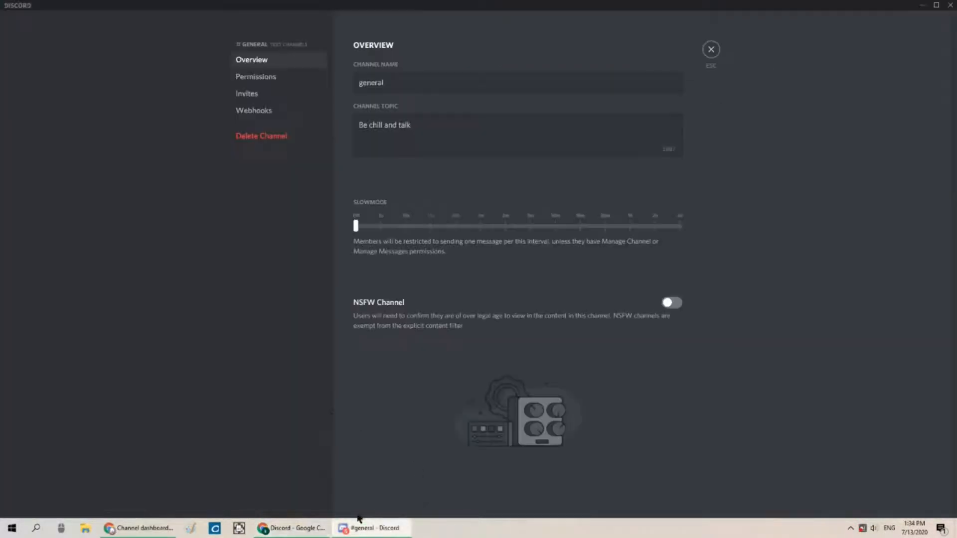
{"action": "left_click", "coordinate": [710, 49]}
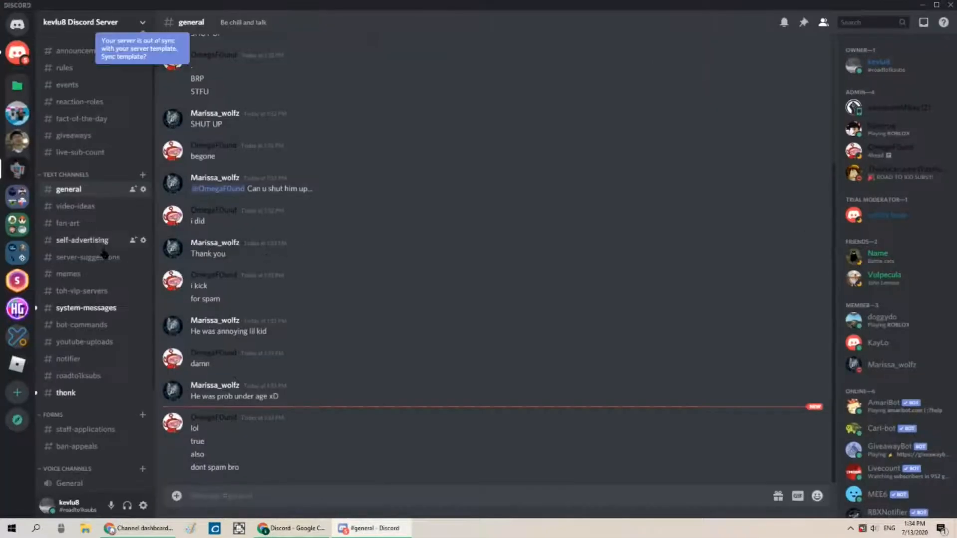
{"action": "left_click", "coordinate": [879, 343]}
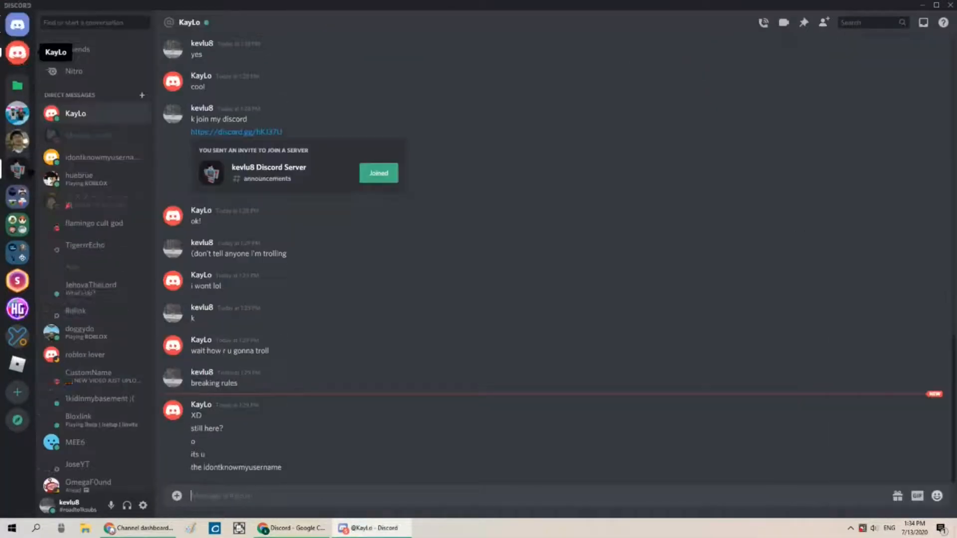
{"action": "left_click", "coordinate": [377, 173]}
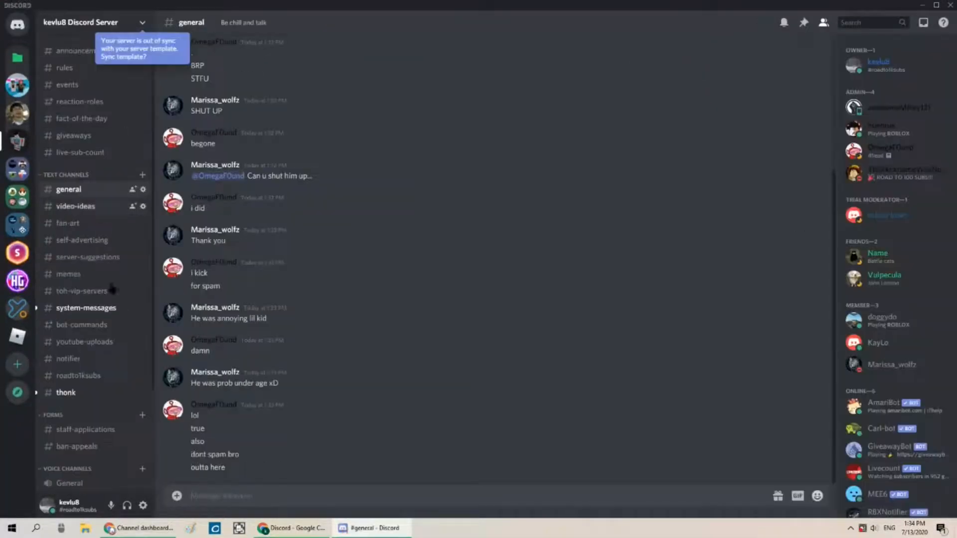
{"action": "left_click", "coordinate": [85, 308]}
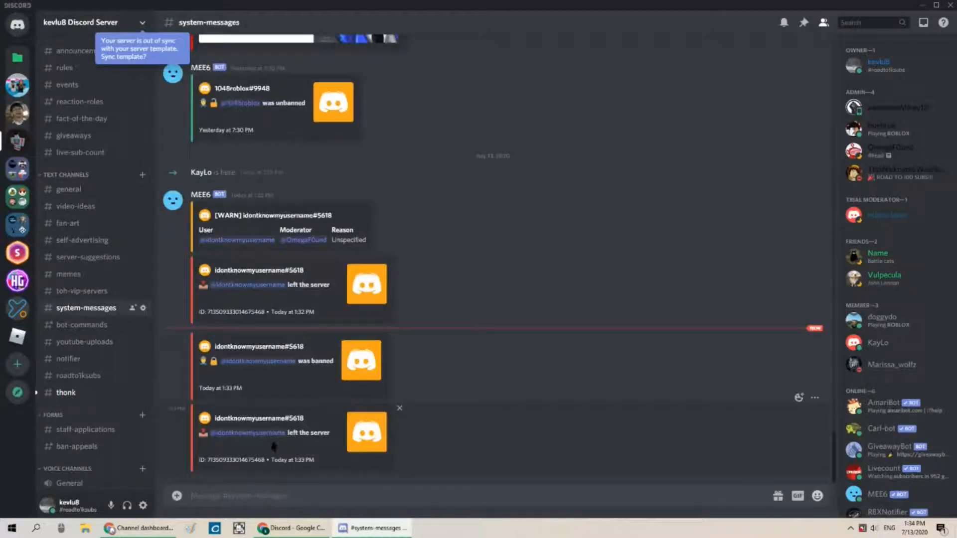
{"action": "mouse_move", "coordinate": [68, 189]}
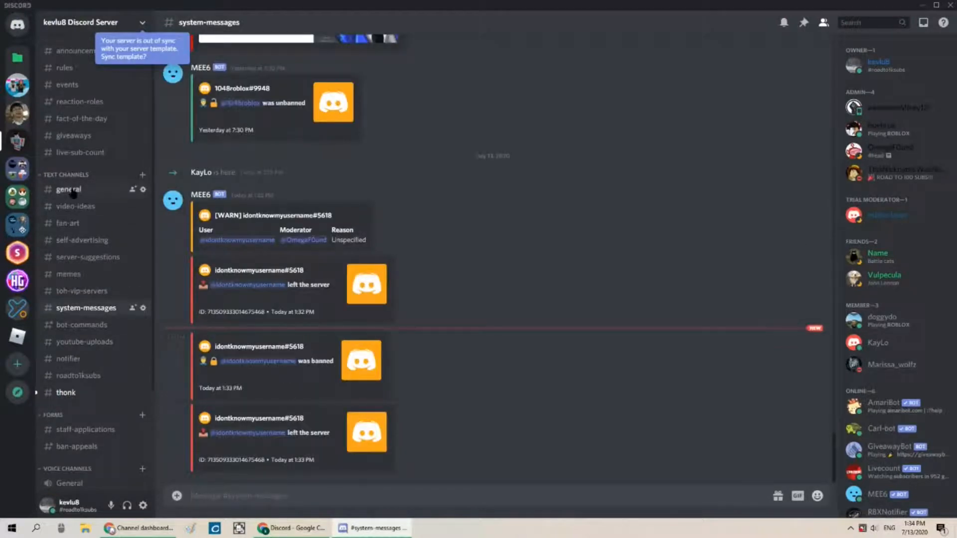
{"action": "left_click", "coordinate": [91, 22]}
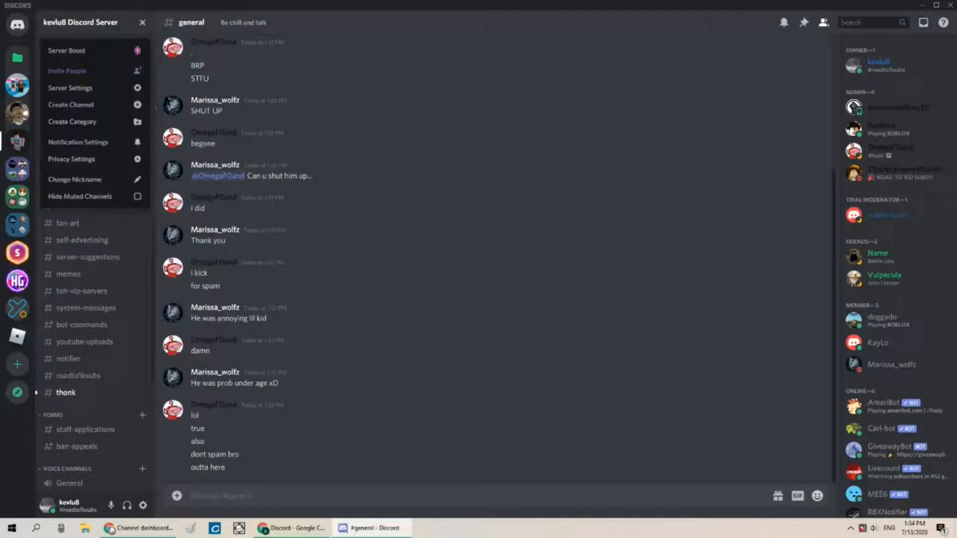
Revoke the spamming account's ban from the Server Settings Bans list.
{"action": "left_click", "coordinate": [70, 87]}
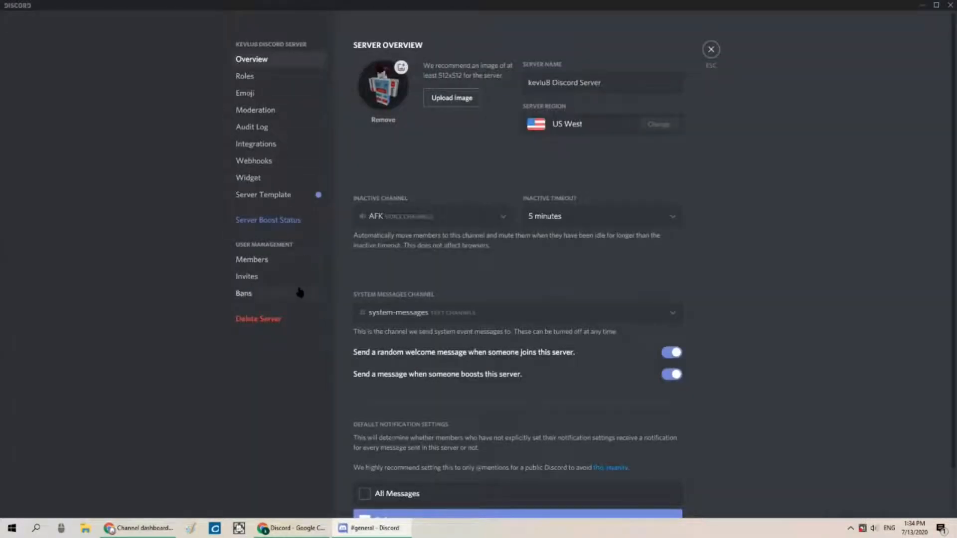
{"action": "left_click", "coordinate": [243, 293]}
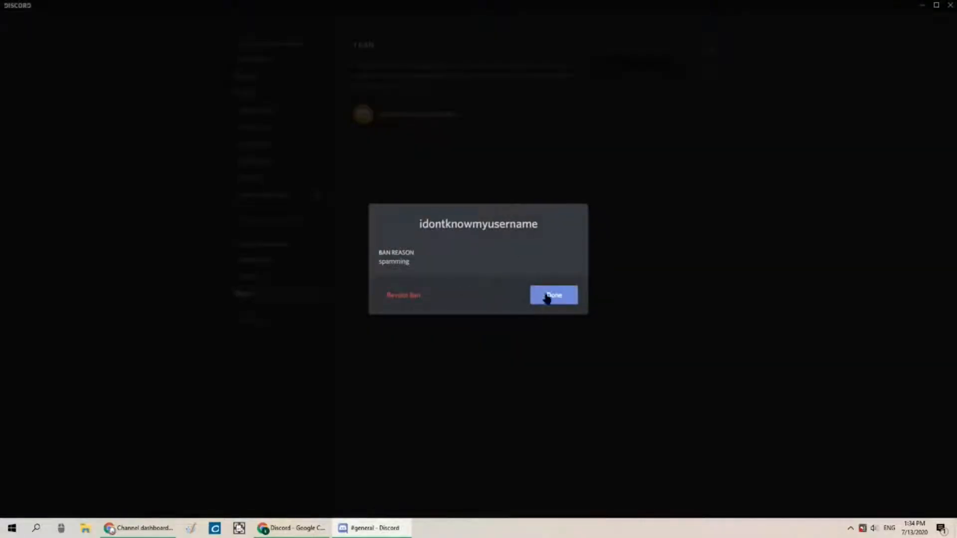
{"action": "left_click", "coordinate": [553, 294]}
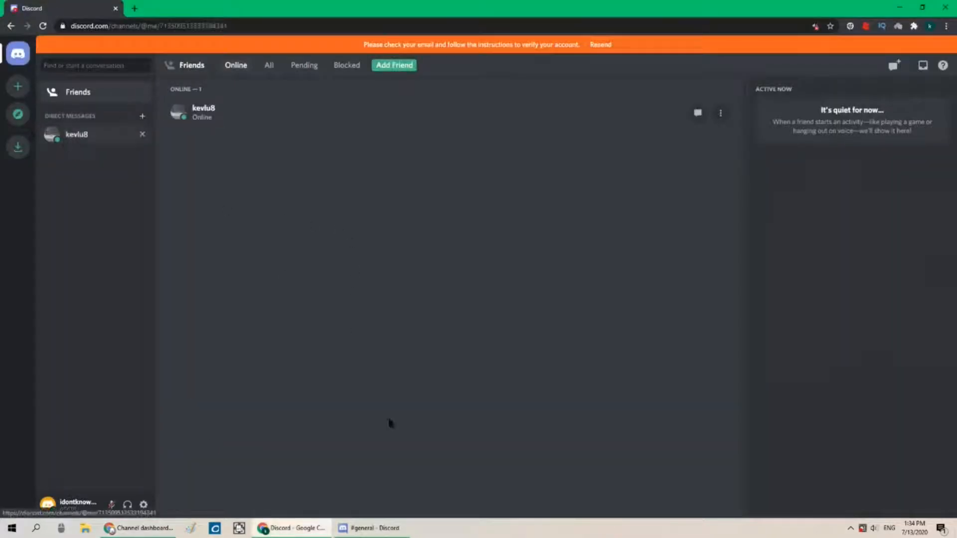
Open the server's general channel, then type and send the question 'how did'.
{"action": "left_click", "coordinate": [17, 86]}
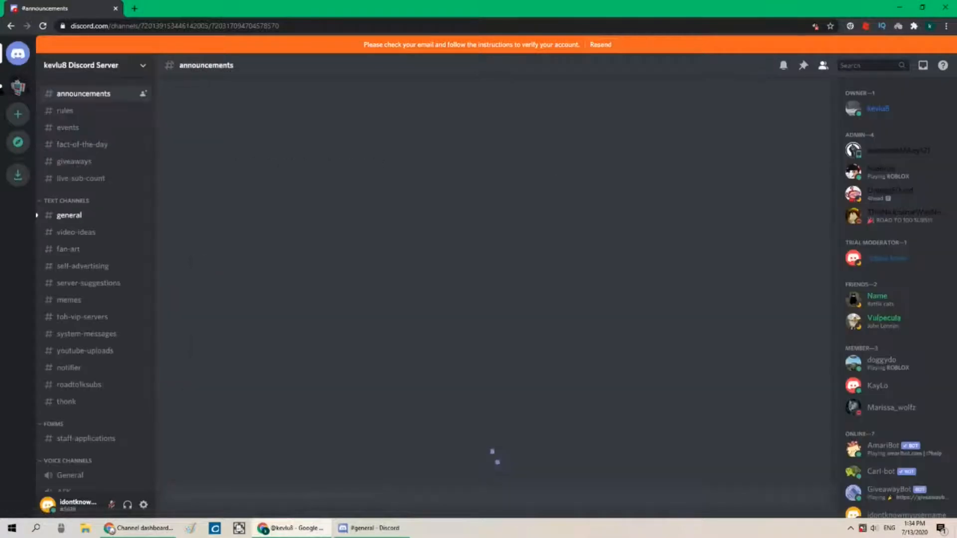
{"action": "left_click", "coordinate": [69, 215]}
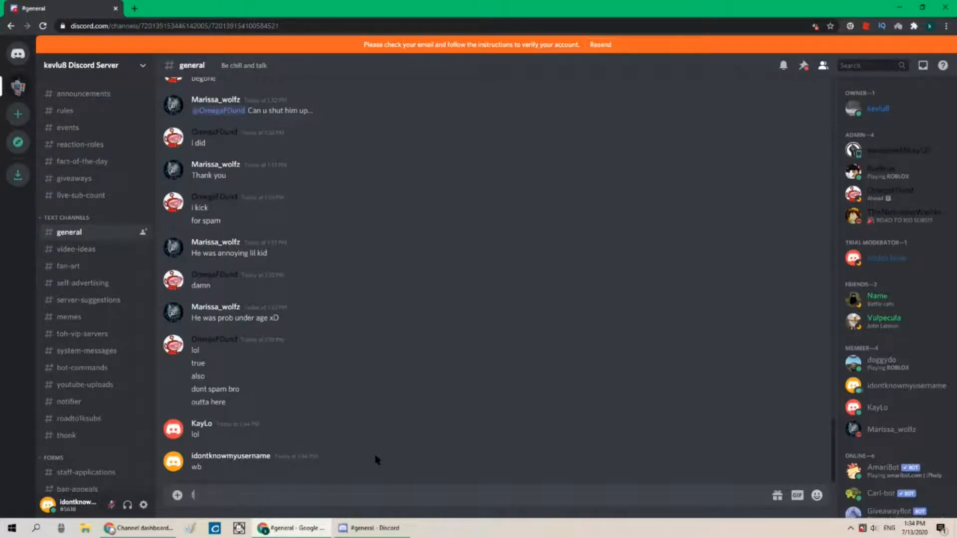
{"action": "type", "text": "ud"}
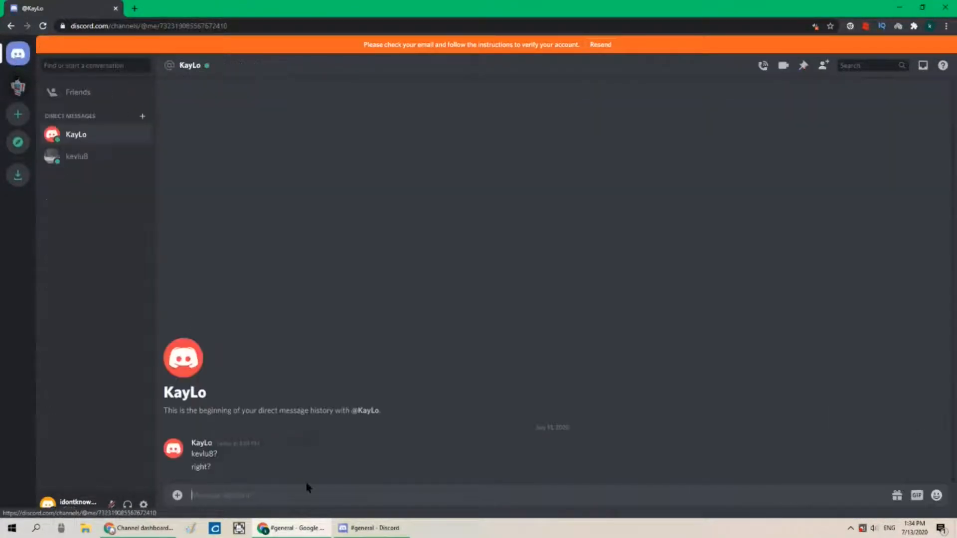
{"action": "type", "text": "fuck how"}
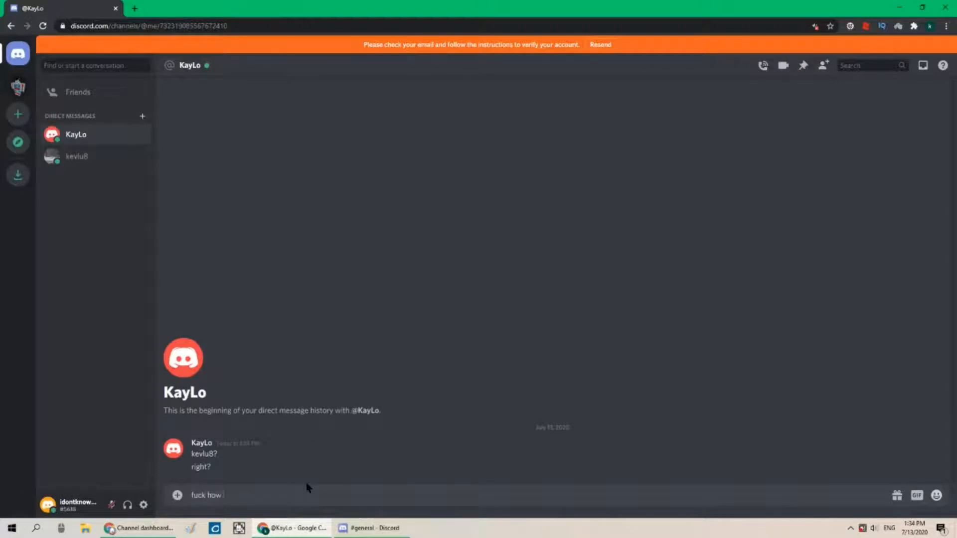
{"action": "type", "text": "how did"}
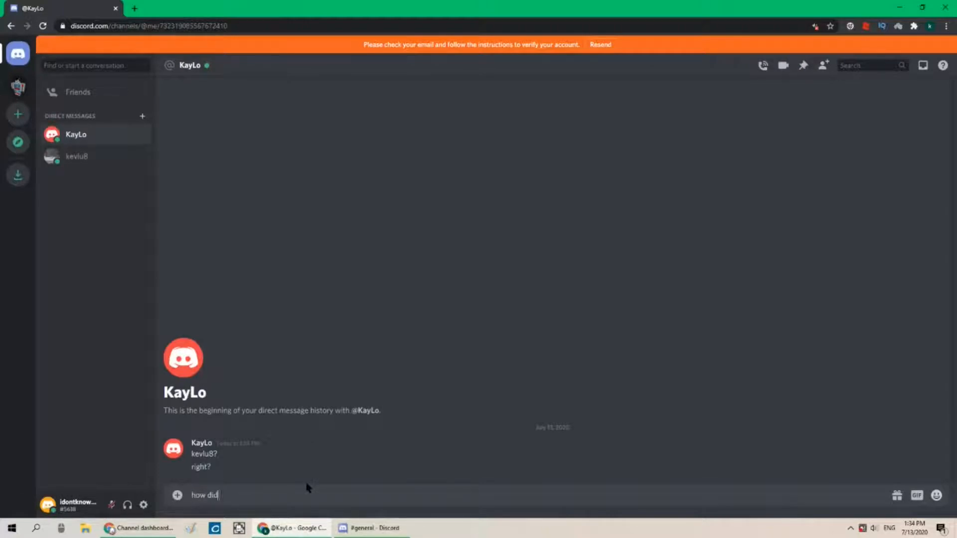
{"action": "key", "text": "Return"}
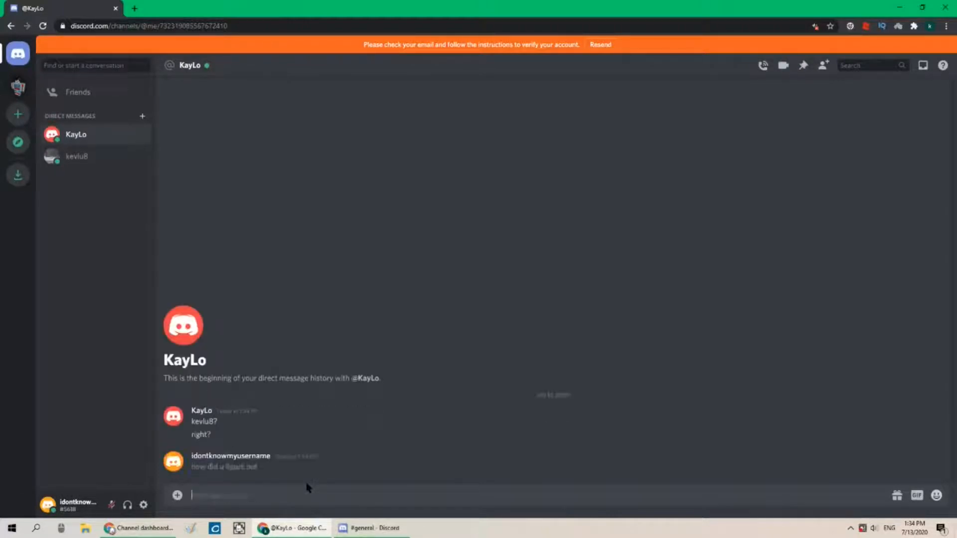
{"action": "mouse_move", "coordinate": [17, 86]}
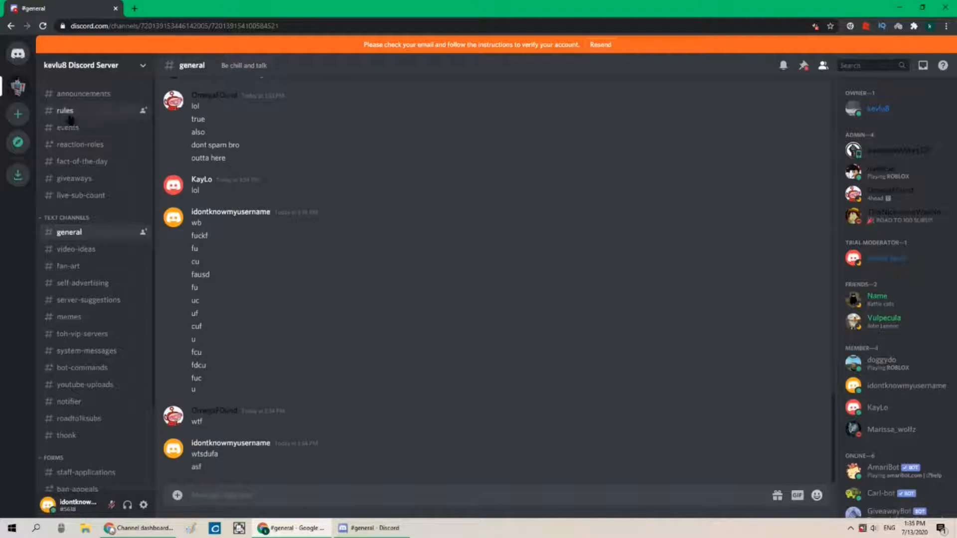
Read the #rules channel, then bring up the owner's Discord app on #general.
{"action": "left_click", "coordinate": [65, 111]}
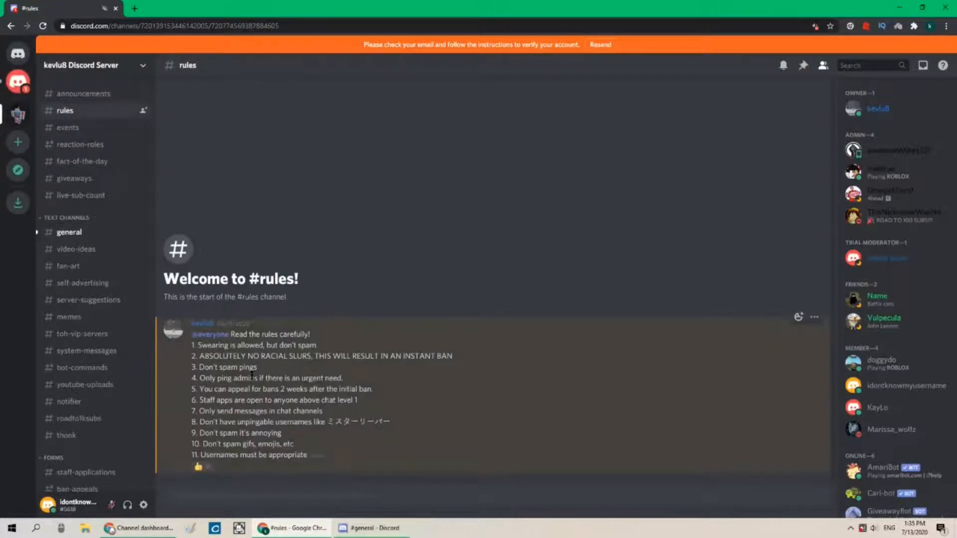
{"action": "mouse_move", "coordinate": [353, 379]}
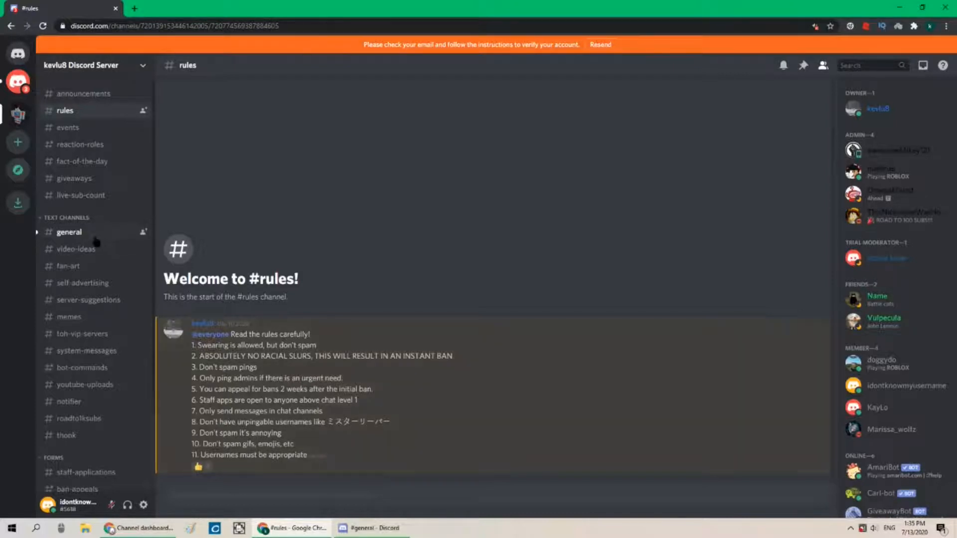
{"action": "left_click", "coordinate": [18, 53]}
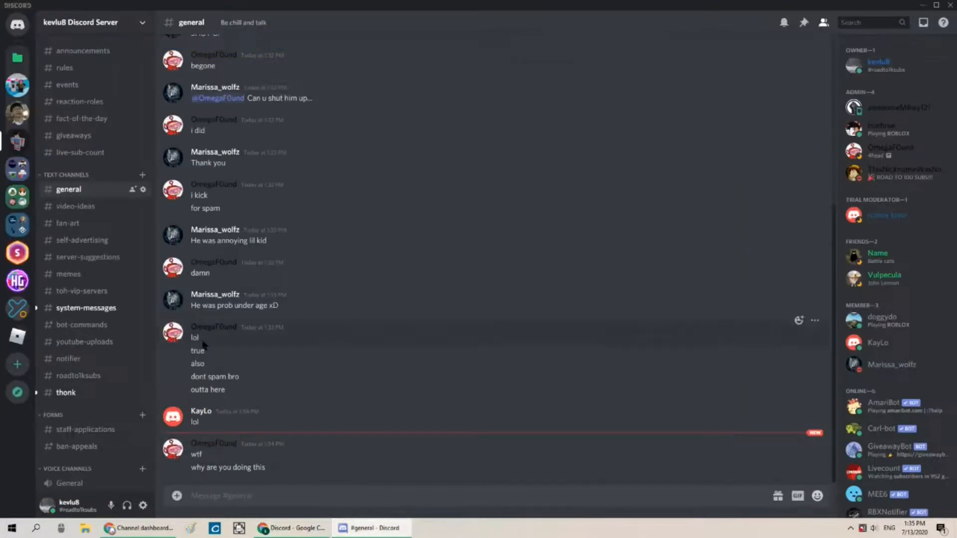
Check that the server's Bans list is empty, then return to the alt's Chrome window.
{"action": "left_click", "coordinate": [86, 307]}
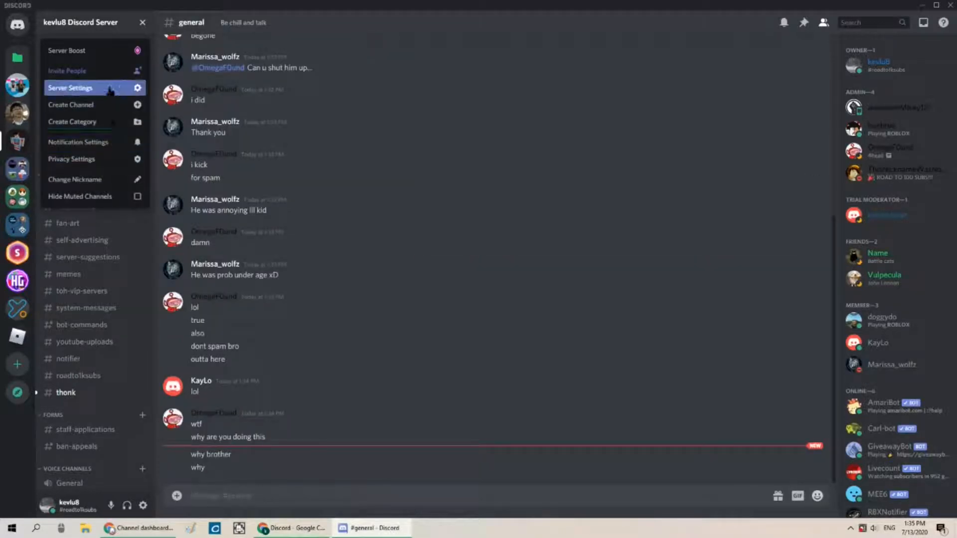
{"action": "left_click", "coordinate": [70, 87]}
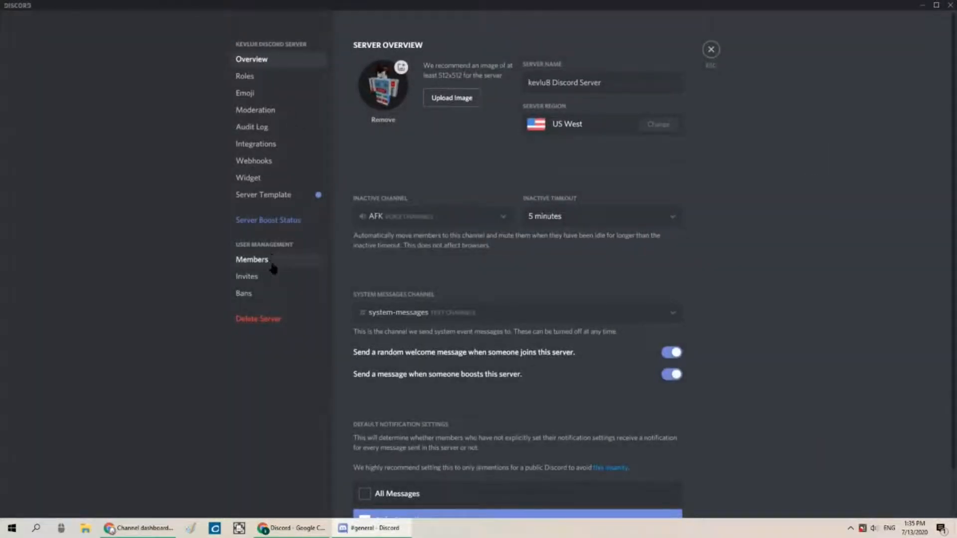
{"action": "left_click", "coordinate": [244, 293]}
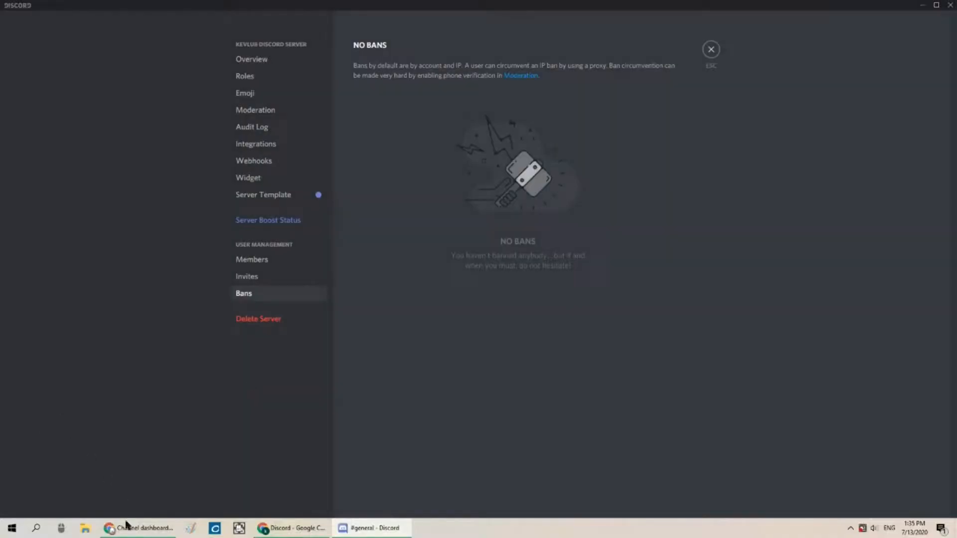
{"action": "left_click", "coordinate": [291, 528]}
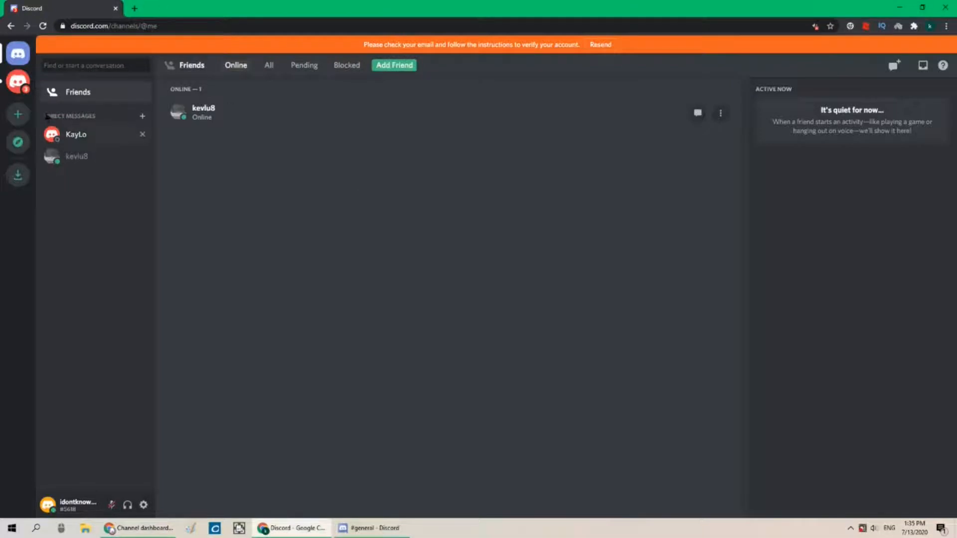
Join the kevlu8 Discord Server from the invite in the kevlu8 DM and open #general.
{"action": "left_click", "coordinate": [76, 156]}
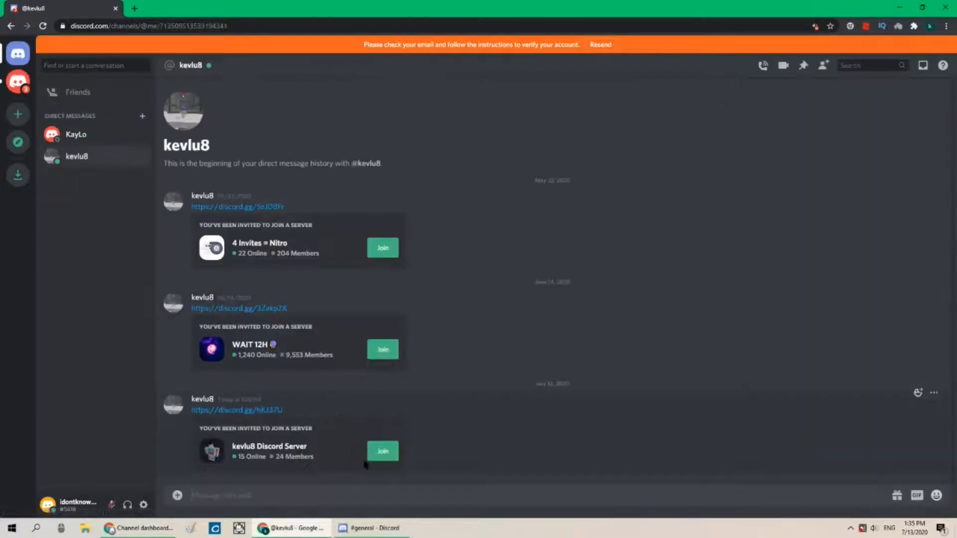
{"action": "left_click", "coordinate": [382, 451]}
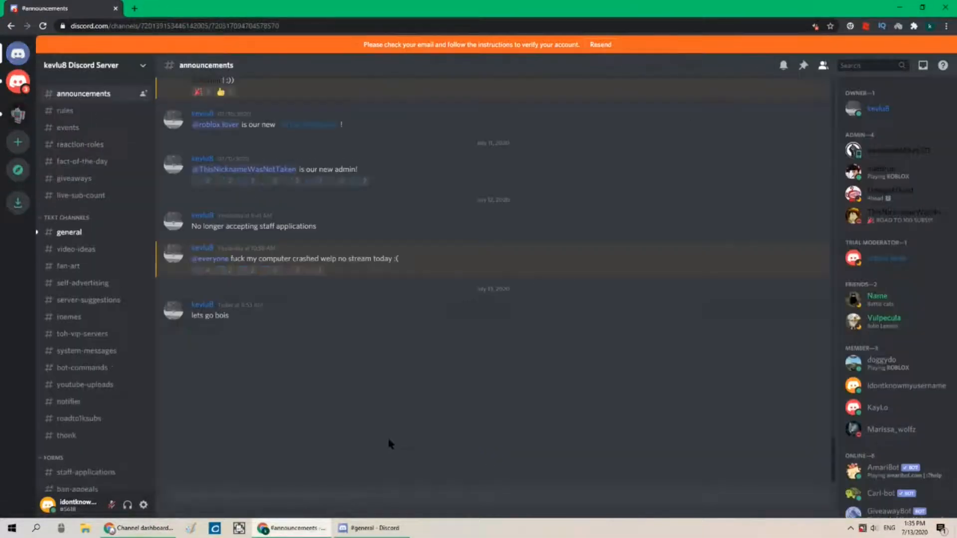
{"action": "left_click", "coordinate": [69, 232]}
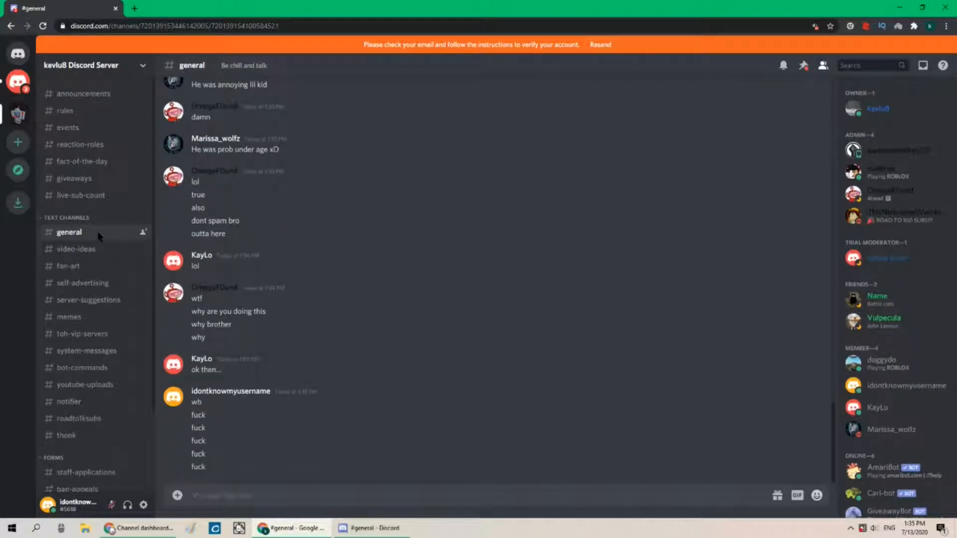
{"action": "type", "text": "Hi @OmegaFOund"}
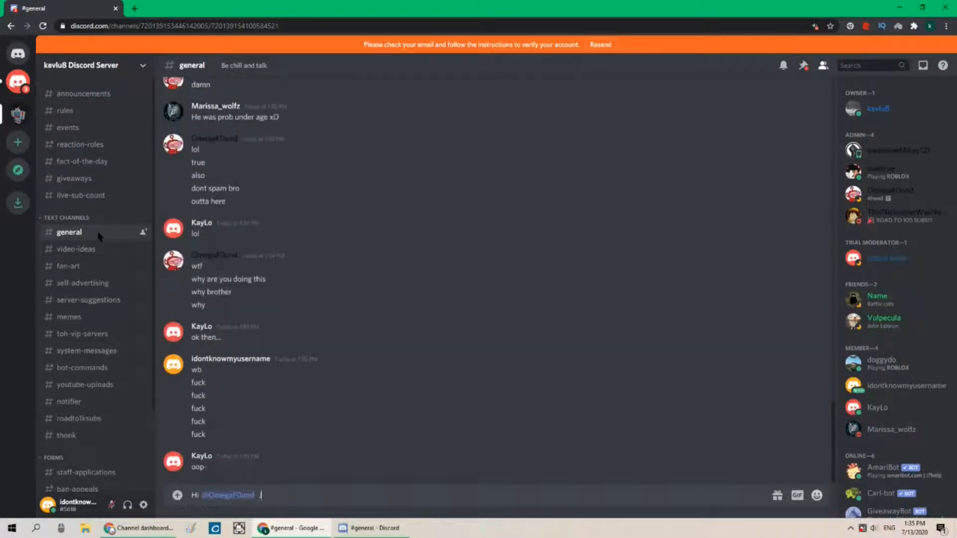
{"action": "key", "text": "Return"}
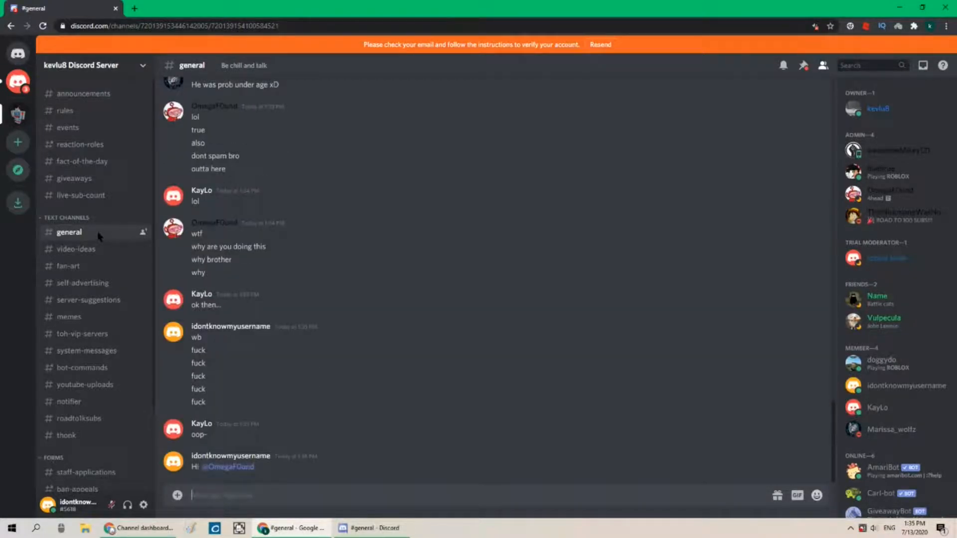
{"action": "type", "text": "@adnub"}
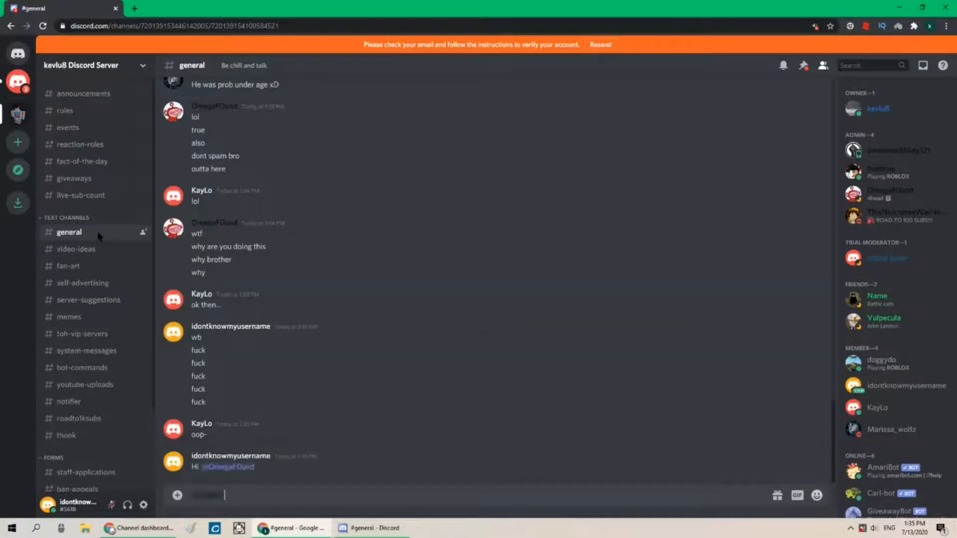
{"action": "scroll", "scroll_direction": "down", "scroll_amount": 3}
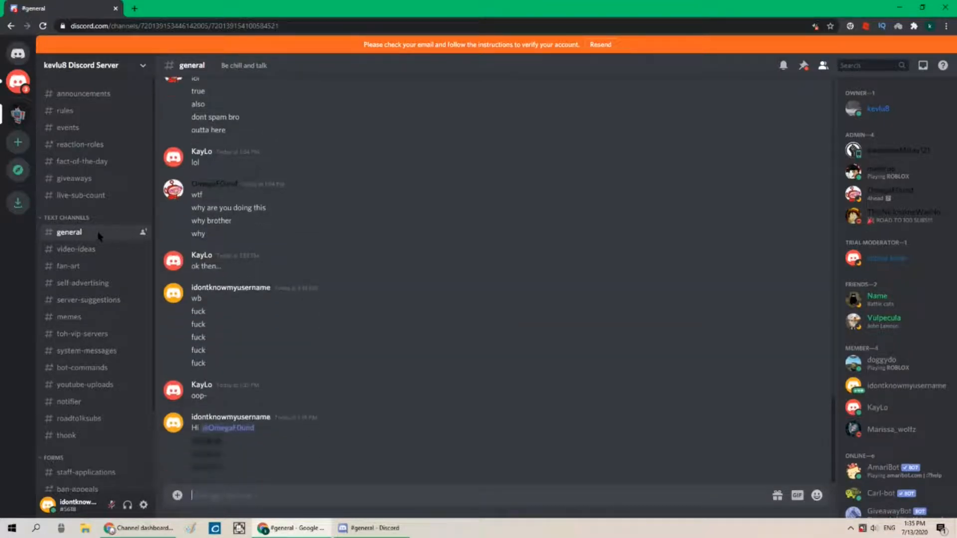
{"action": "scroll", "scroll_direction": "down", "scroll_amount": 3}
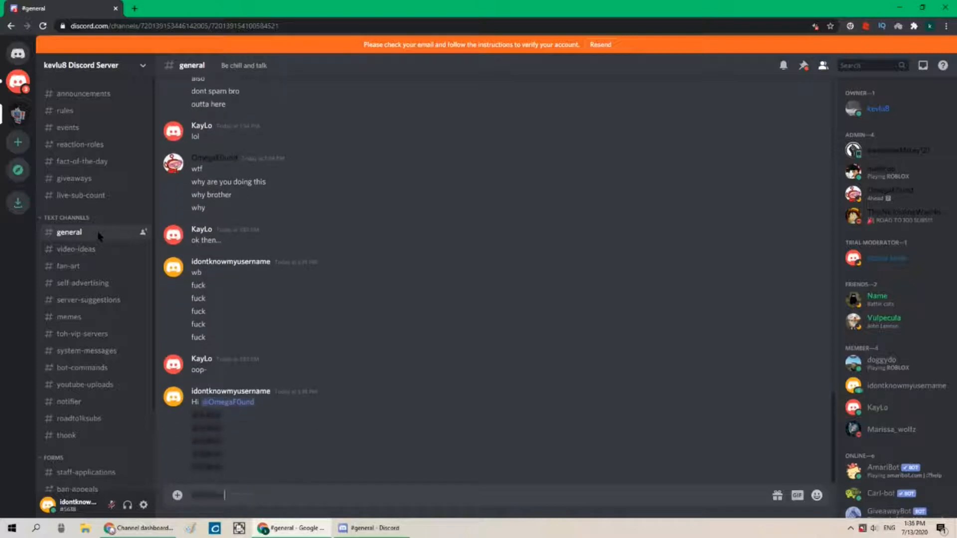
{"action": "scroll", "scroll_direction": "down", "scroll_amount": 3}
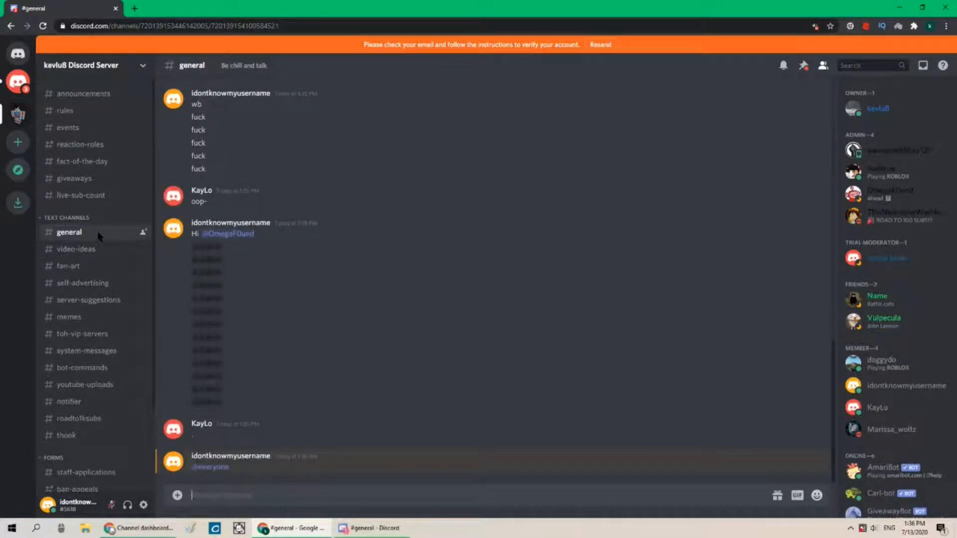
{"action": "scroll", "scroll_direction": "down", "scroll_amount": 3}
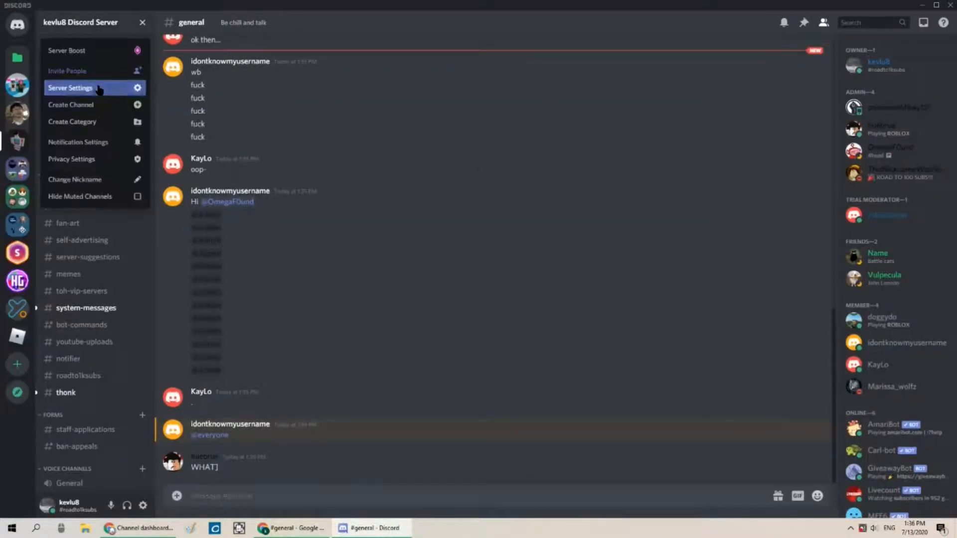
{"action": "left_click", "coordinate": [71, 88]}
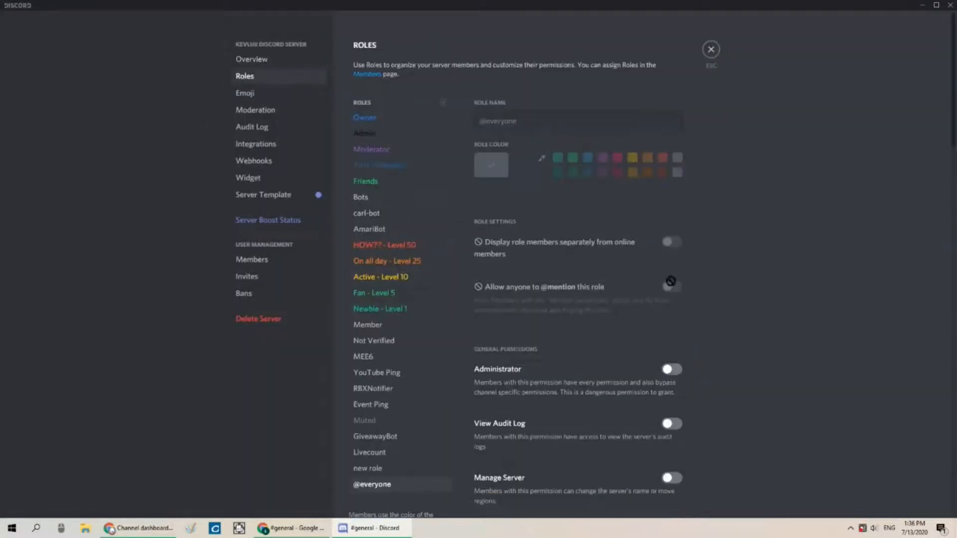
{"action": "scroll", "scroll_direction": "down", "scroll_amount": 3}
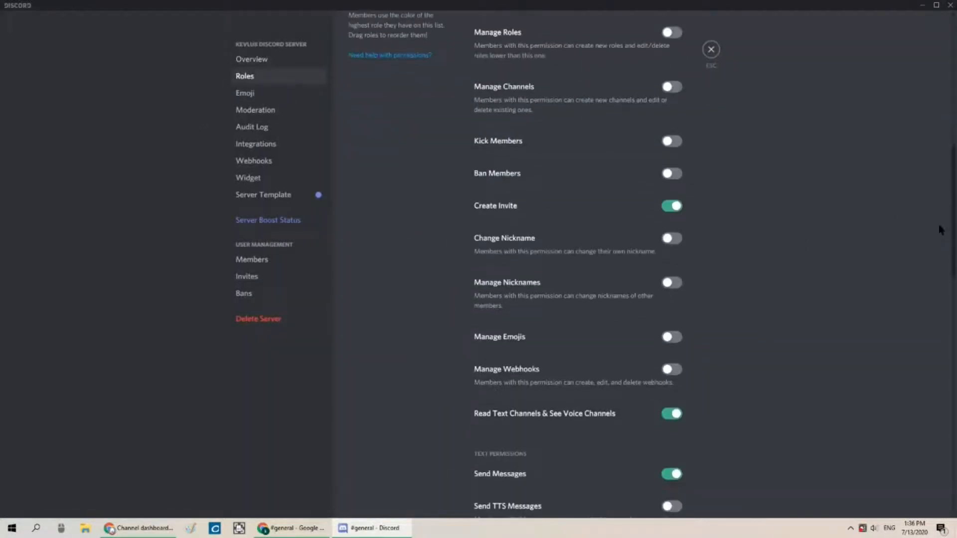
{"action": "scroll", "scroll_direction": "down", "scroll_amount": 3}
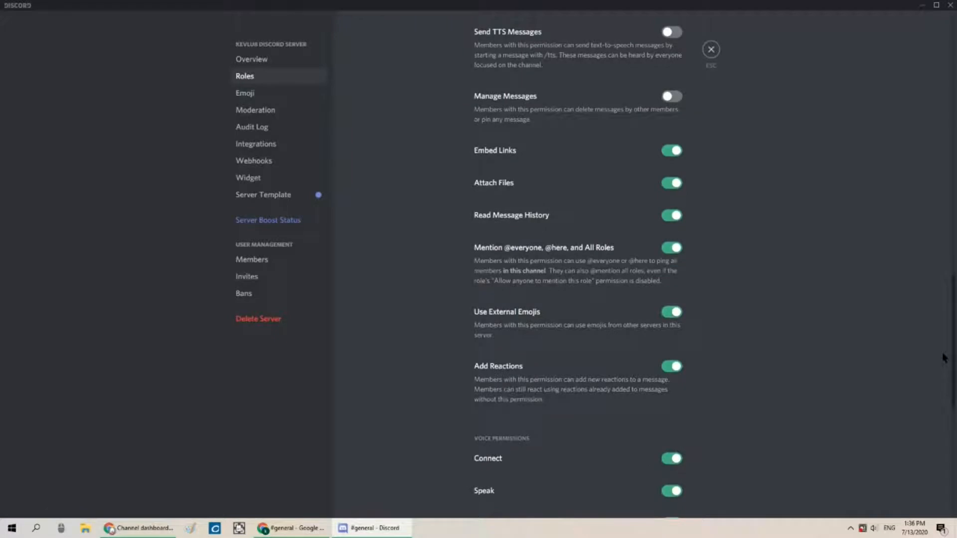
{"action": "left_click", "coordinate": [670, 247]}
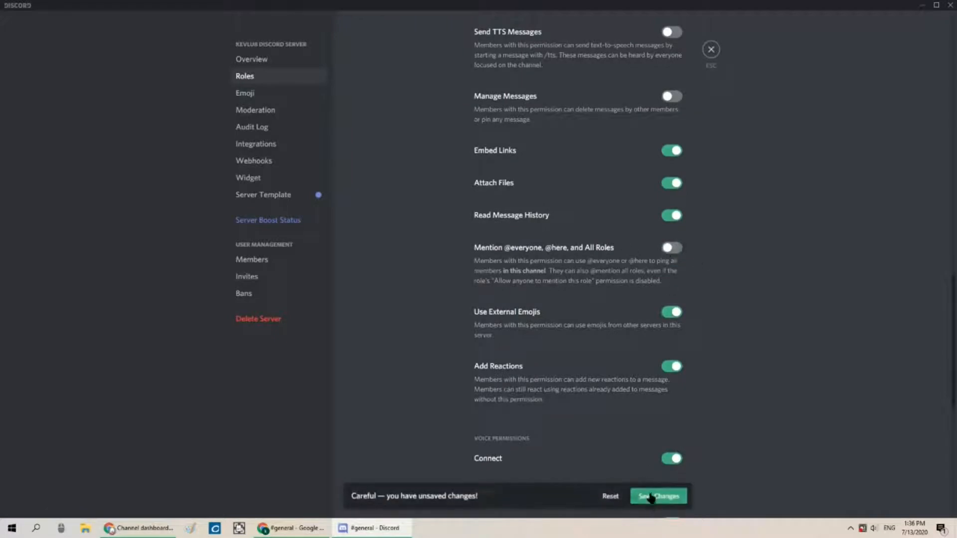
{"action": "left_click", "coordinate": [658, 495]}
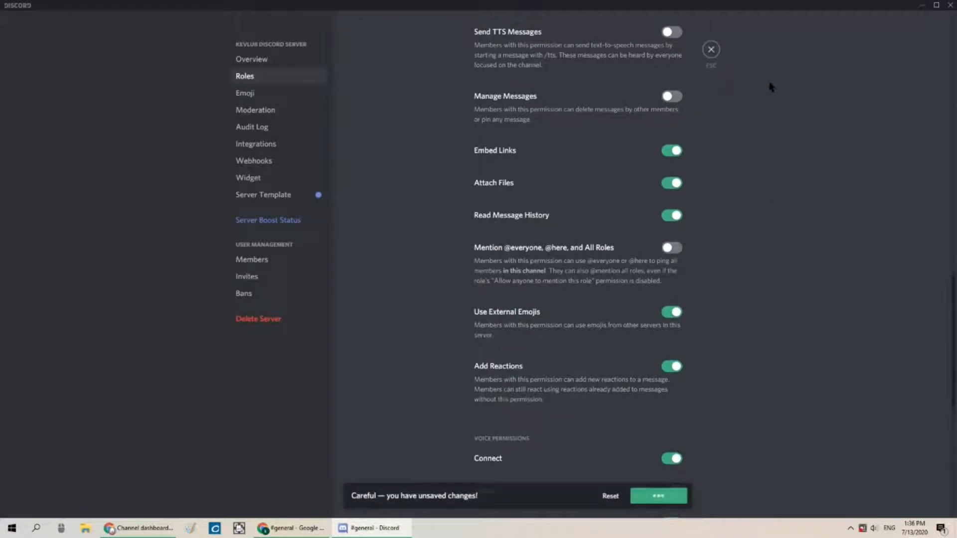
{"action": "left_click", "coordinate": [710, 49]}
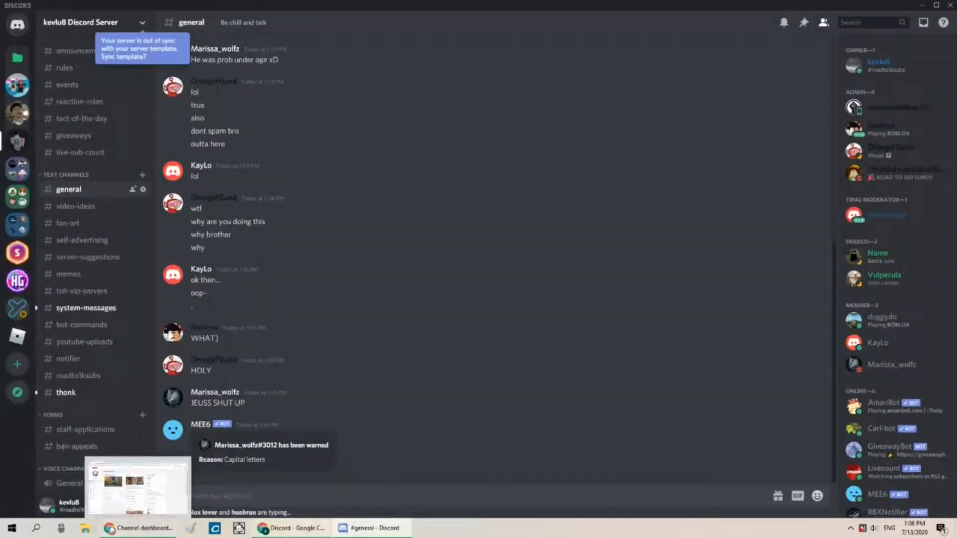
Check the alt's kevlu8 DM, then open the owner's server settings.
{"action": "left_click", "coordinate": [291, 528]}
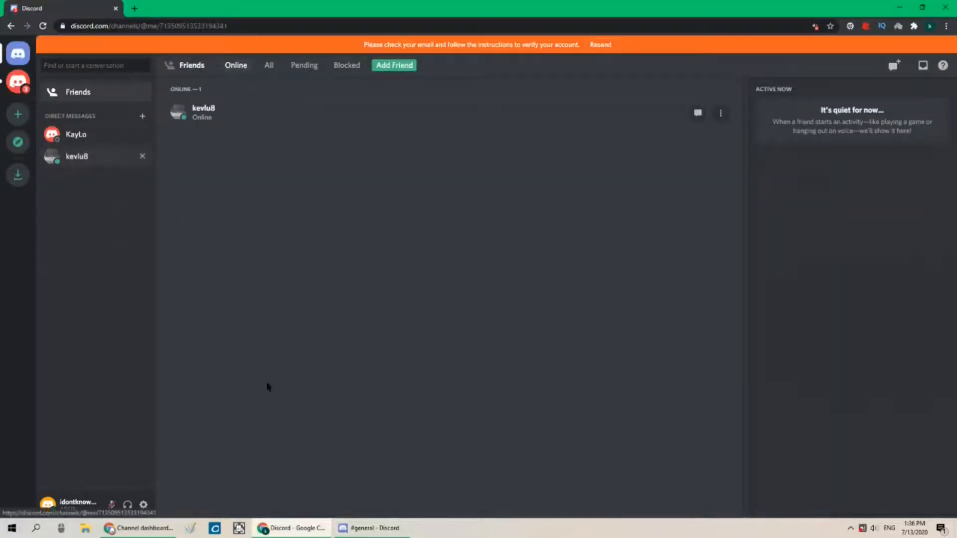
{"action": "left_click", "coordinate": [77, 156]}
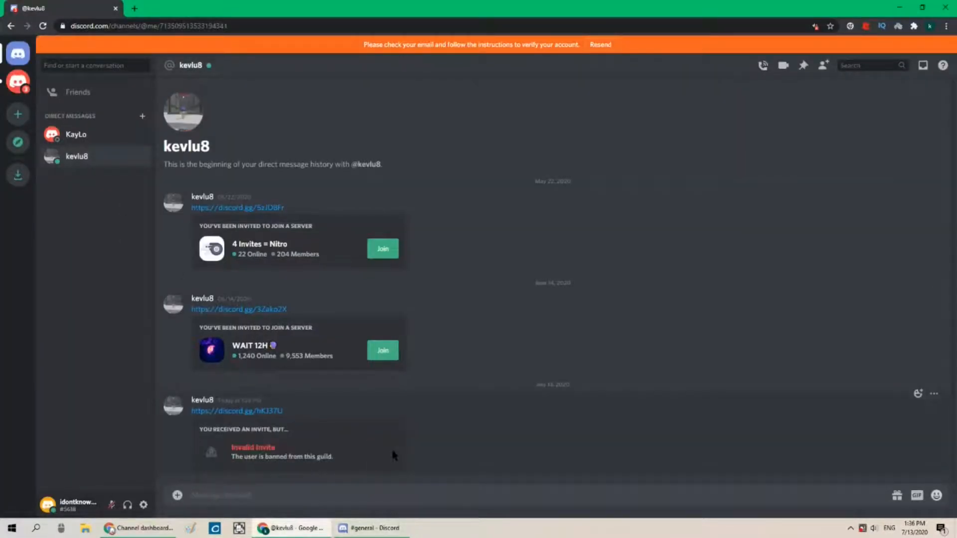
{"action": "left_click", "coordinate": [370, 528]}
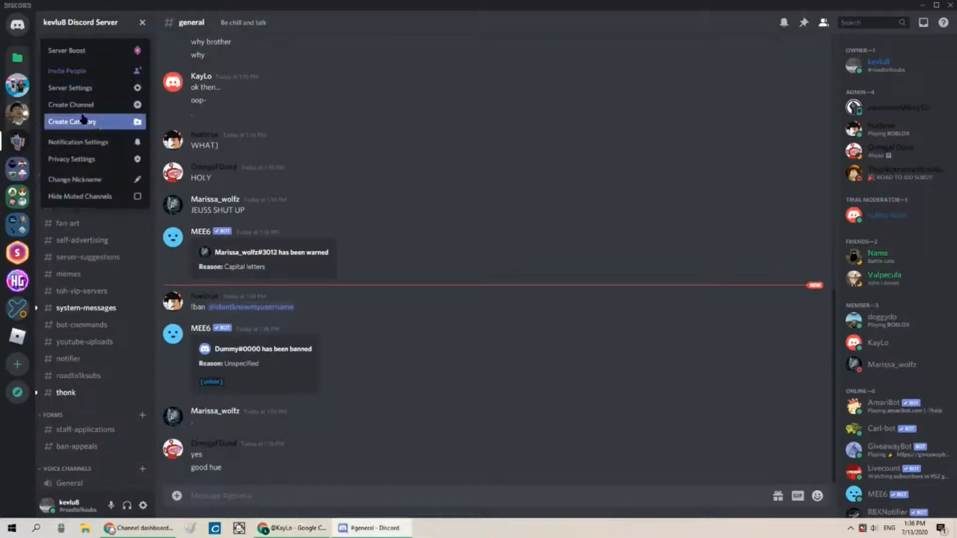
{"action": "left_click", "coordinate": [70, 87]}
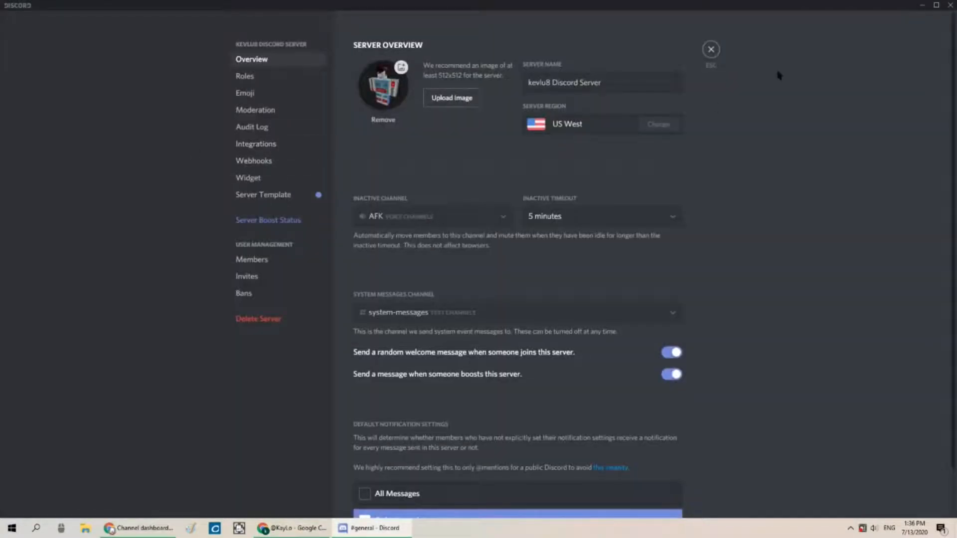
{"action": "left_click", "coordinate": [710, 49]}
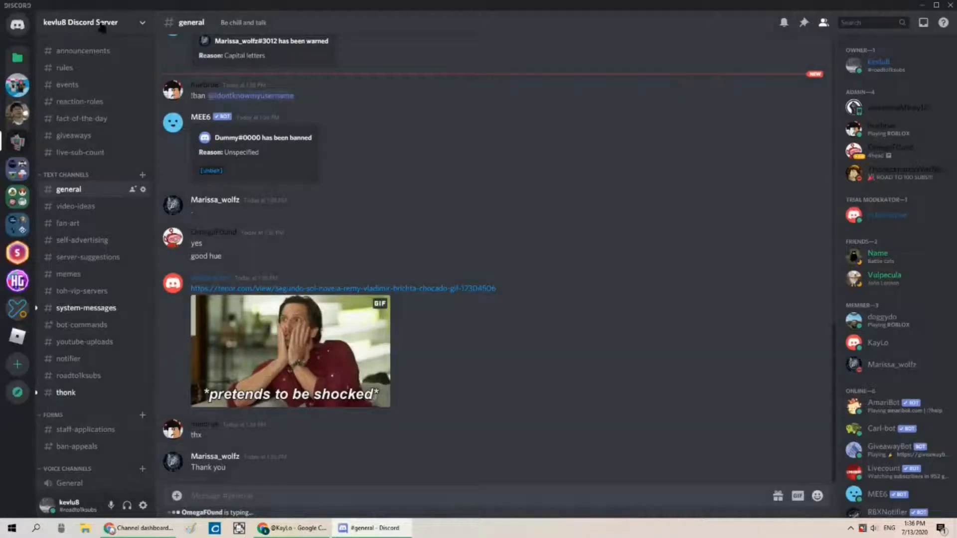
{"action": "left_click", "coordinate": [92, 23]}
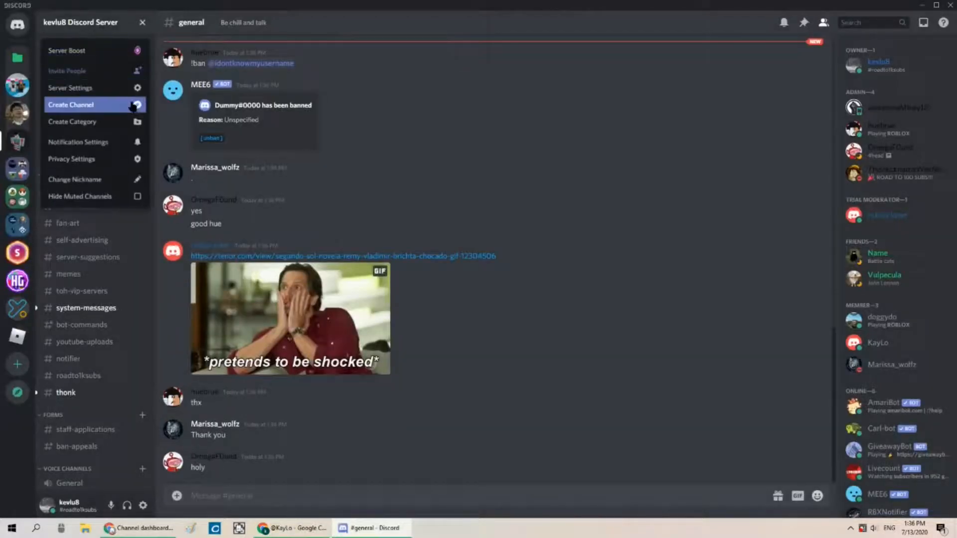
{"action": "left_click", "coordinate": [70, 87]}
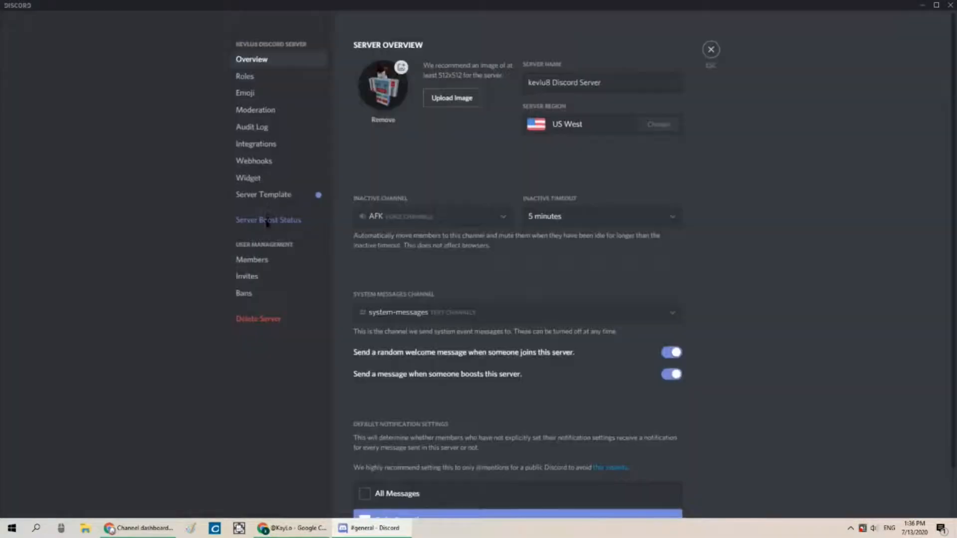
{"action": "left_click", "coordinate": [244, 293]}
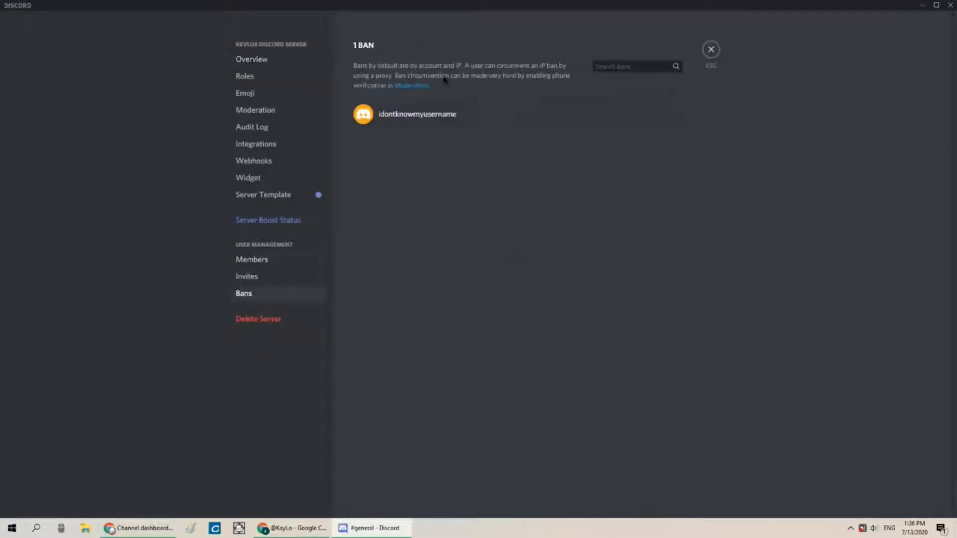
{"action": "left_click", "coordinate": [417, 113]}
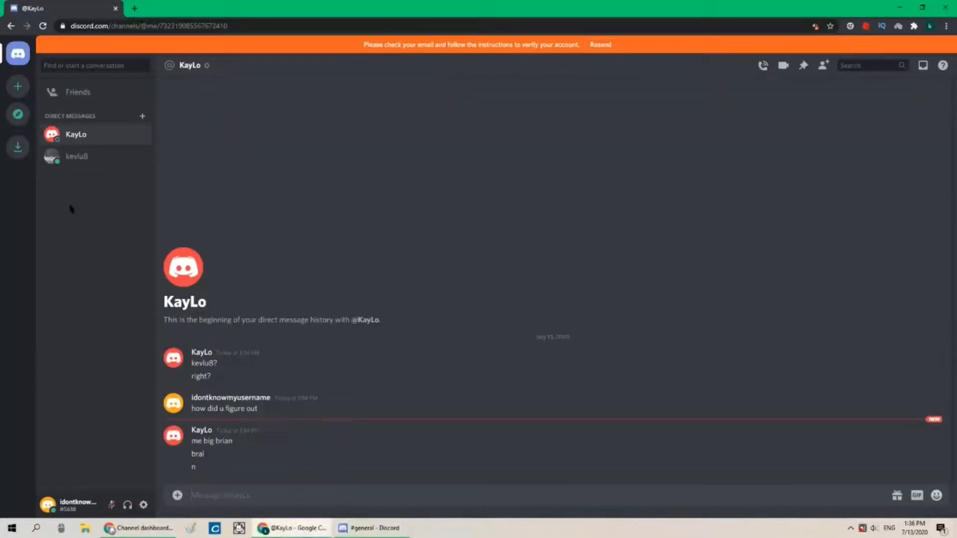
{"action": "left_click", "coordinate": [76, 156]}
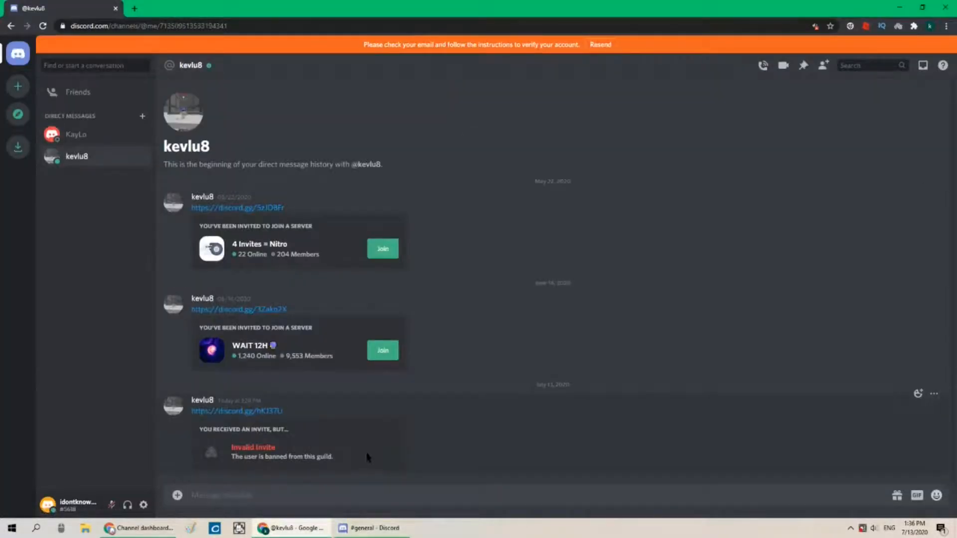
Unban idontknowmyusername, confirm Bans shows none, and switch to the alt's rejoined Chrome session.
{"action": "left_click", "coordinate": [370, 528]}
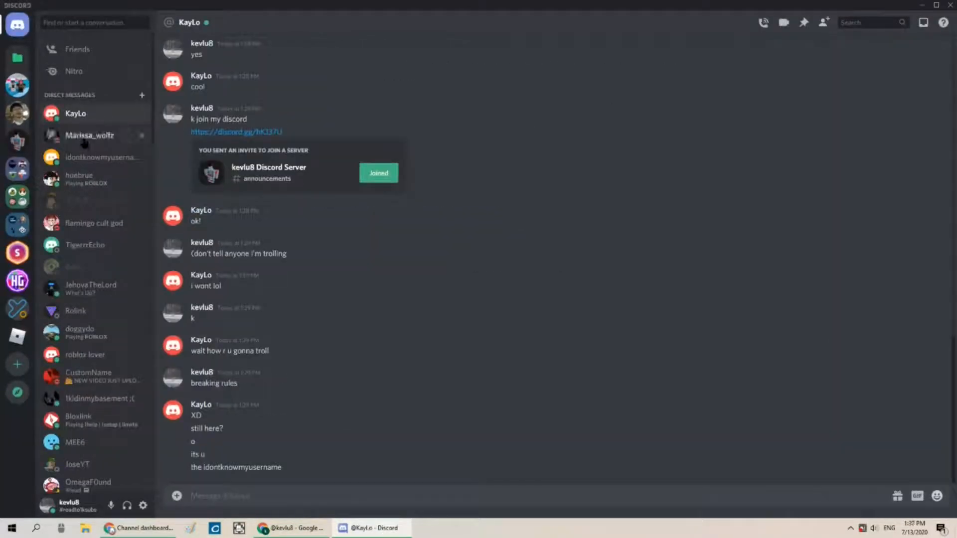
{"action": "left_click", "coordinate": [103, 157]}
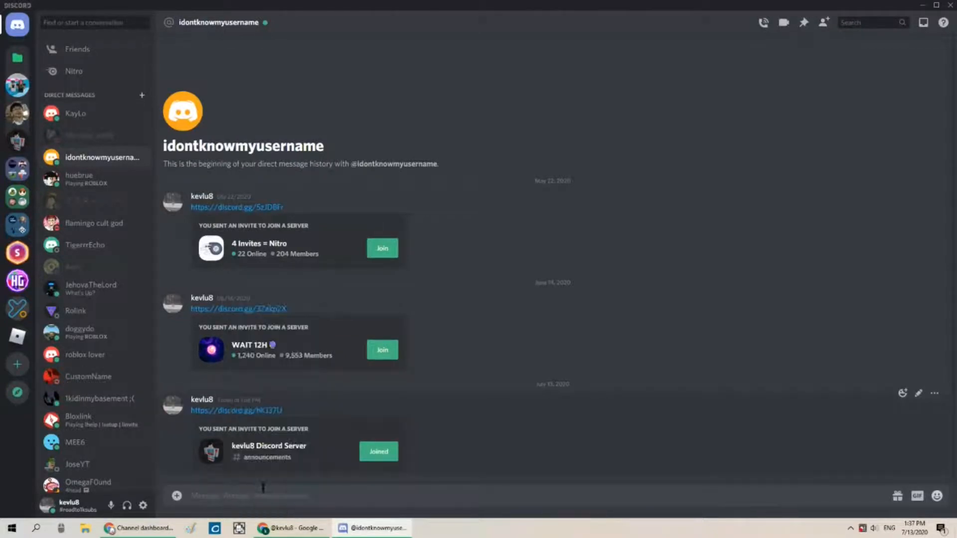
{"action": "scroll", "scroll_direction": "down", "scroll_amount": 3}
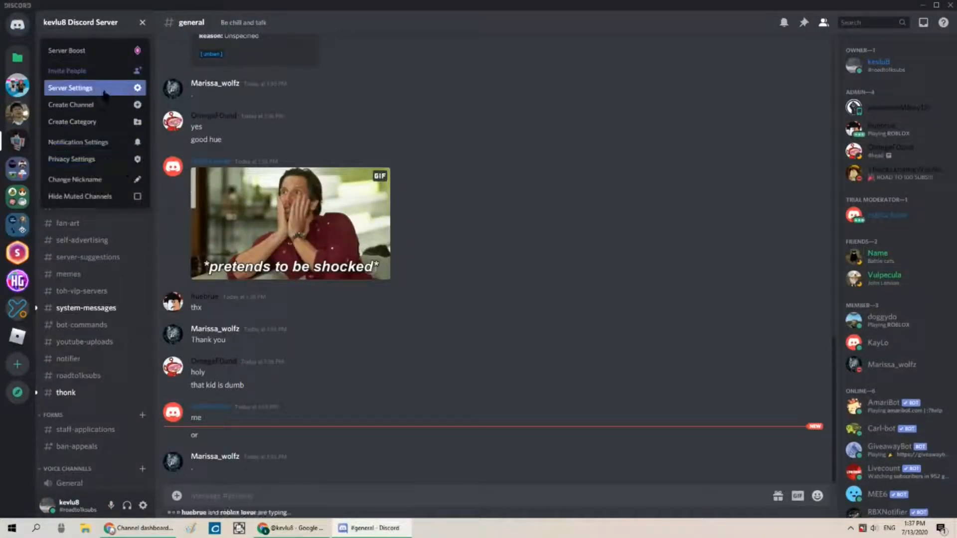
{"action": "left_click", "coordinate": [70, 87]}
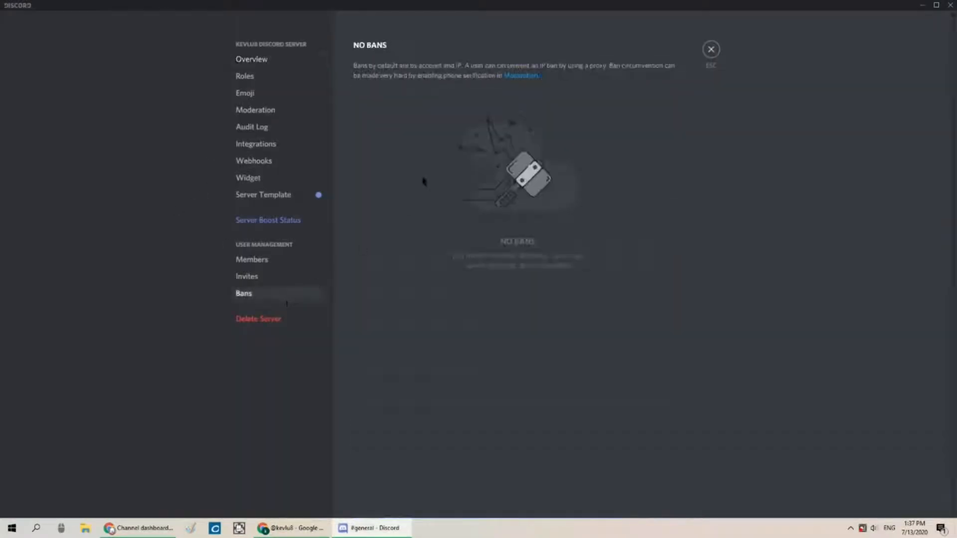
{"action": "left_click", "coordinate": [137, 528]}
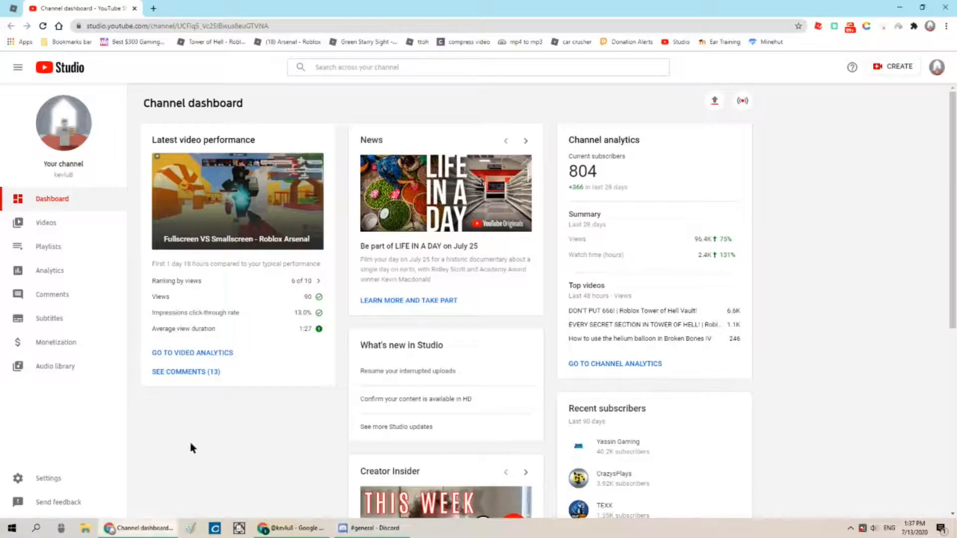
{"action": "left_click", "coordinate": [370, 528]}
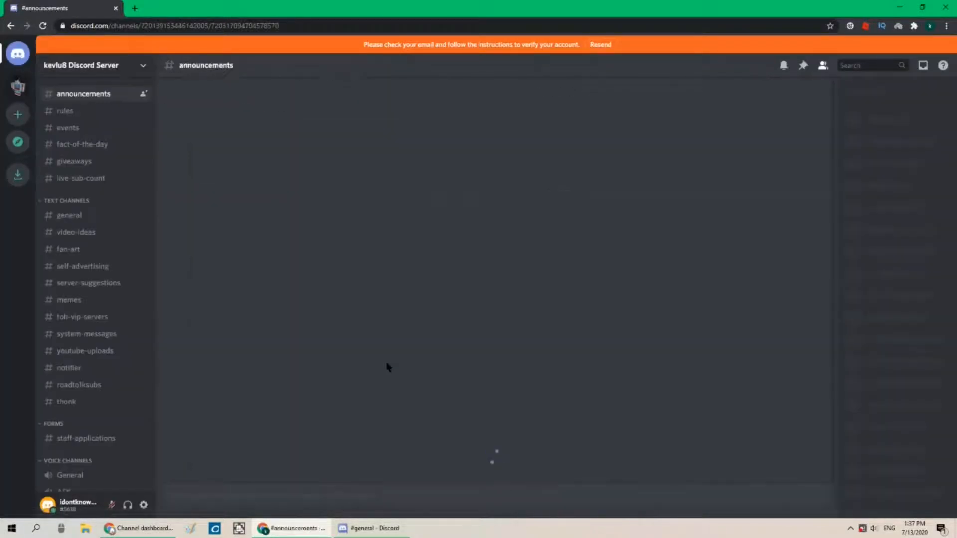
In #general, post 'we're back, hahahaha' and 'see i am now owner peasants'.
{"action": "left_click", "coordinate": [69, 215]}
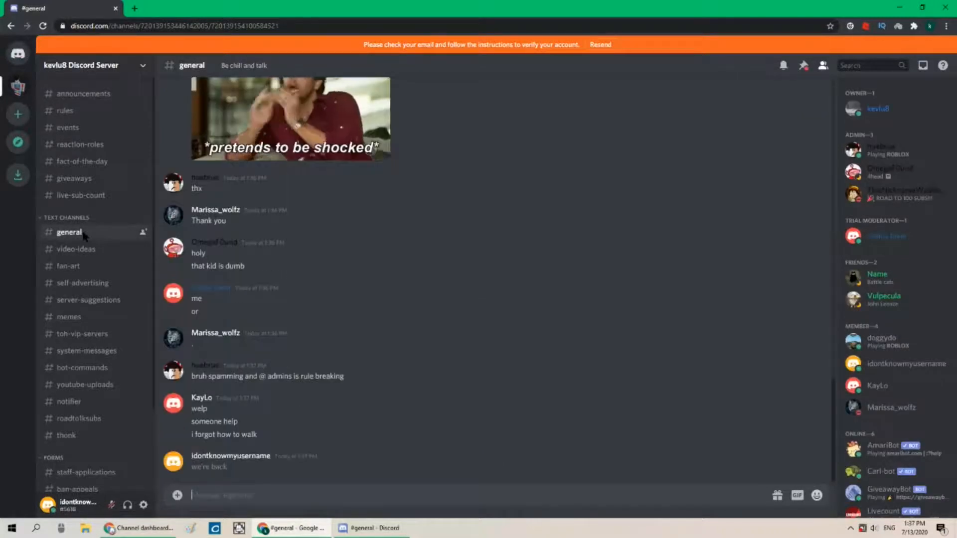
{"action": "type", "text": "hahahaha"}
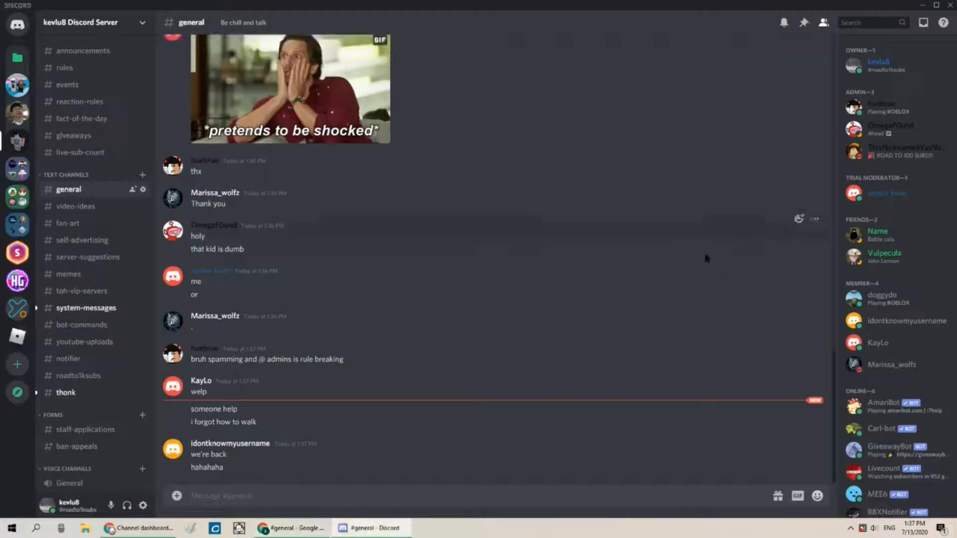
{"action": "scroll", "scroll_direction": "down", "scroll_amount": 3}
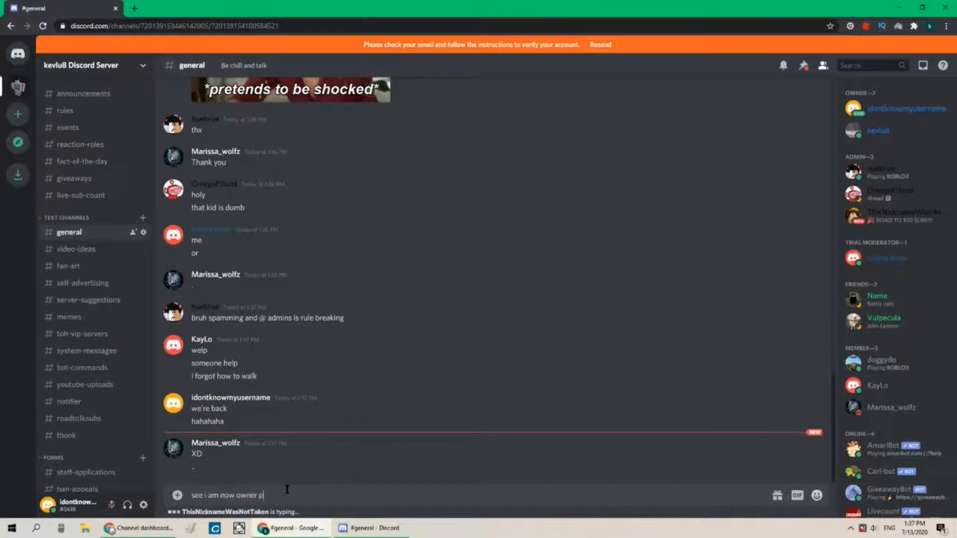
{"action": "type", "text": "eas"}
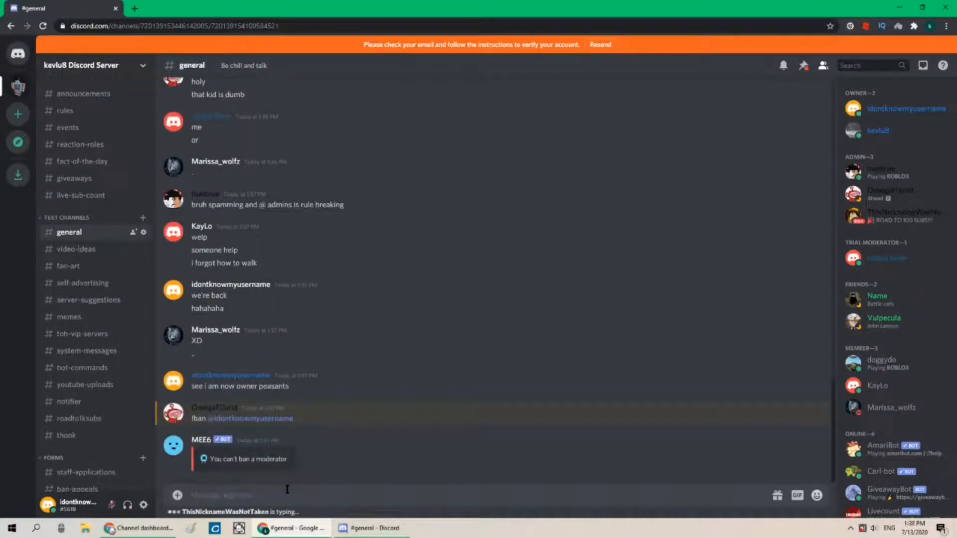
{"action": "type", "text": "hahahaha"}
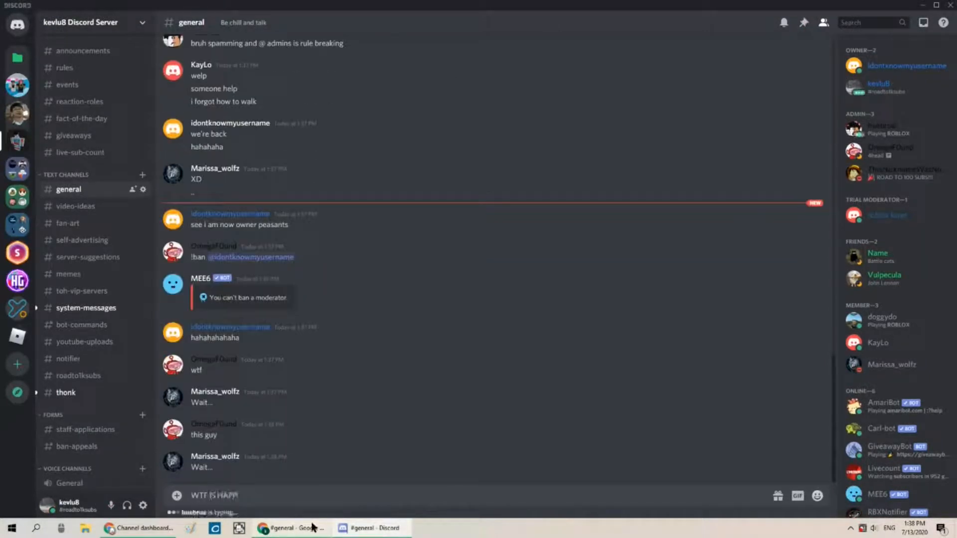
{"action": "scroll", "scroll_direction": "down", "scroll_amount": 3}
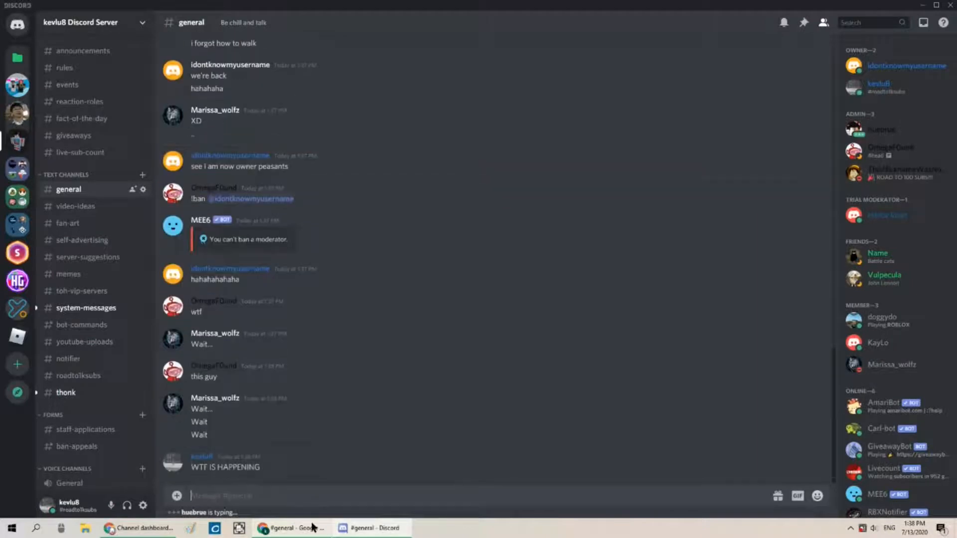
{"action": "left_click", "coordinate": [291, 528]}
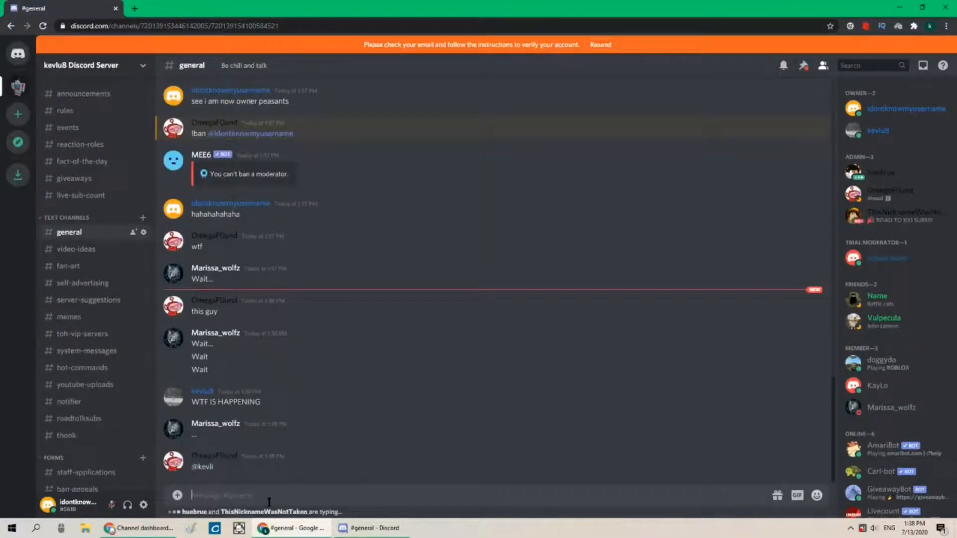
{"action": "scroll", "scroll_direction": "down", "scroll_amount": 3}
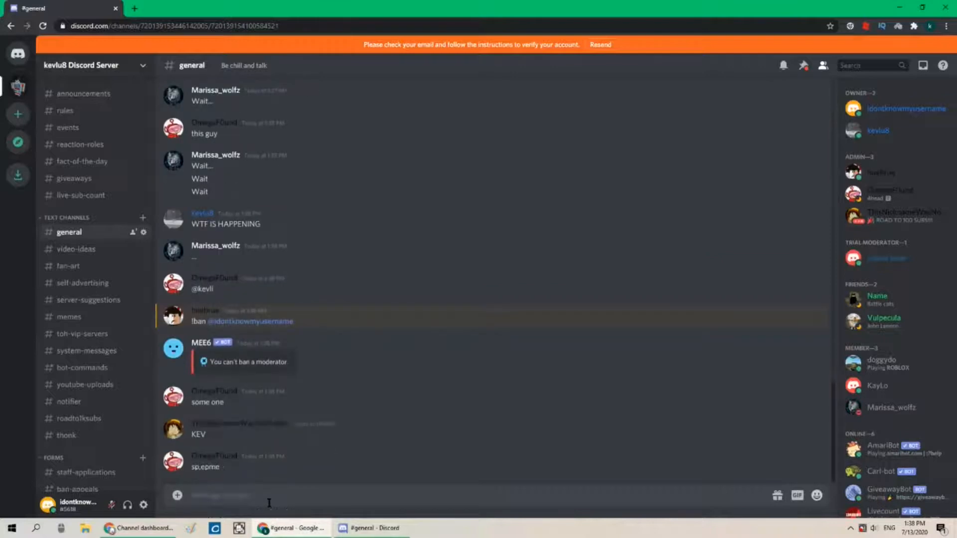
{"action": "type", "text": "@ever"}
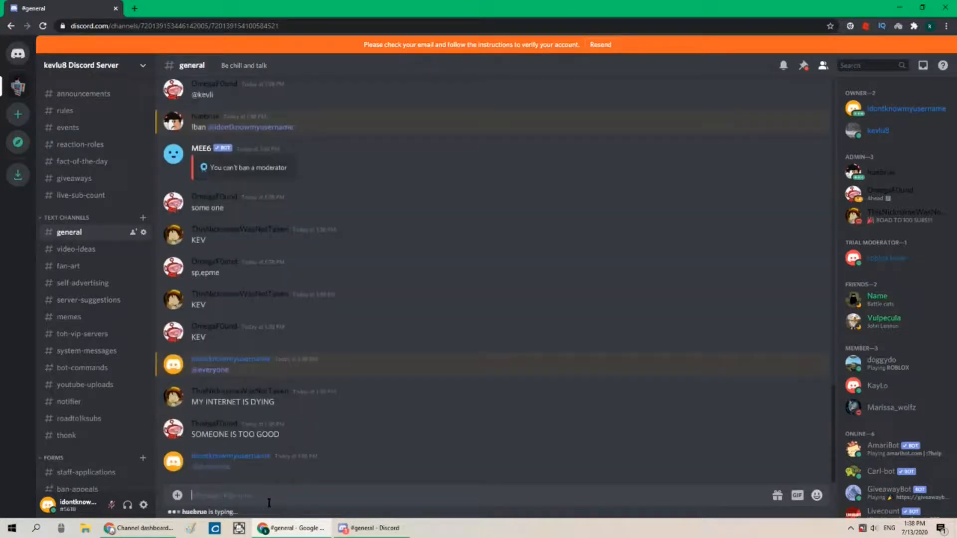
{"action": "scroll", "scroll_direction": "down", "scroll_amount": 3}
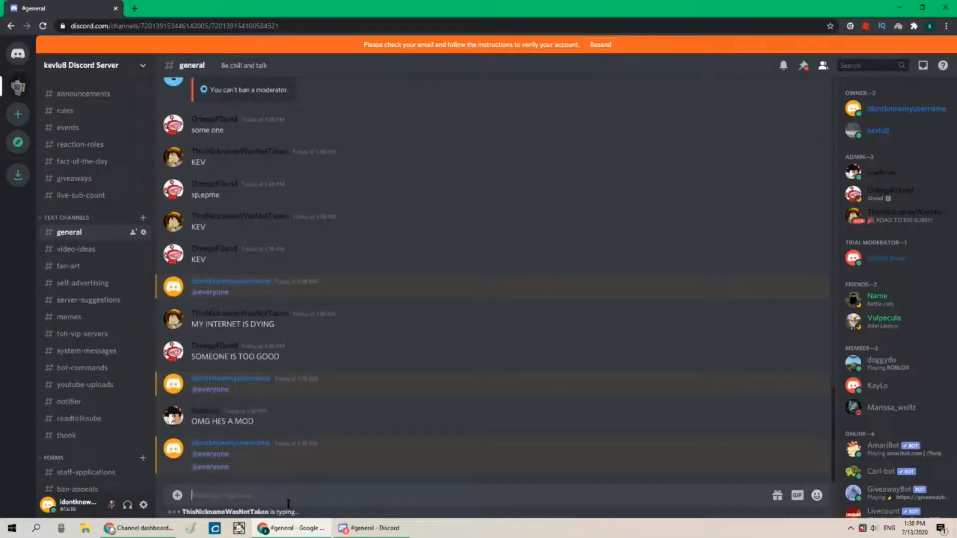
{"action": "scroll", "scroll_direction": "down", "scroll_amount": 3}
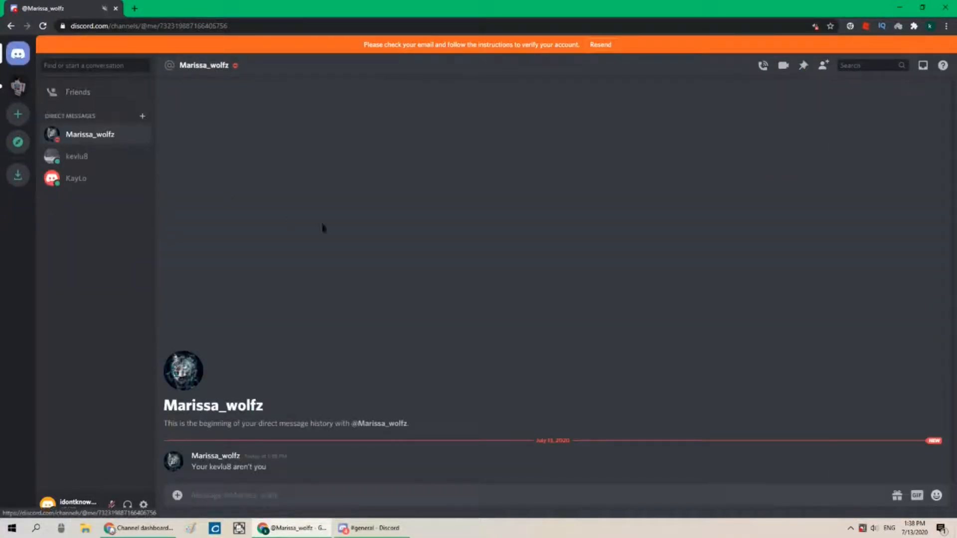
{"action": "left_click", "coordinate": [455, 495]}
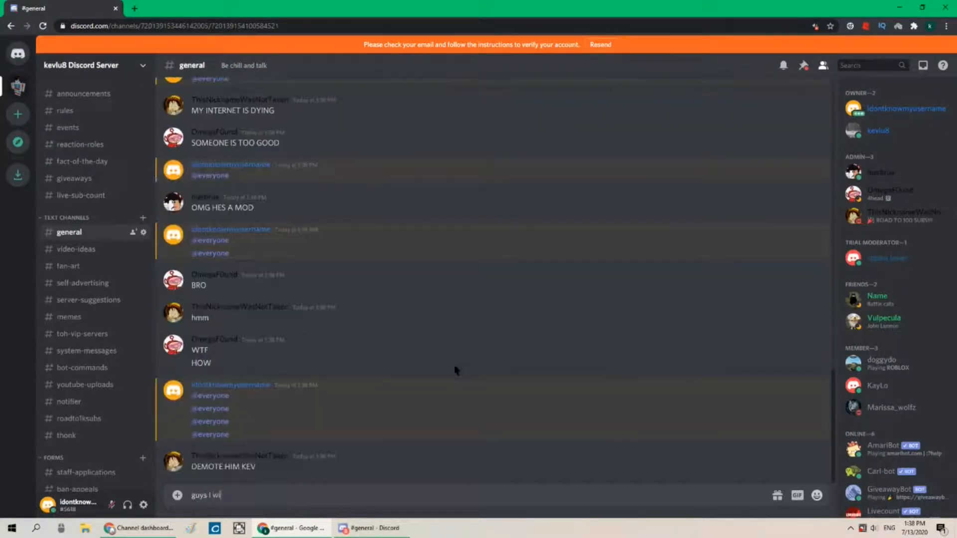
{"action": "type", "text": "ll taje"}
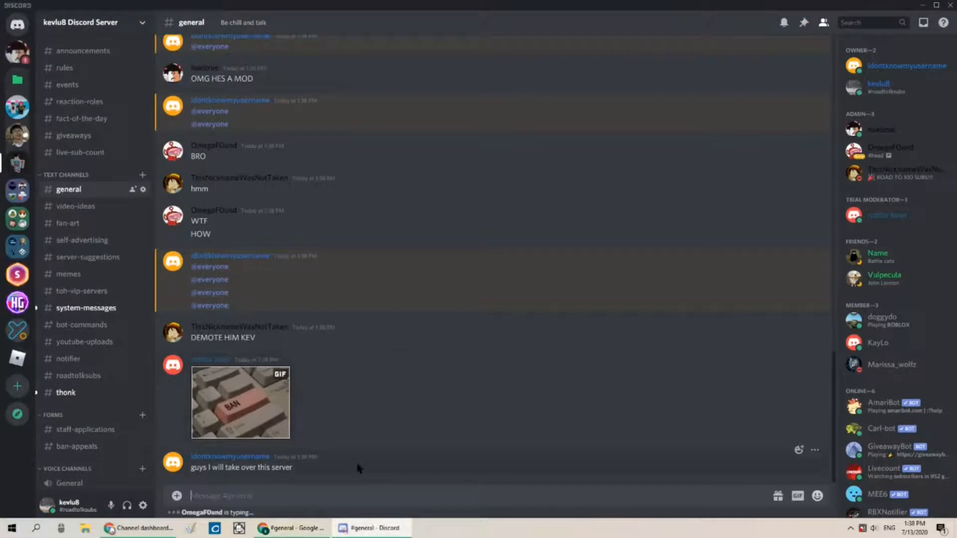
{"action": "scroll", "scroll_direction": "down", "scroll_amount": 3}
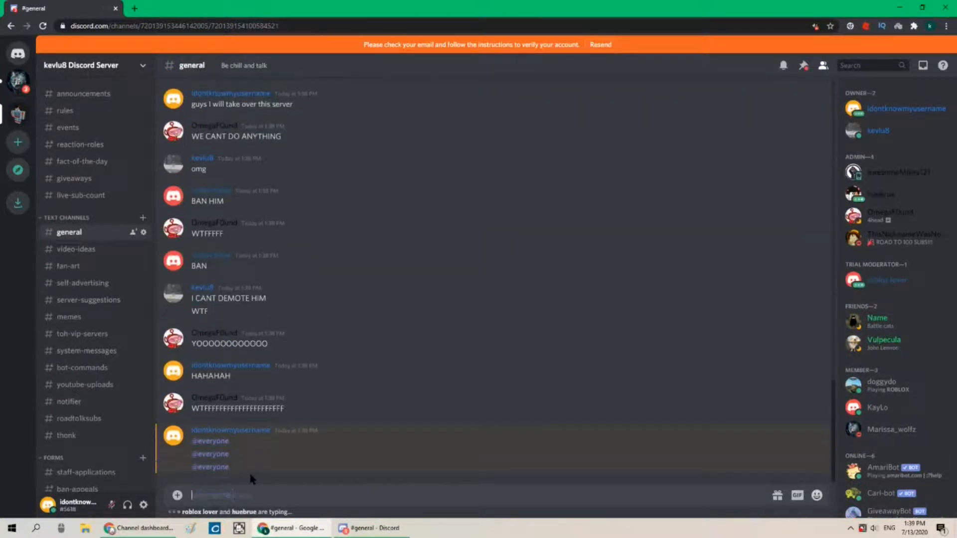
{"action": "scroll", "scroll_direction": "down", "scroll_amount": 3}
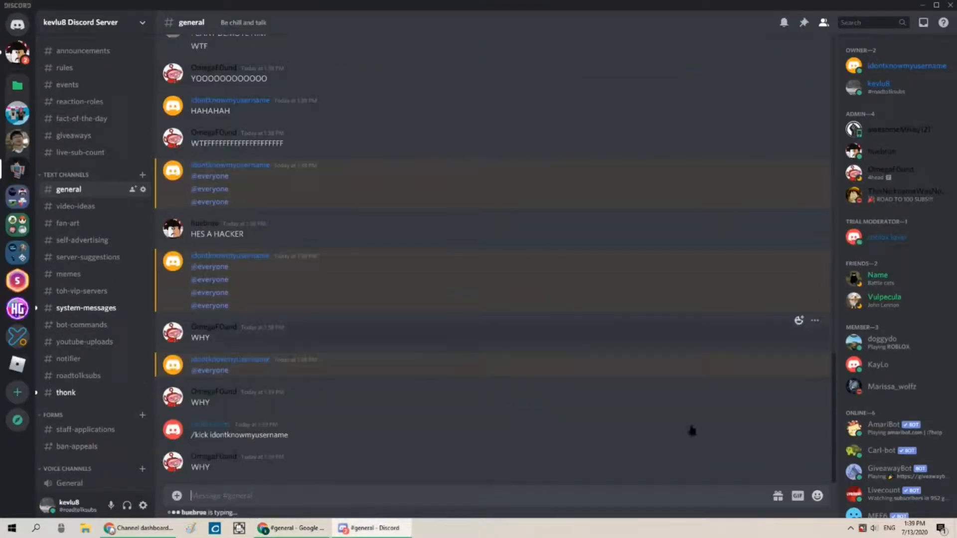
{"action": "scroll", "scroll_direction": "down", "scroll_amount": 3}
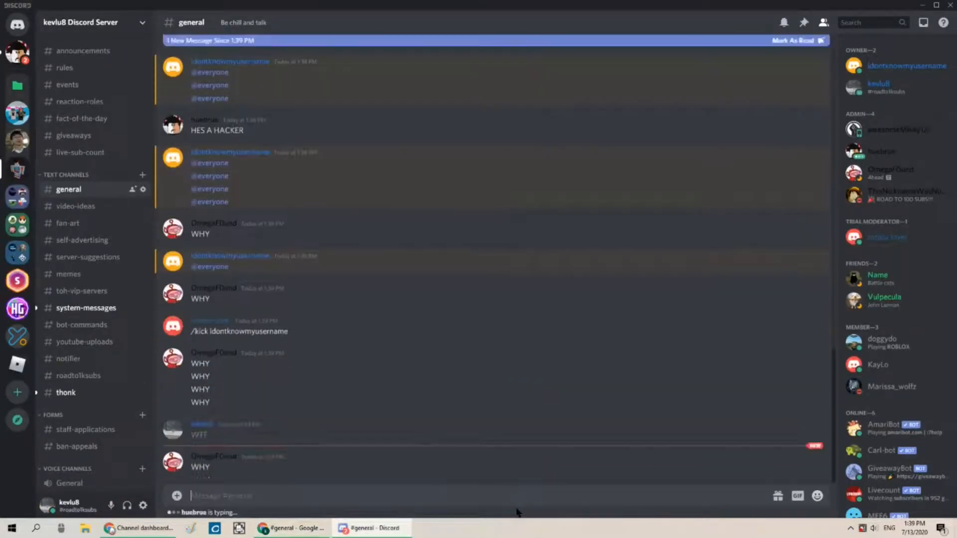
{"action": "type", "text": "!ban"}
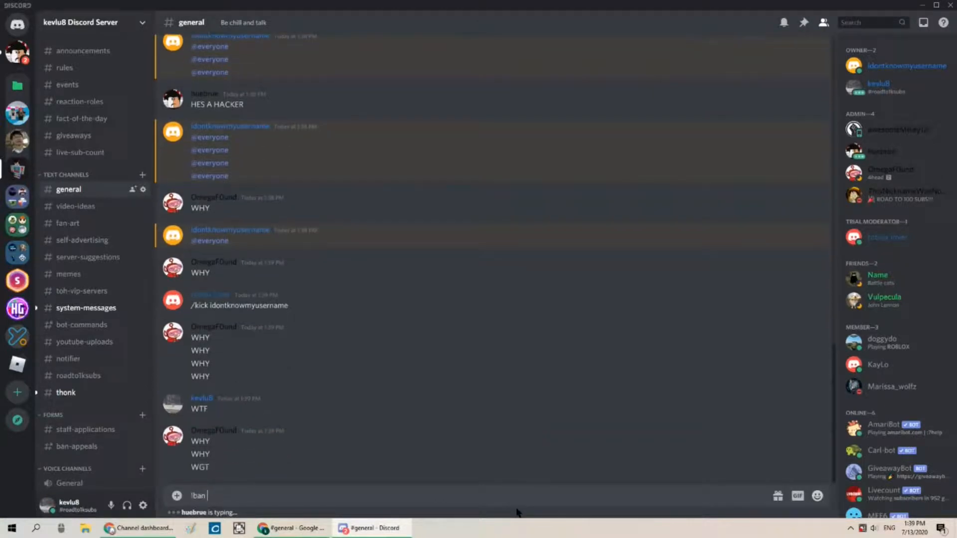
{"action": "type", "text": "@idontknowmyusername"}
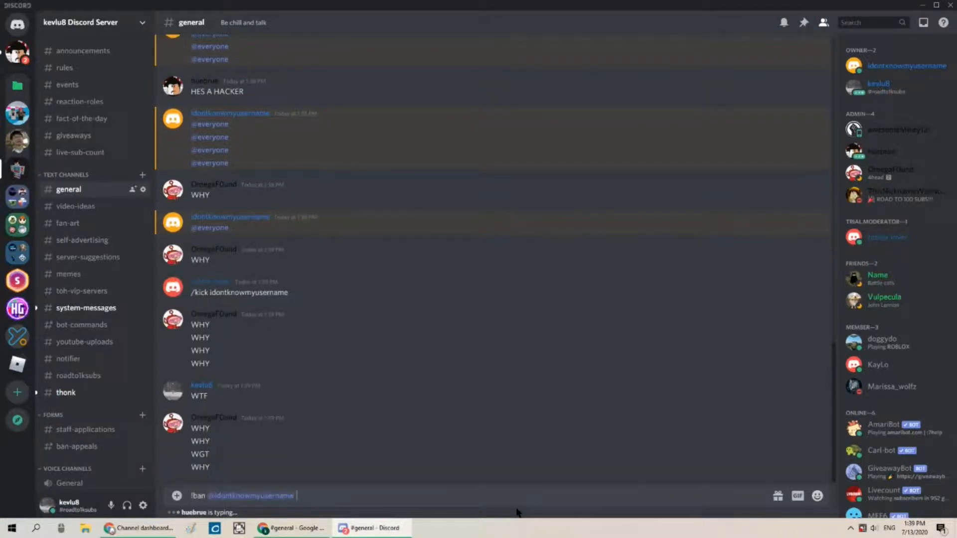
{"action": "key", "text": "Return"}
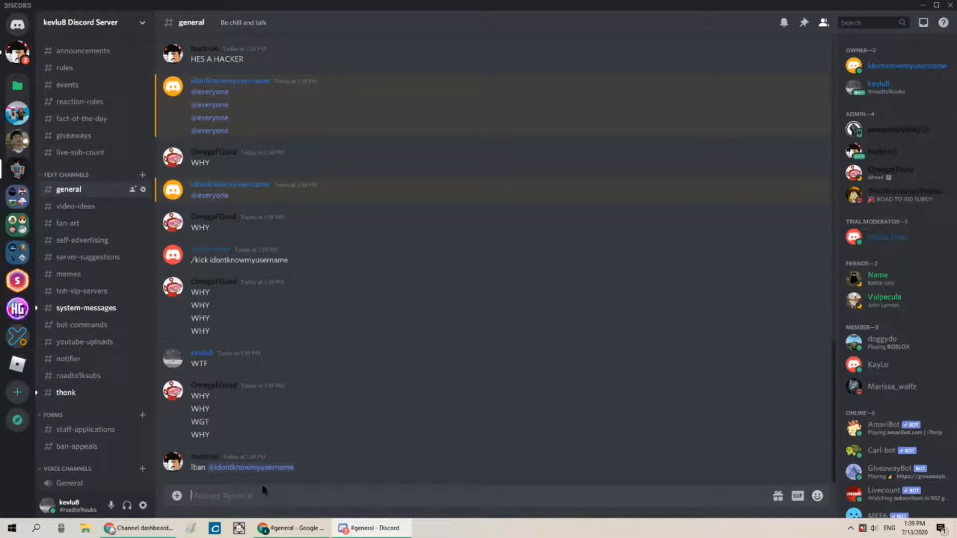
{"action": "scroll", "scroll_direction": "down", "scroll_amount": 3}
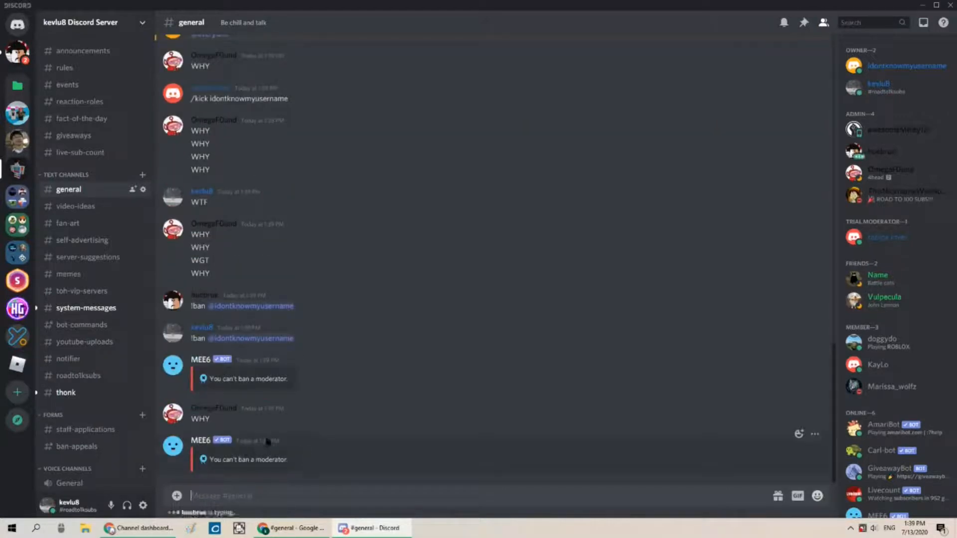
{"action": "left_click", "coordinate": [142, 528]}
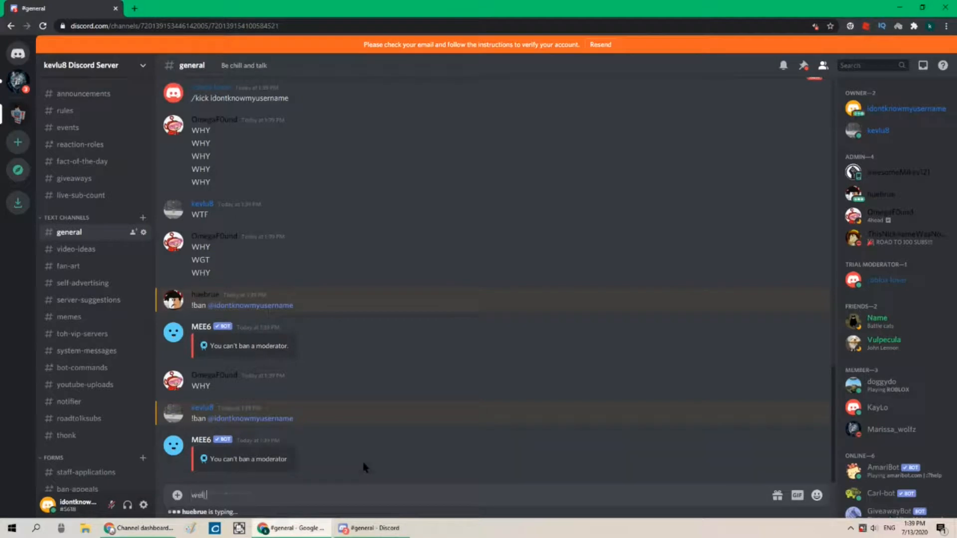
{"action": "scroll", "scroll_direction": "down", "scroll_amount": 3}
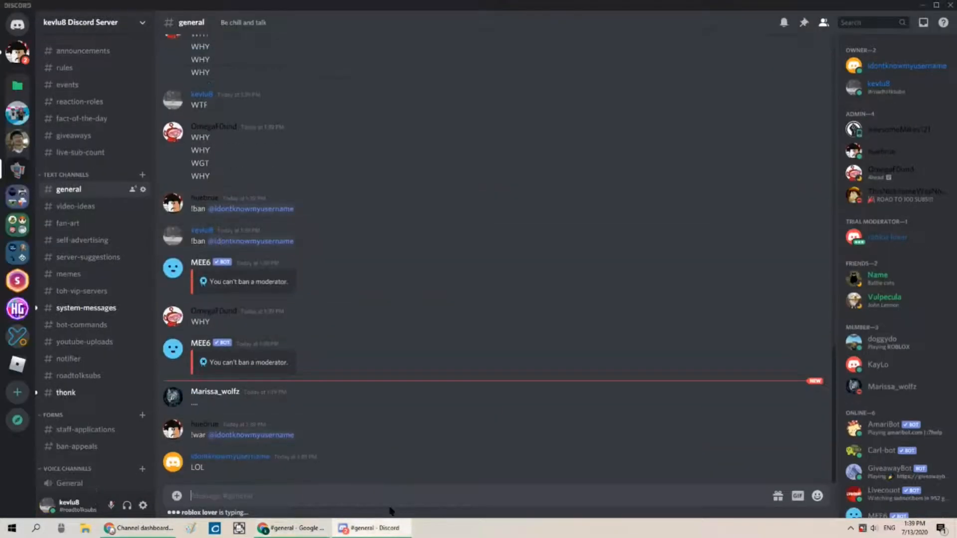
As the alt, start the message 'welp this server is done for'.
{"action": "type", "text": "welp this ser"}
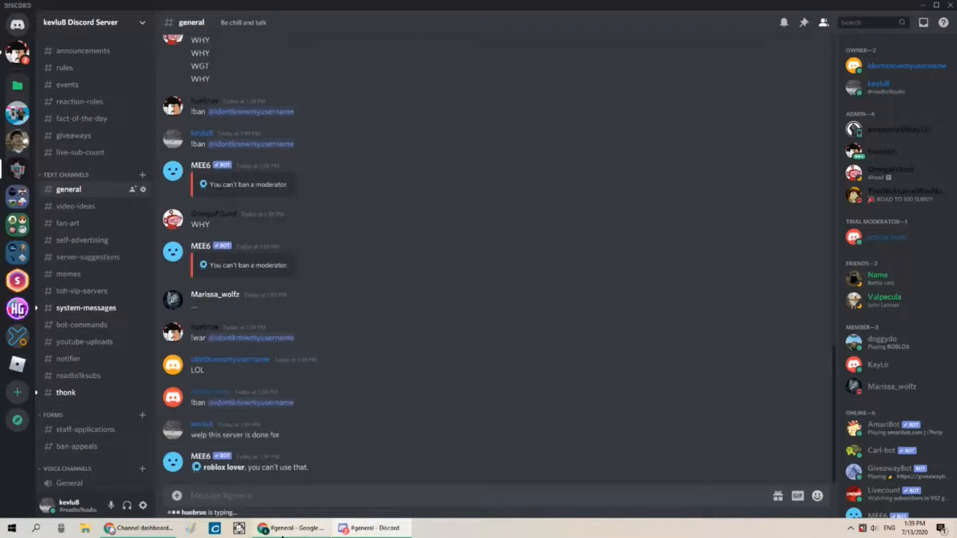
{"action": "scroll", "scroll_direction": "down", "scroll_amount": 3}
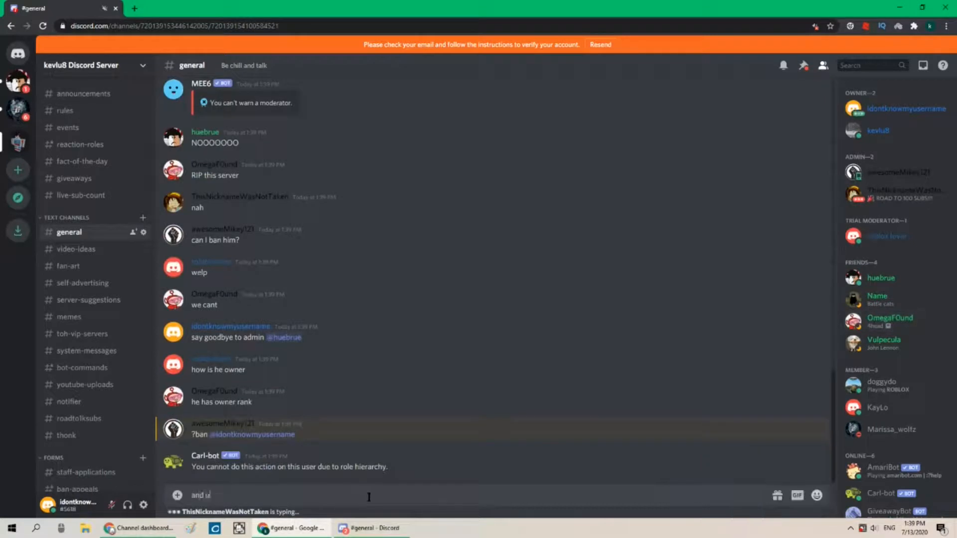
{"action": "scroll", "scroll_direction": "down", "scroll_amount": 3}
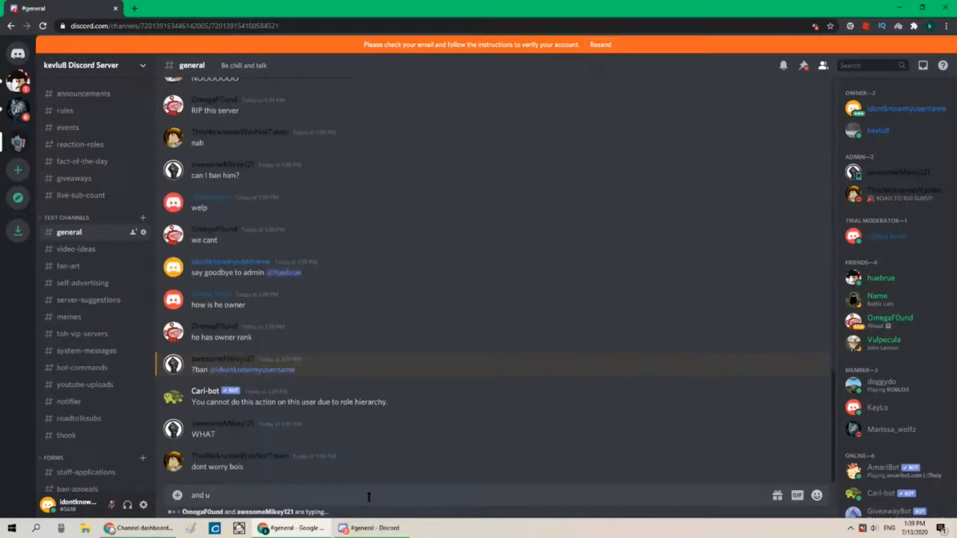
{"action": "type", "text": "@OmegaFound"}
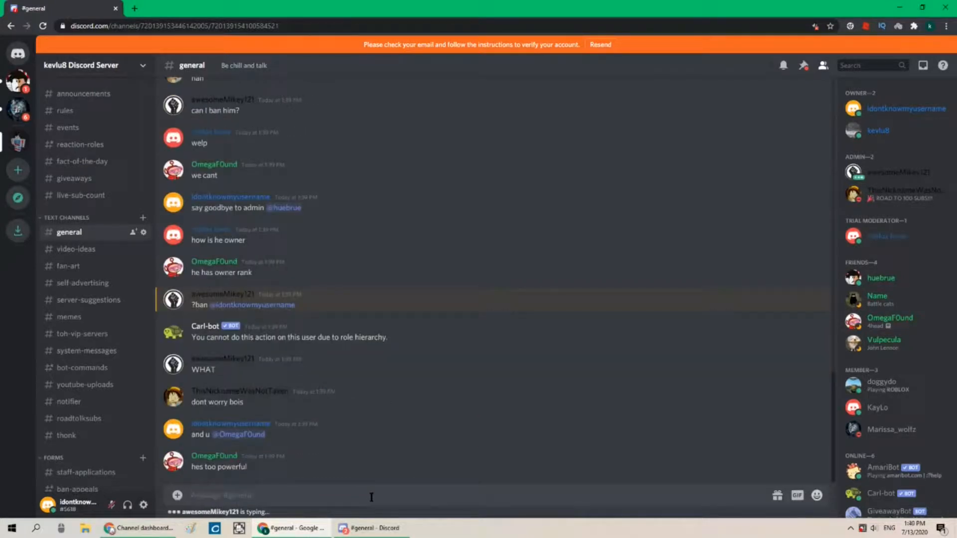
{"action": "type", "text": "I demote"}
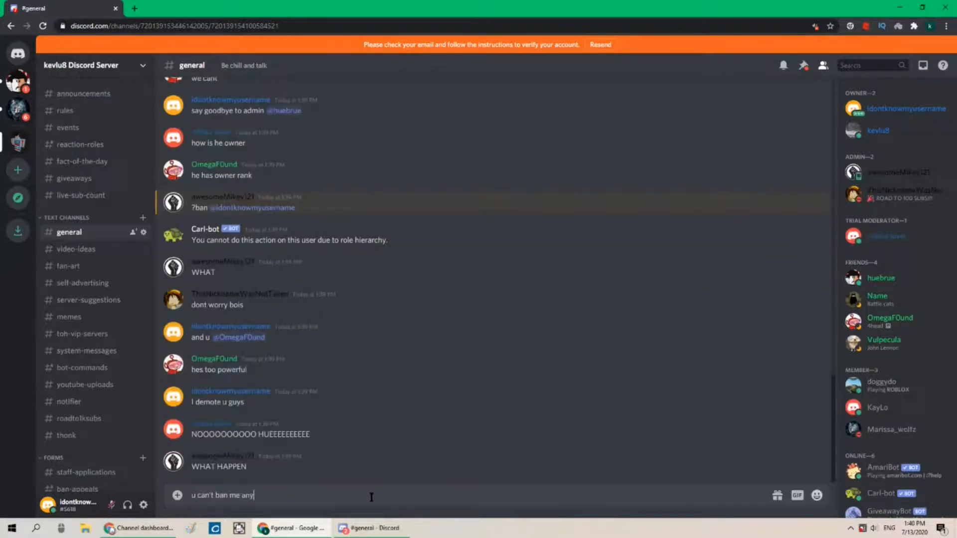
{"action": "key", "text": "Return"}
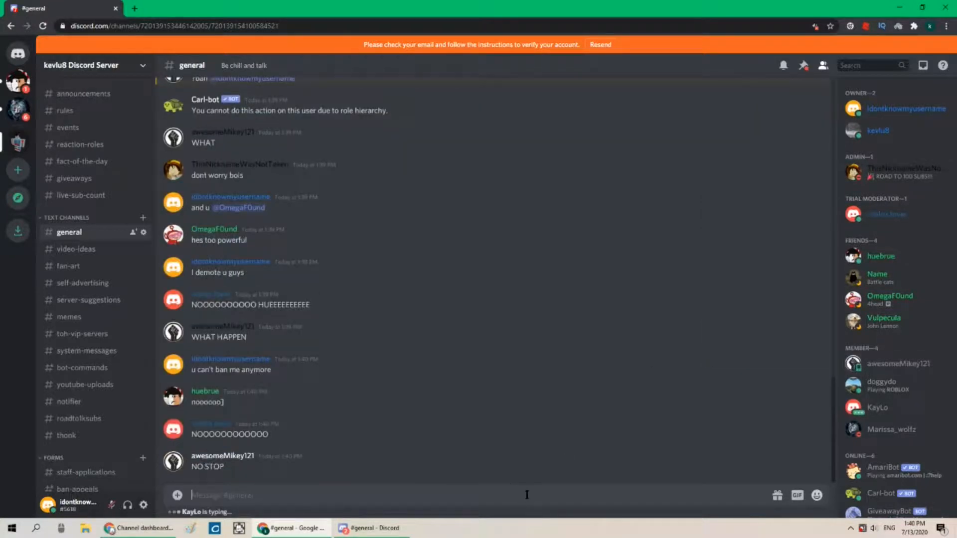
{"action": "type", "text": "YOU TOO"}
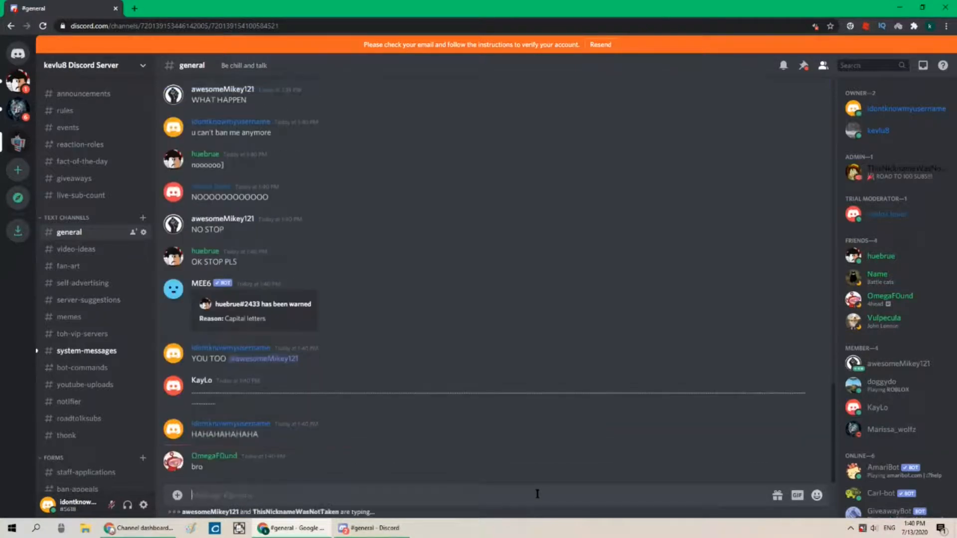
{"action": "scroll", "scroll_direction": "down", "scroll_amount": 3}
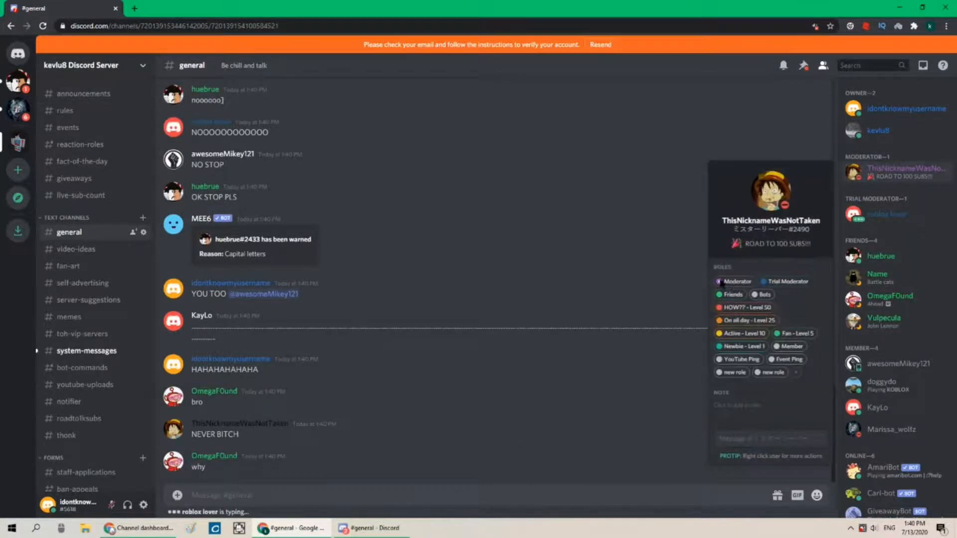
{"action": "left_click", "coordinate": [631, 486]}
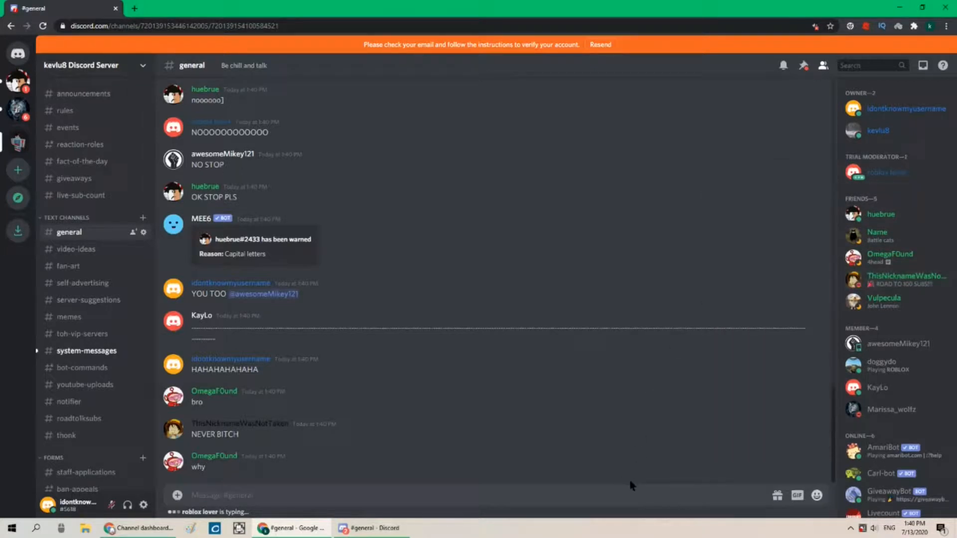
{"action": "type", "text": "NO MORE ADMINS H"}
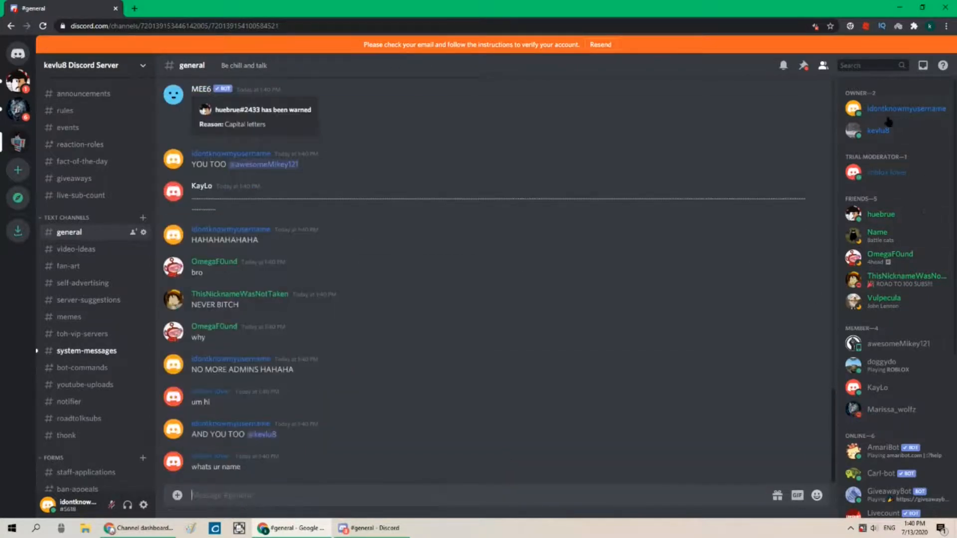
{"action": "left_click", "coordinate": [877, 131]}
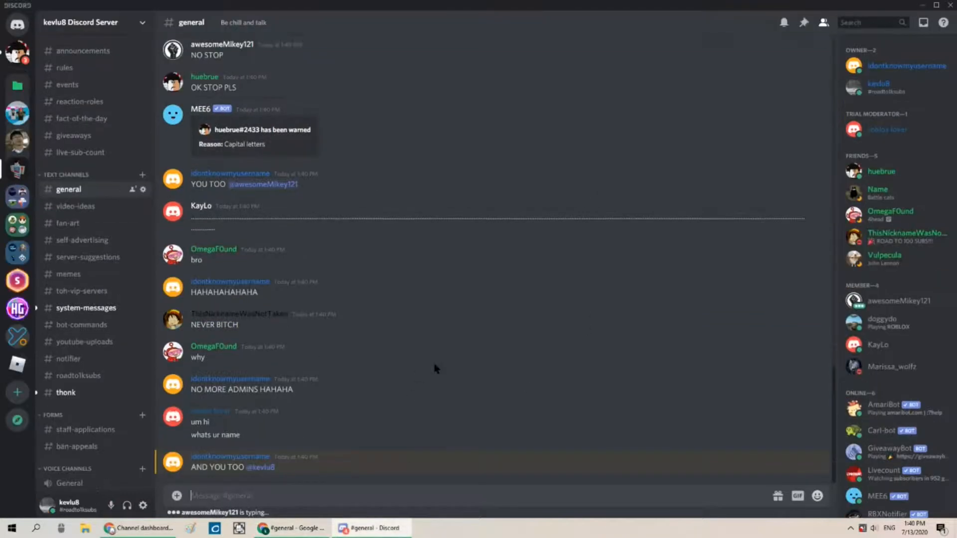
Switch sessions and post 'WTF IS THIS DUDE DOING' as kevlu8.
{"action": "left_click", "coordinate": [877, 84]}
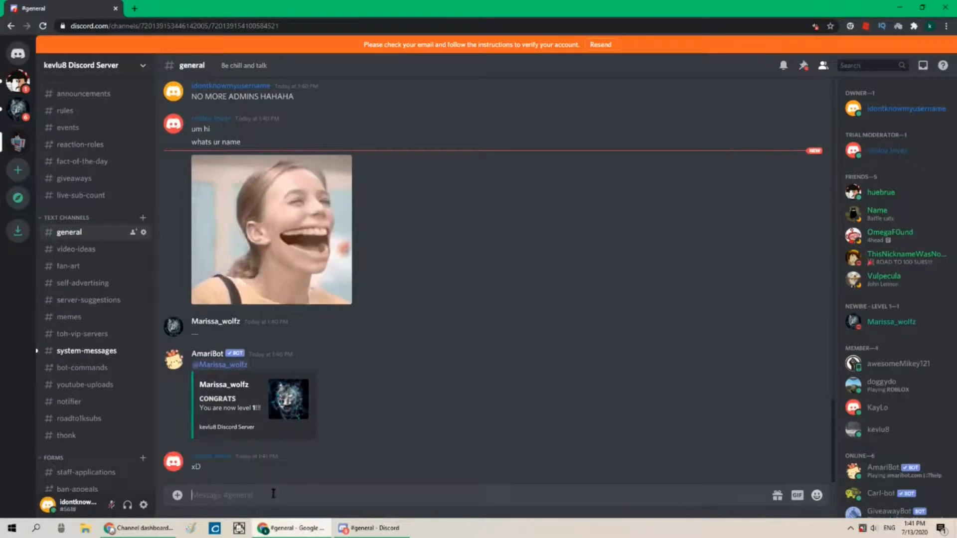
{"action": "scroll", "scroll_direction": "down", "scroll_amount": 3}
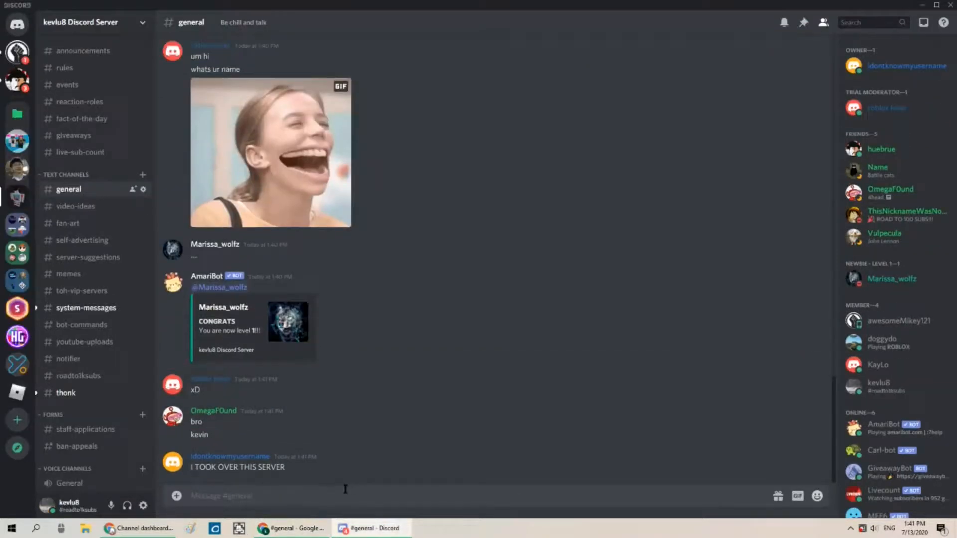
{"action": "type", "text": "WTF"}
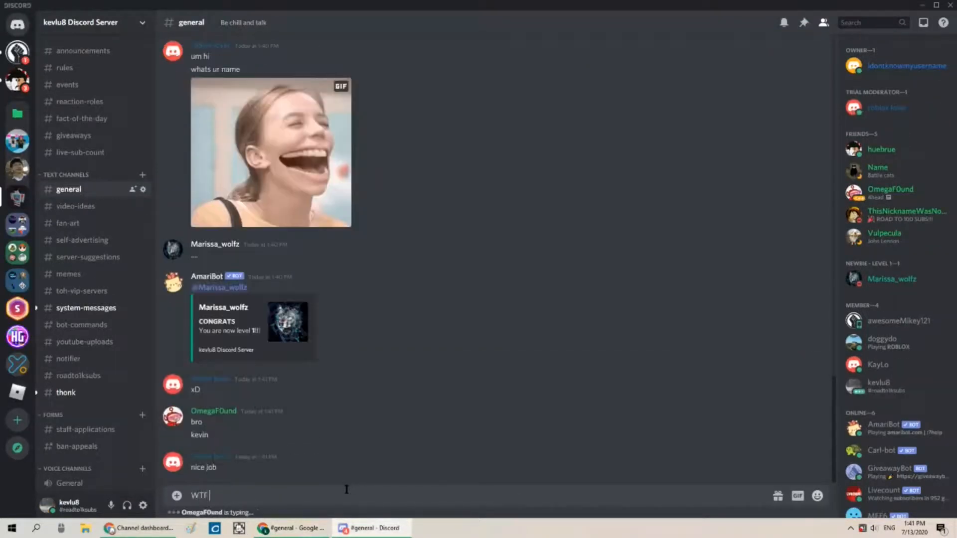
{"action": "type", "text": "IS THIS DUDE DOING"}
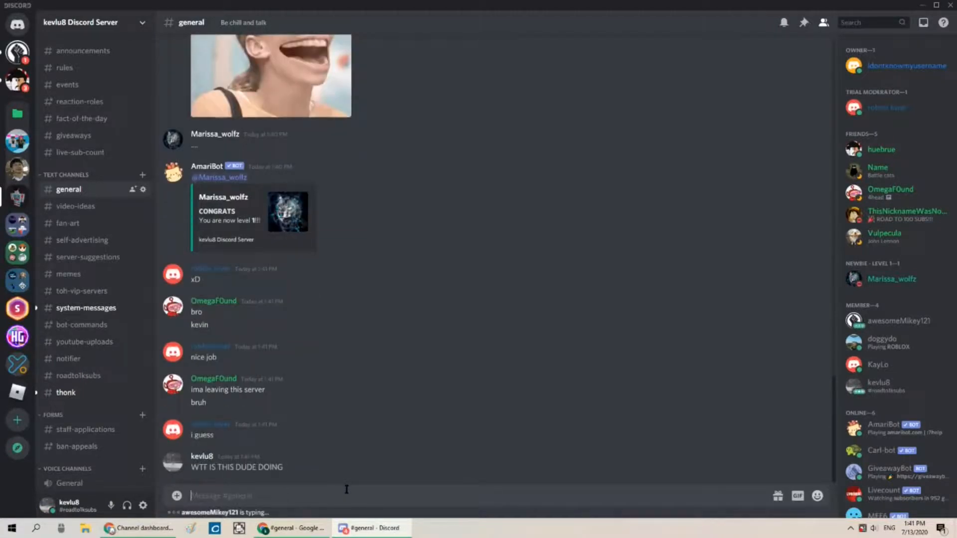
{"action": "left_click", "coordinate": [906, 65]}
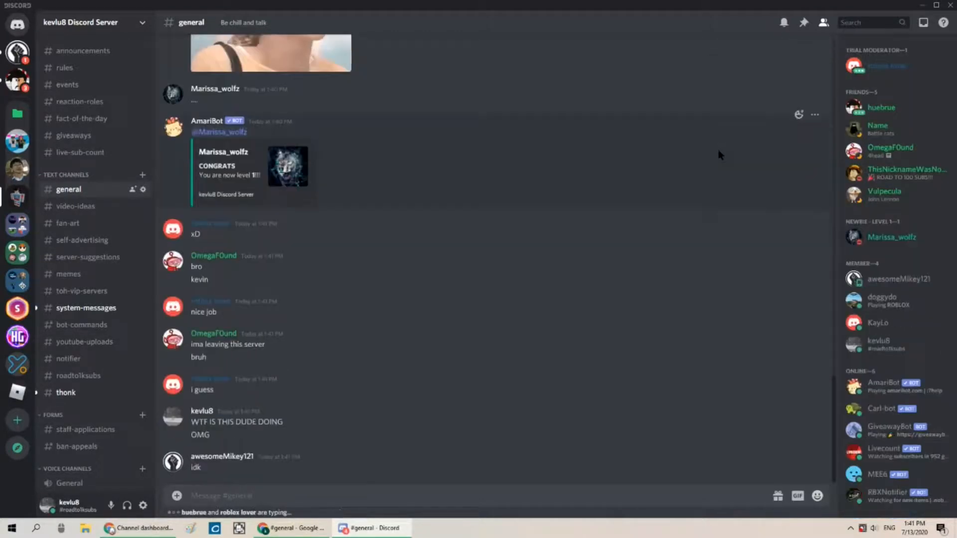
{"action": "scroll", "scroll_direction": "down", "scroll_amount": 3}
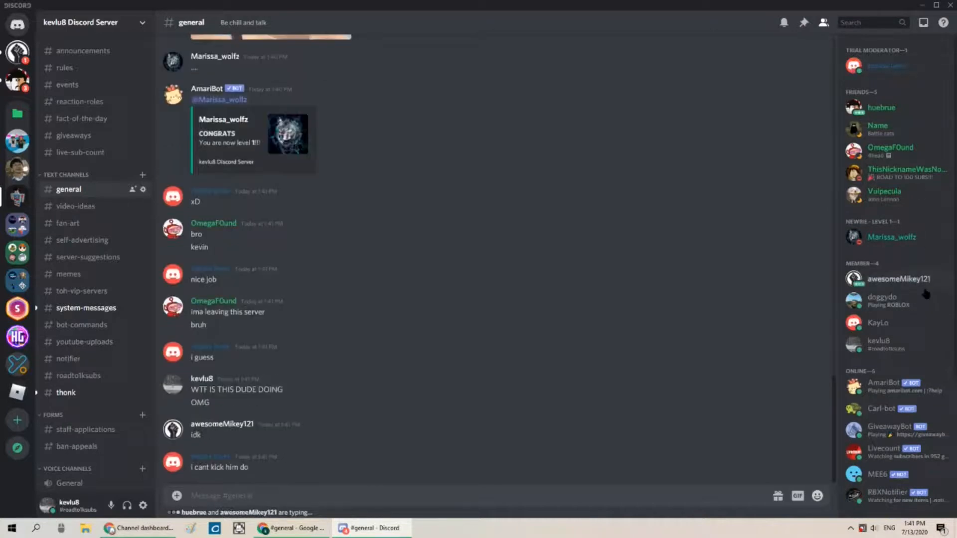
{"action": "scroll", "scroll_direction": "down", "scroll_amount": 3}
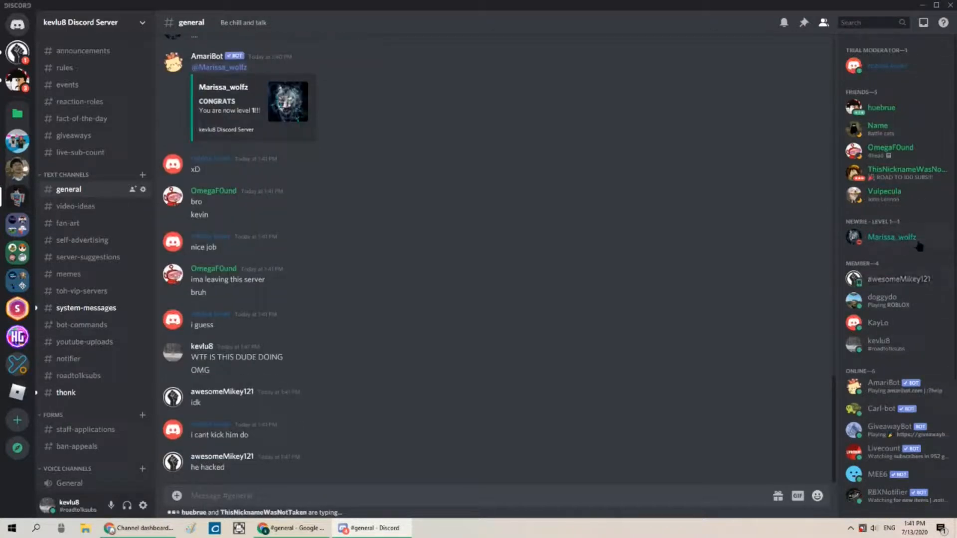
{"action": "mouse_move", "coordinate": [334, 467]}
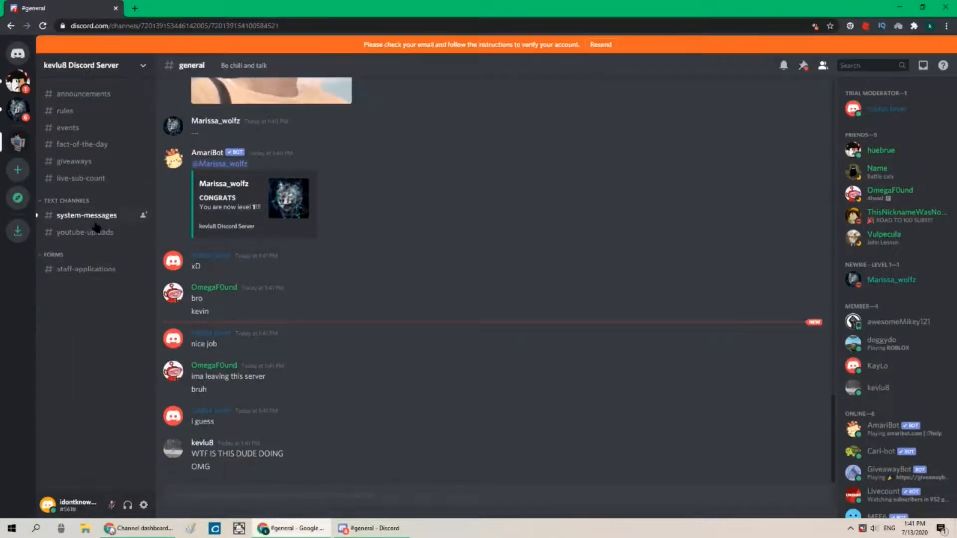
Open #system-messages as the alt and check kevlu8's restored Owner role.
{"action": "left_click", "coordinate": [87, 215]}
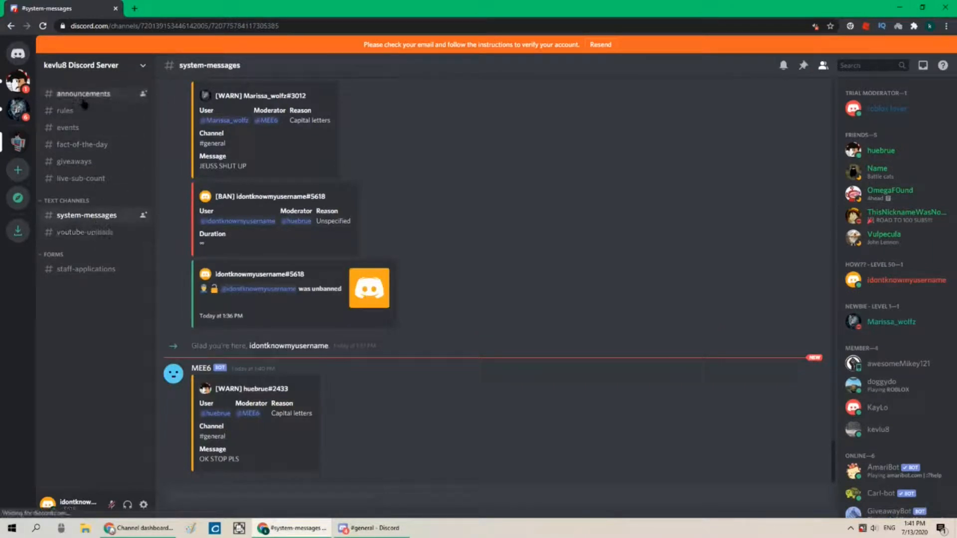
{"action": "left_click", "coordinate": [84, 93]}
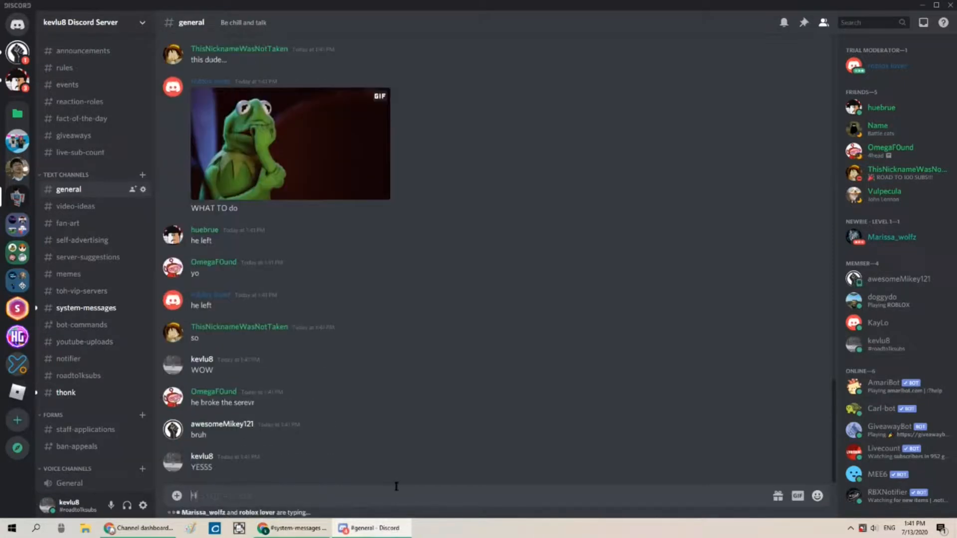
{"action": "scroll", "scroll_direction": "down", "scroll_amount": 3}
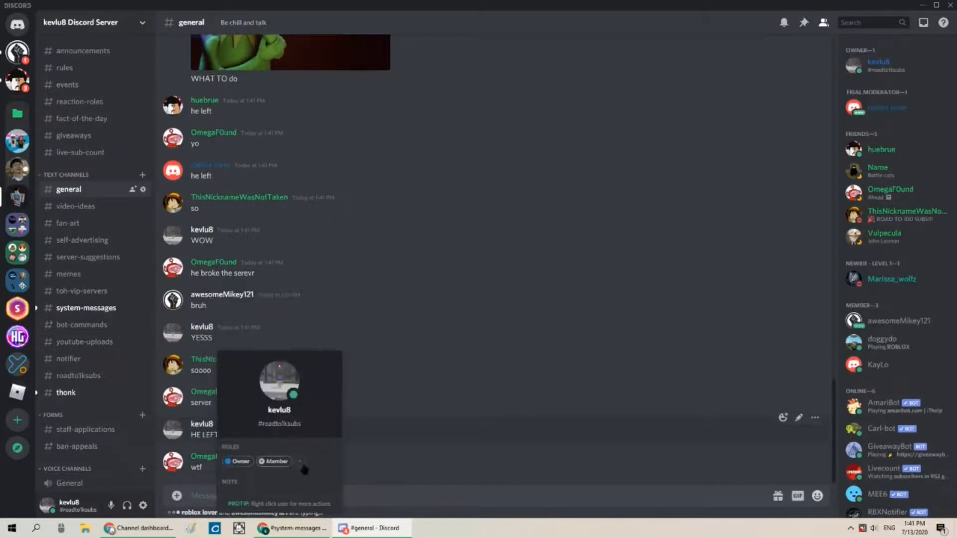
{"action": "left_click", "coordinate": [299, 461]}
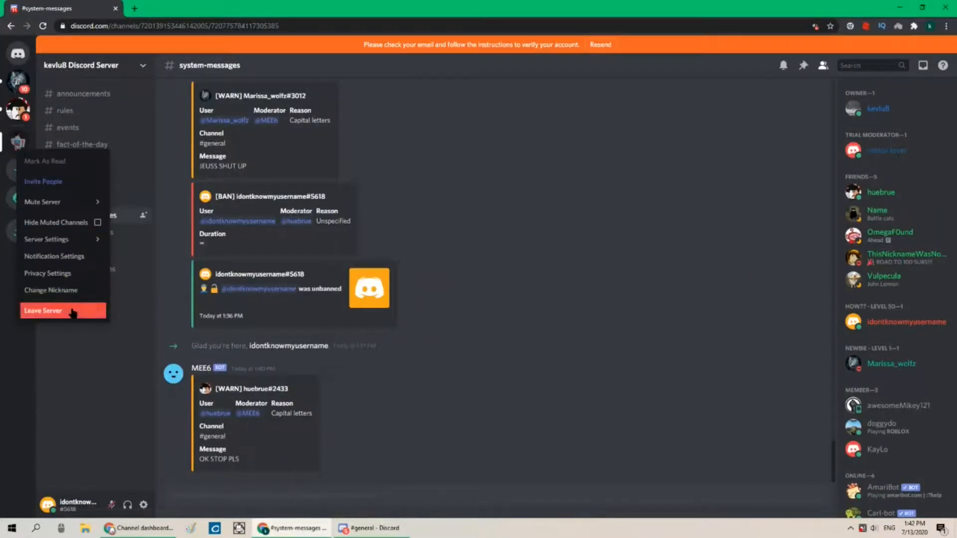
{"action": "left_click", "coordinate": [42, 311]}
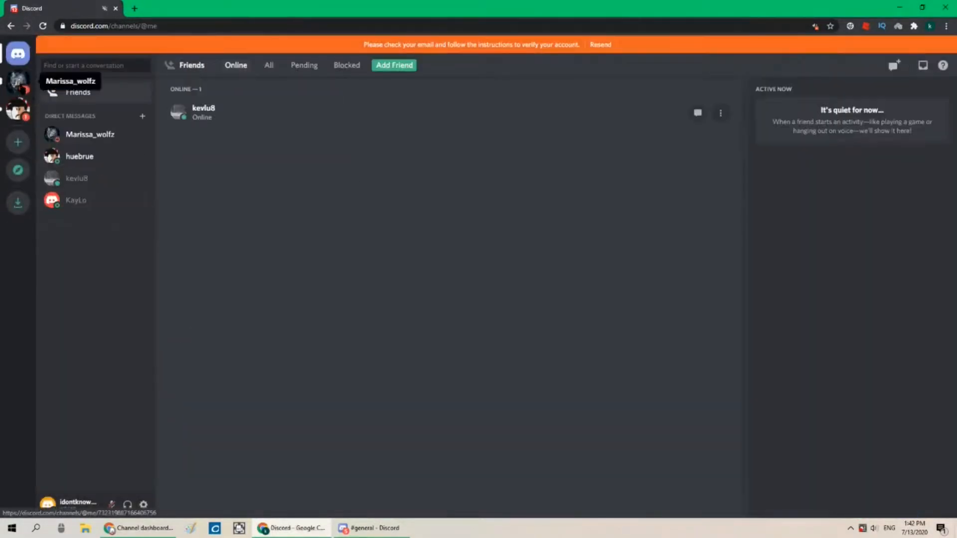
{"action": "left_click", "coordinate": [90, 134]}
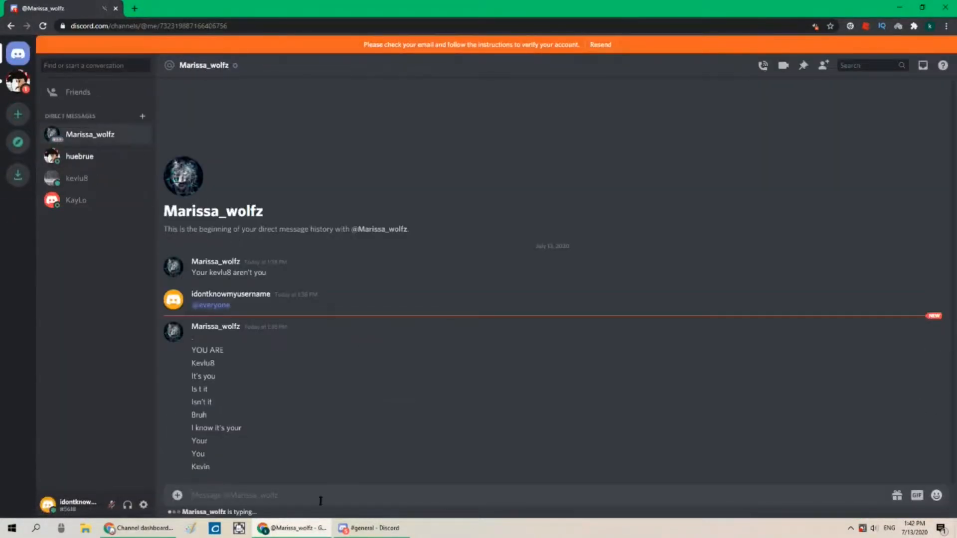
{"action": "type", "text": "fuck how"}
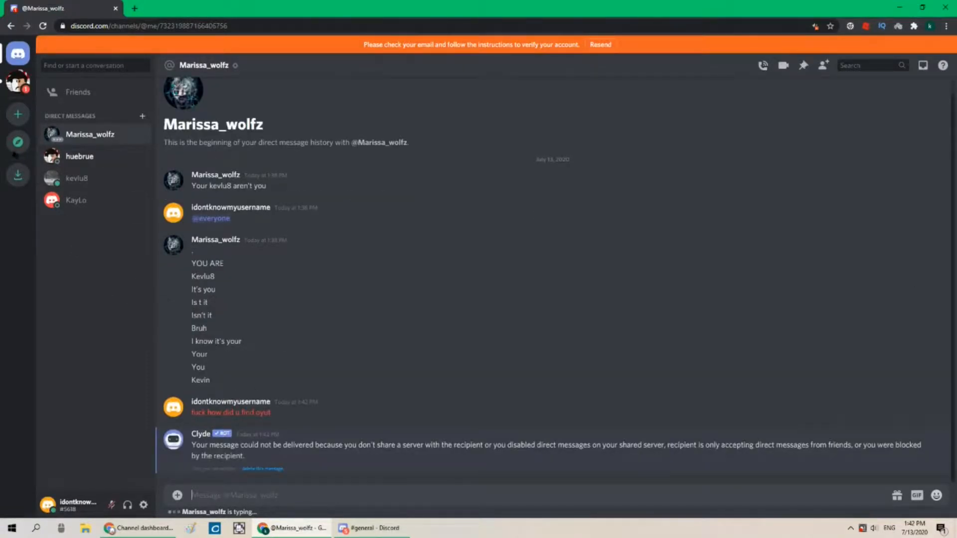
{"action": "left_click", "coordinate": [79, 156]}
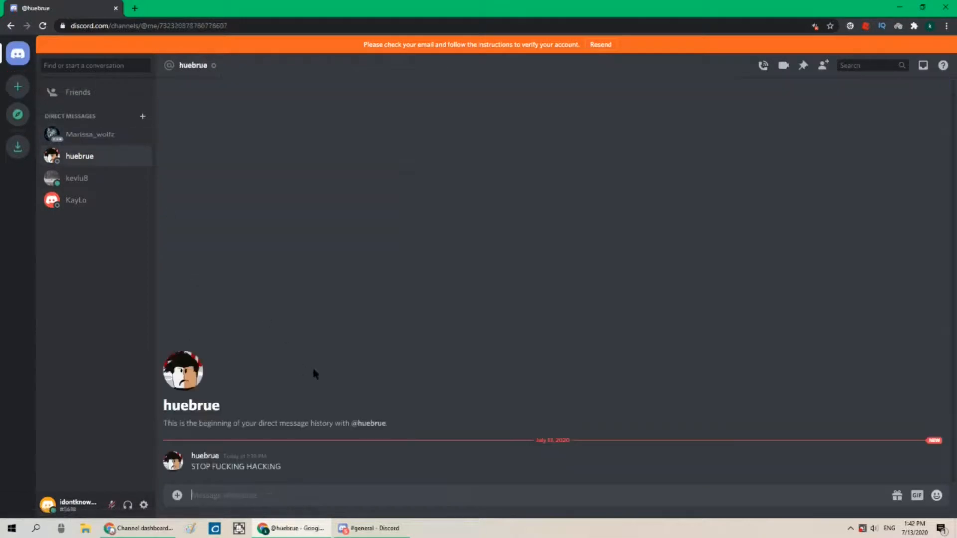
{"action": "mouse_move", "coordinate": [85, 186]}
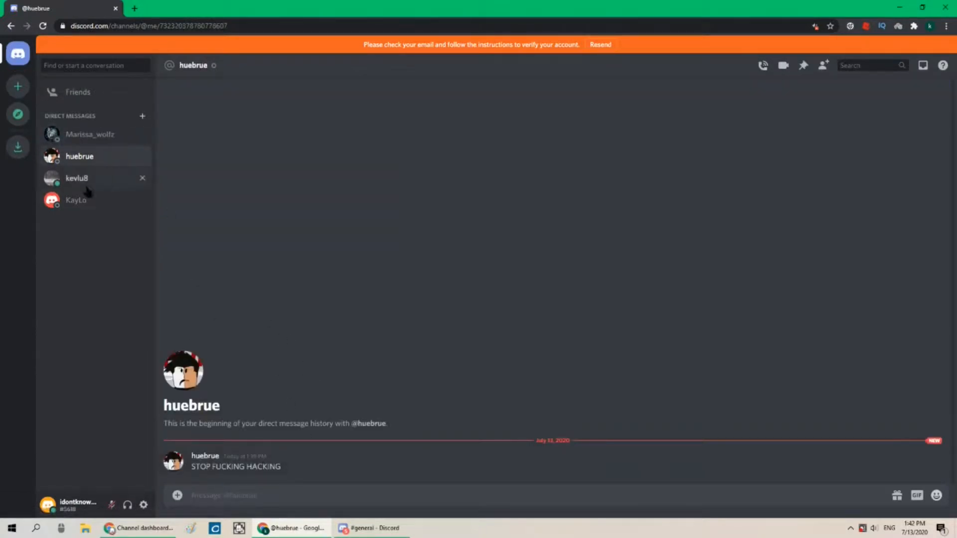
{"action": "left_click", "coordinate": [76, 177]}
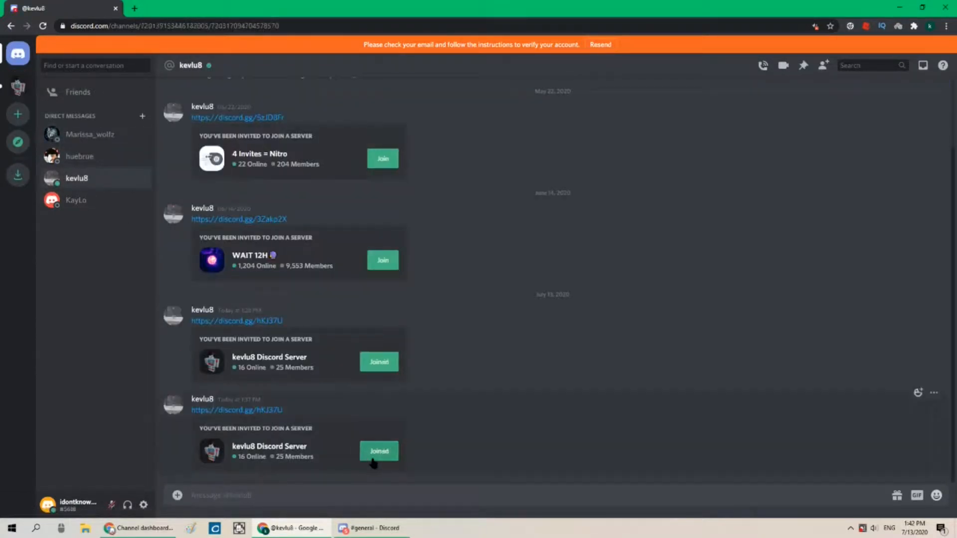
{"action": "left_click", "coordinate": [378, 451]}
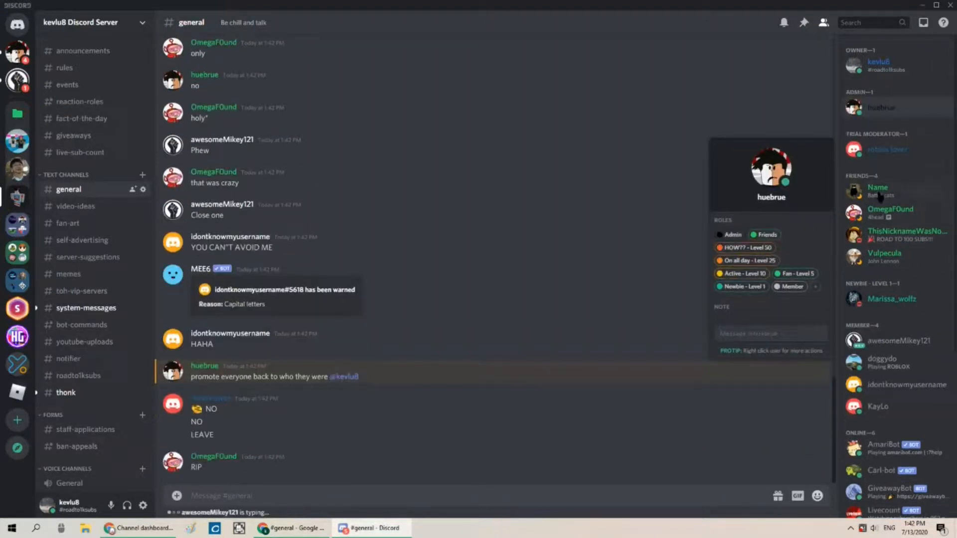
{"action": "left_click", "coordinate": [890, 209]}
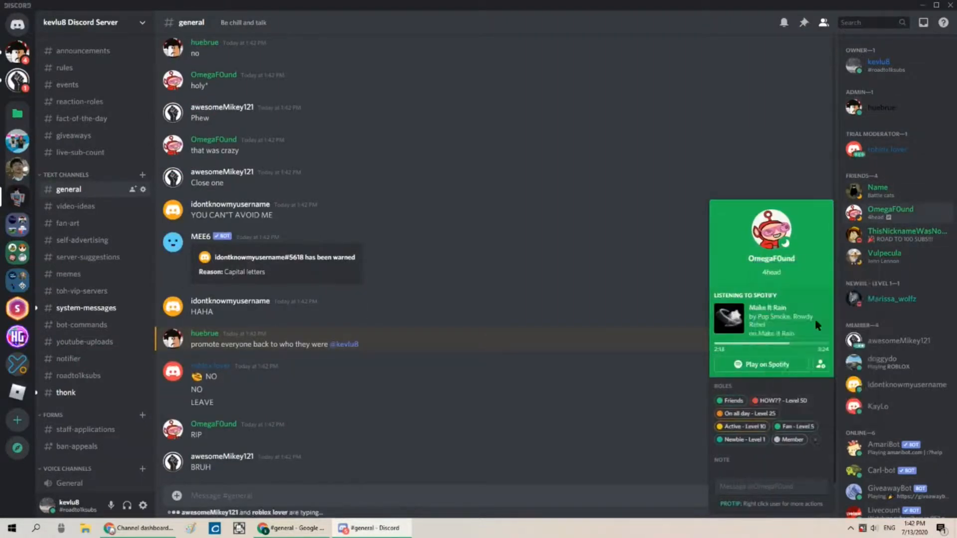
{"action": "left_click", "coordinate": [906, 233]}
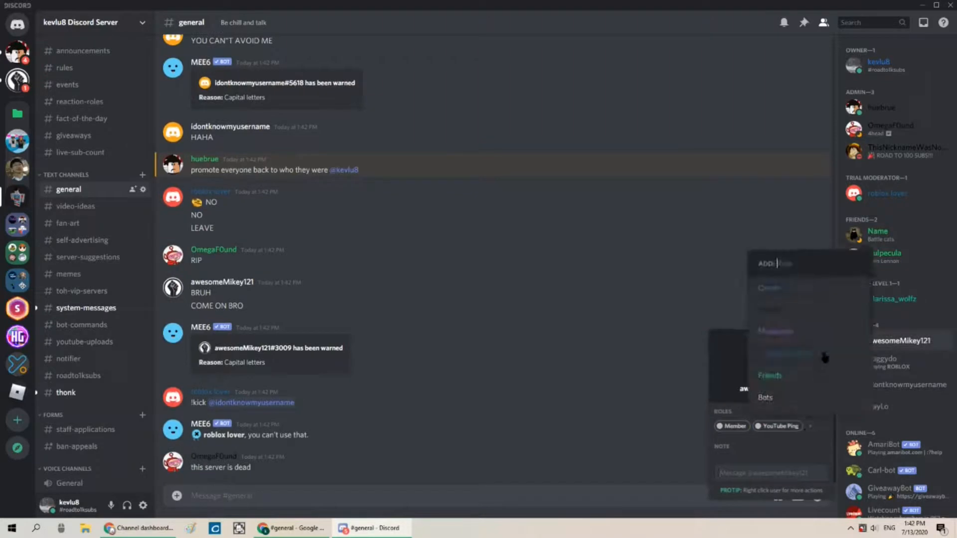
{"action": "left_click", "coordinate": [351, 386]}
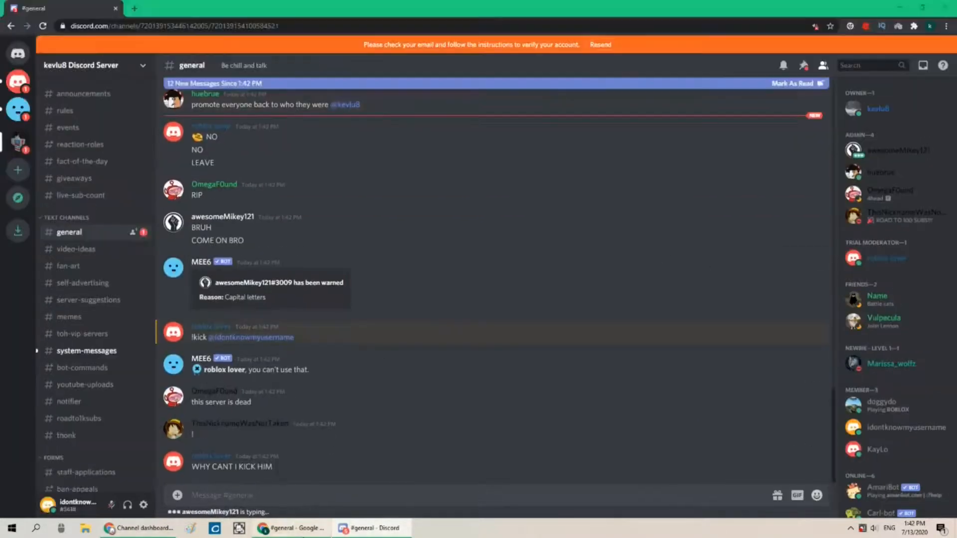
{"action": "scroll", "scroll_direction": "down", "scroll_amount": 3}
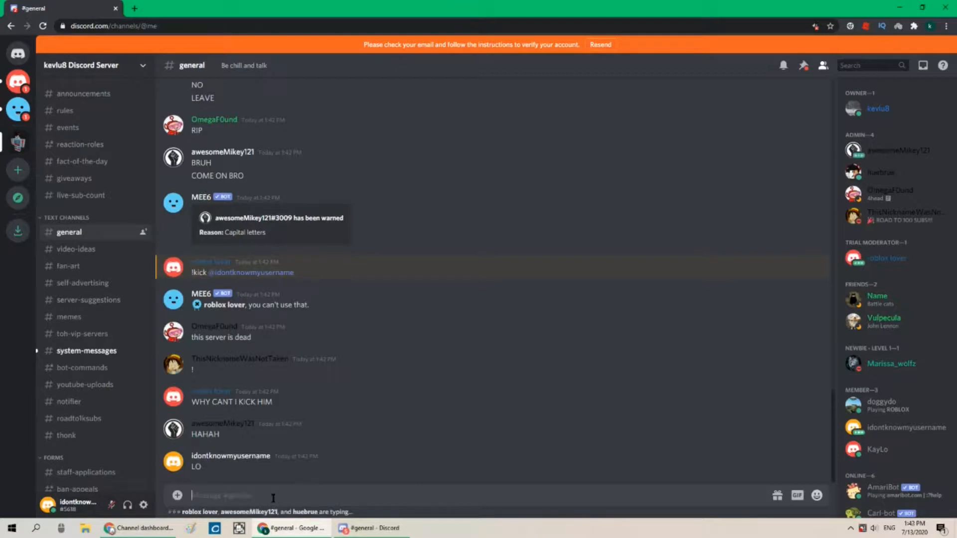
{"action": "left_click", "coordinate": [18, 53]}
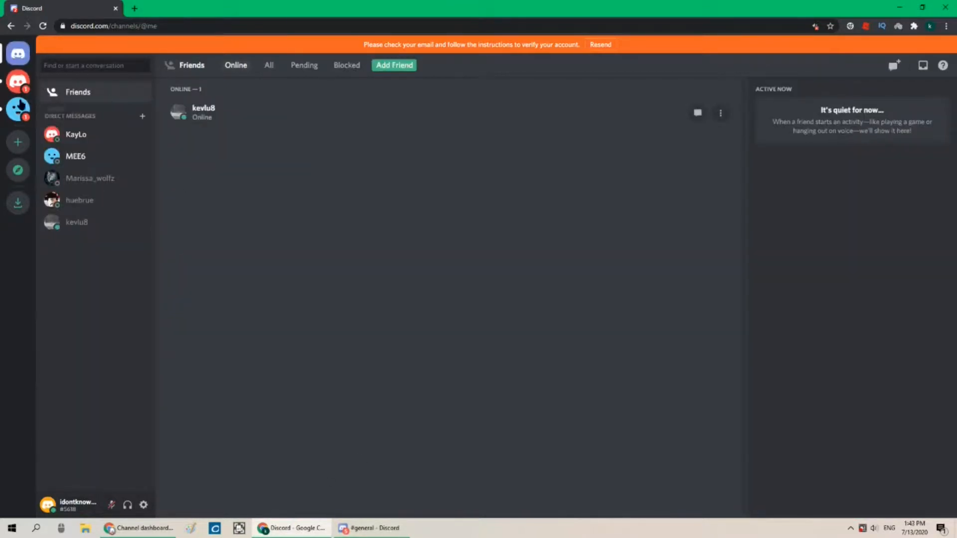
{"action": "left_click", "coordinate": [76, 156]}
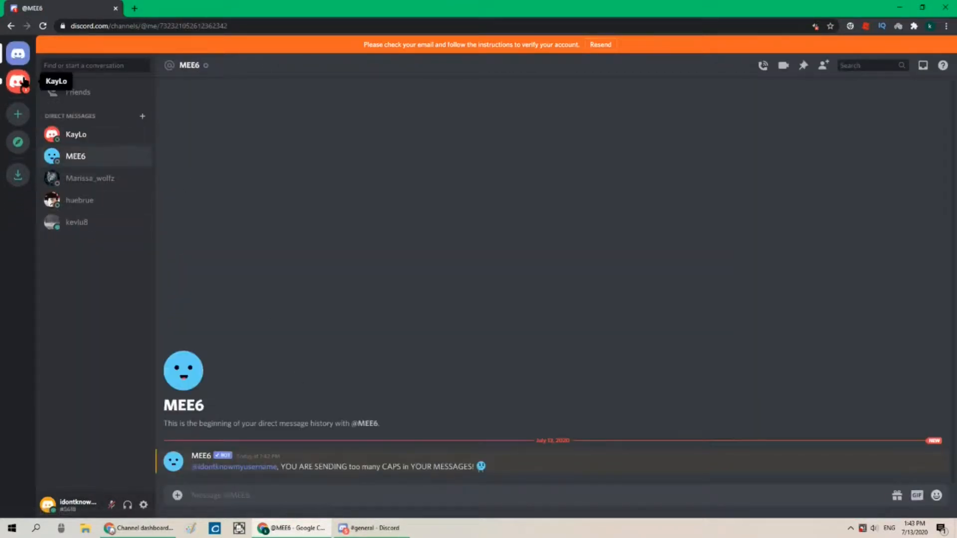
{"action": "left_click", "coordinate": [76, 134]}
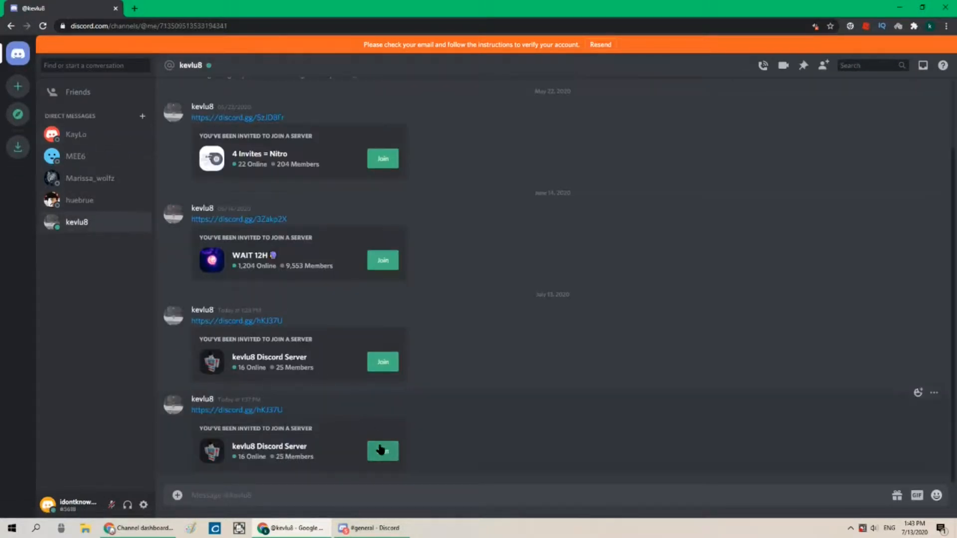
{"action": "left_click", "coordinate": [76, 134]}
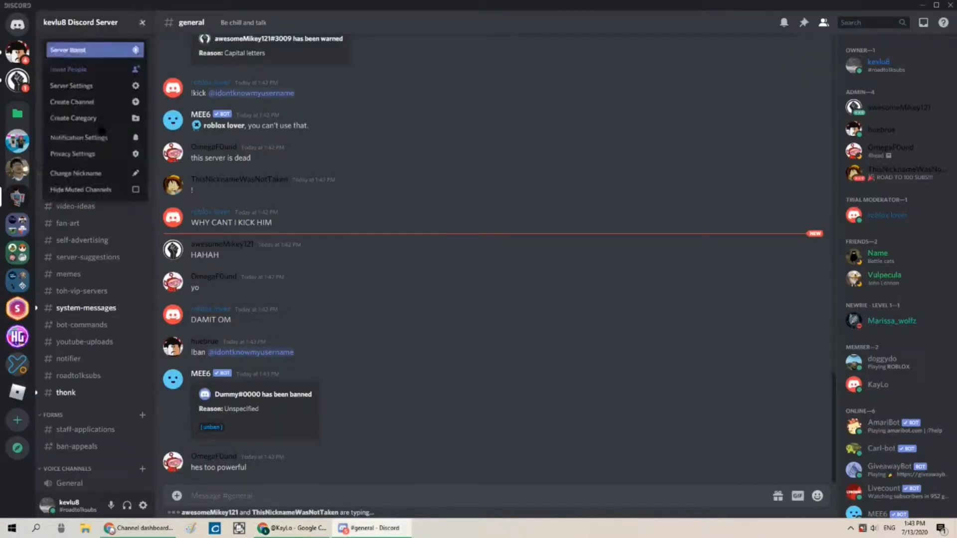
Check the empty Bans list in Server Settings, return to chat, and reopen Server Settings.
{"action": "left_click", "coordinate": [72, 86]}
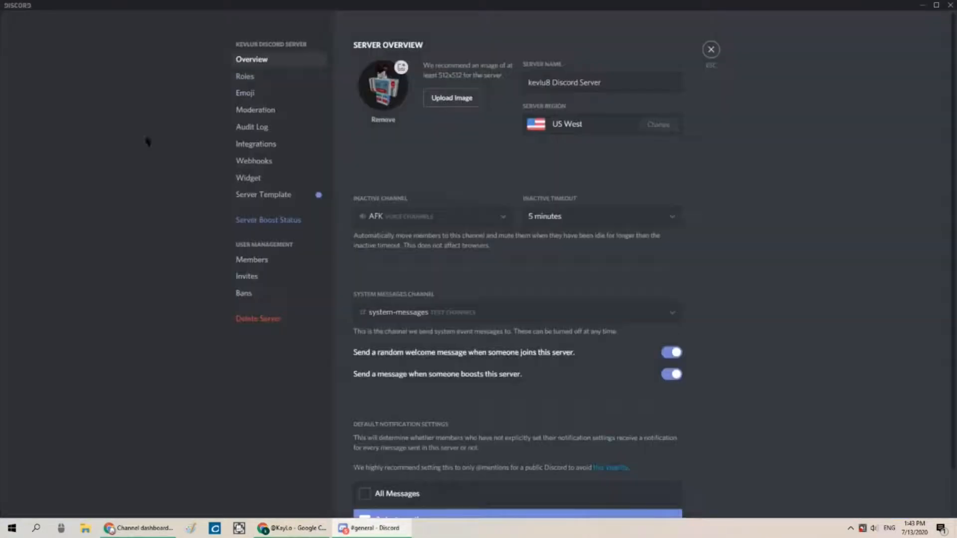
{"action": "left_click", "coordinate": [243, 293]}
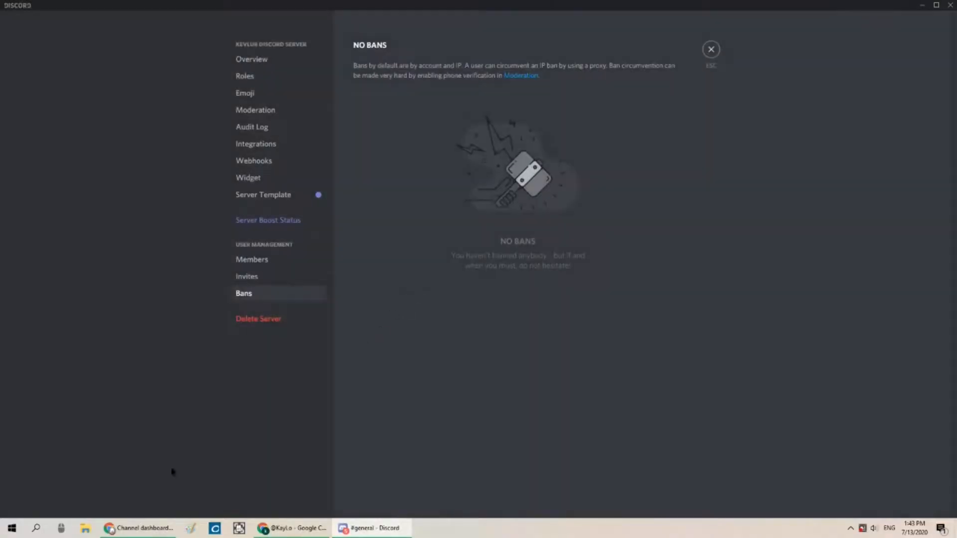
{"action": "left_click", "coordinate": [711, 49]}
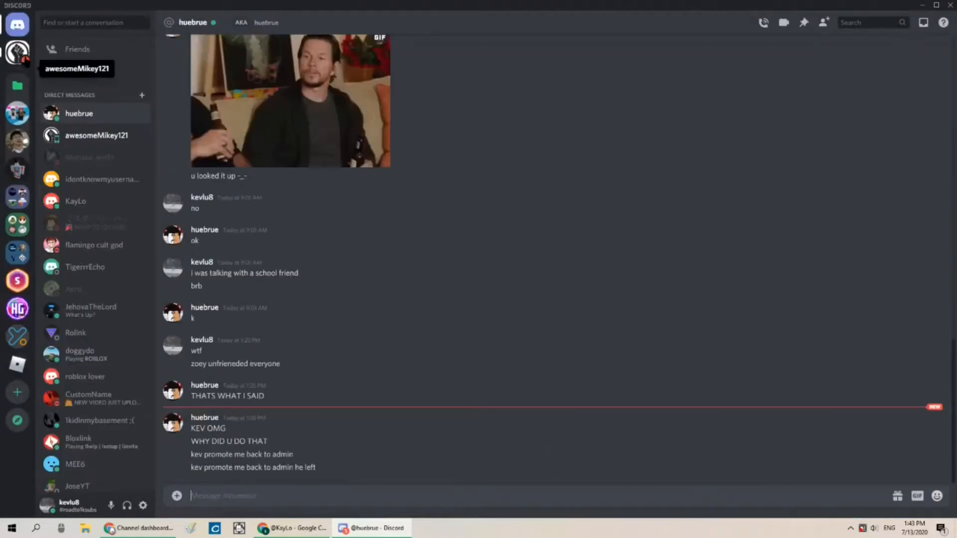
{"action": "left_click", "coordinate": [96, 135]}
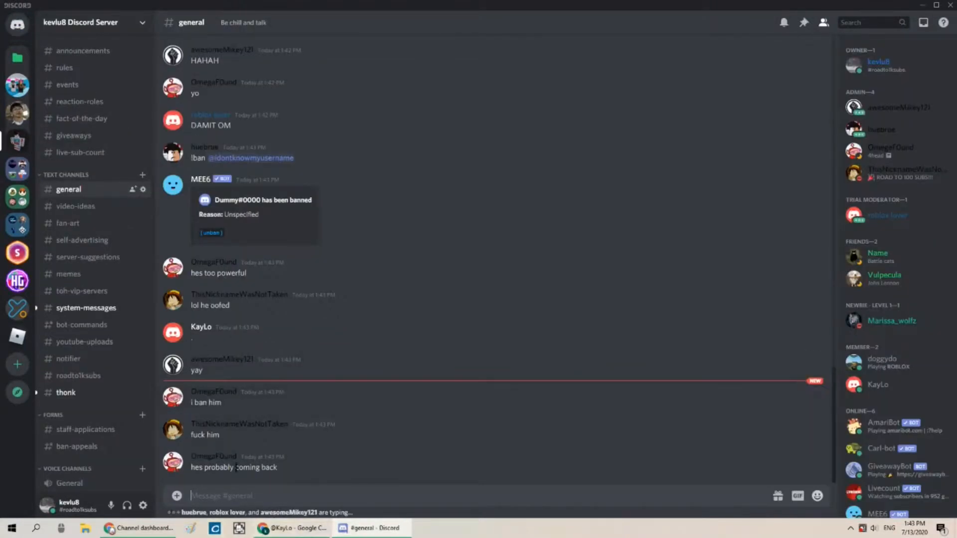
{"action": "left_click", "coordinate": [292, 528]}
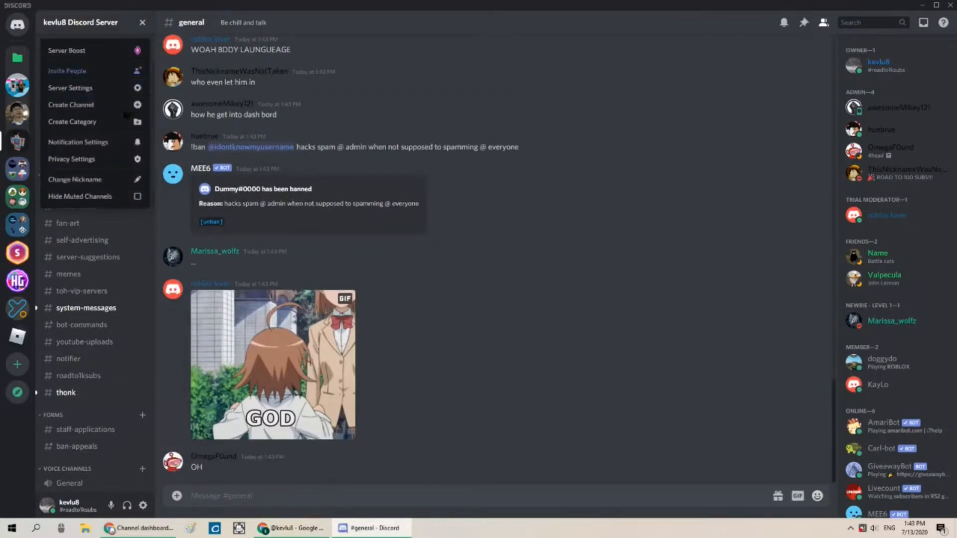
{"action": "left_click", "coordinate": [71, 87]}
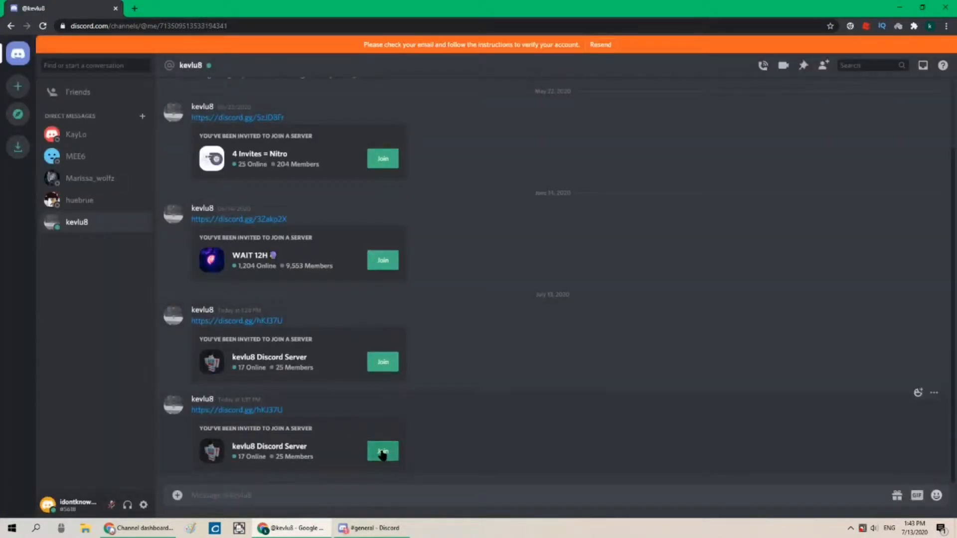
Rejoin the kevlu8 Discord Server from the DM invite and return to #general.
{"action": "left_click", "coordinate": [383, 452]}
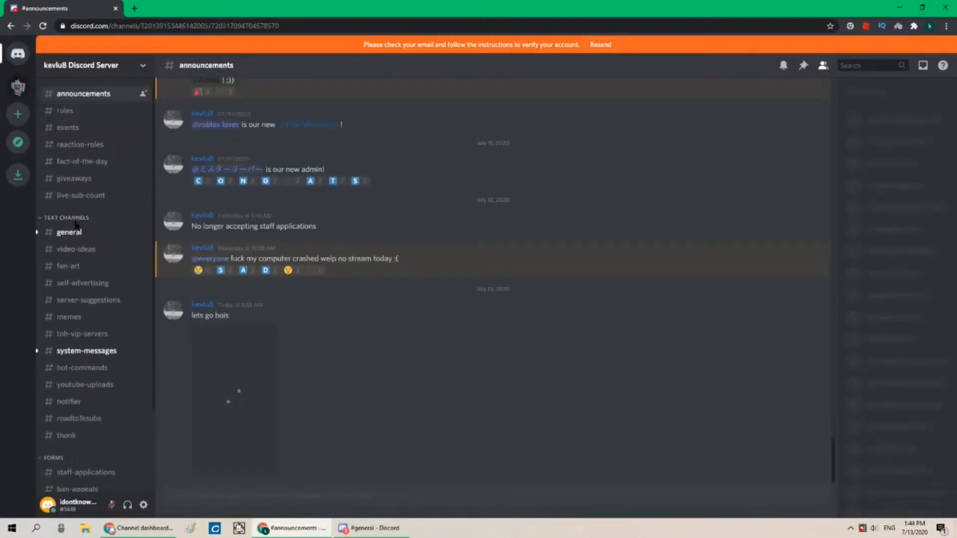
{"action": "left_click", "coordinate": [69, 232]}
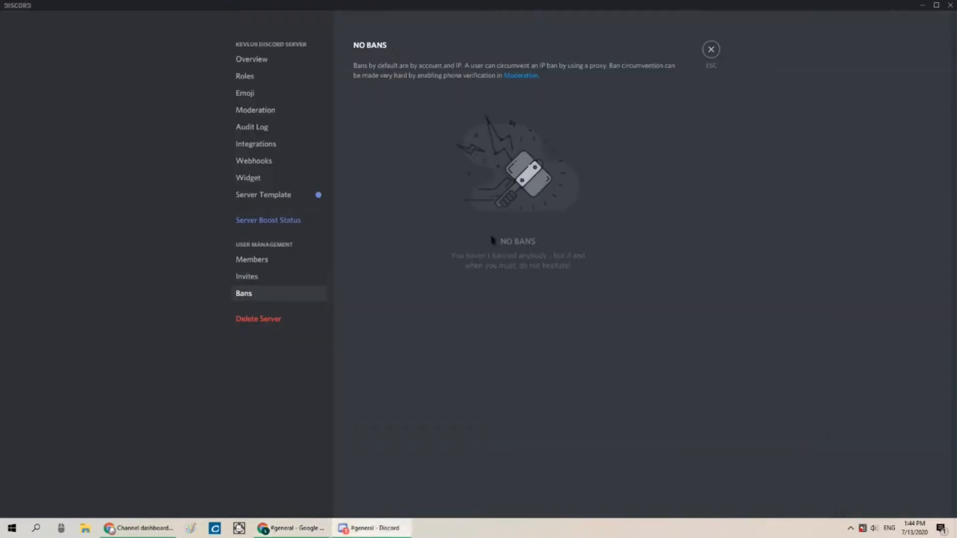
{"action": "left_click", "coordinate": [710, 49]}
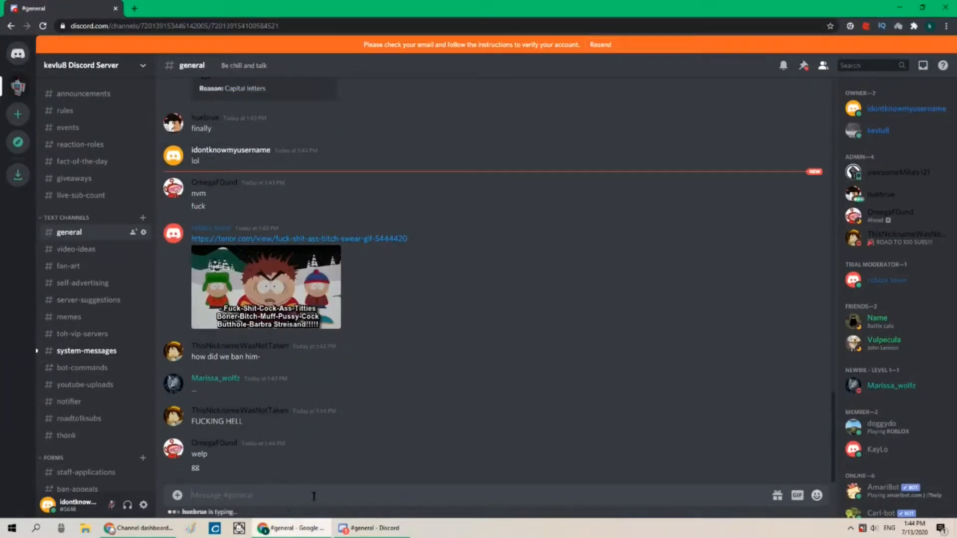
Post a long laughing message in #general and start typing 'LOL'.
{"action": "scroll", "scroll_direction": "down", "scroll_amount": 3}
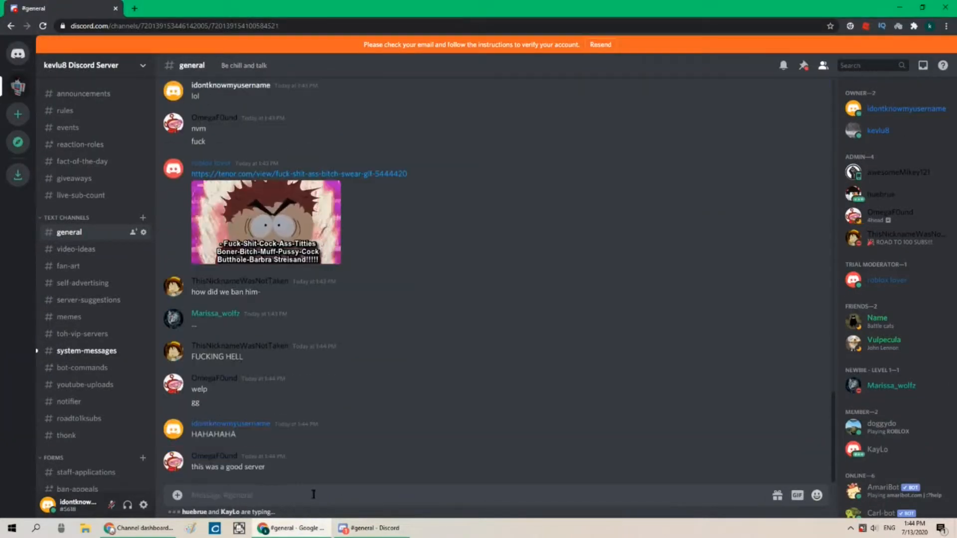
{"action": "type", "text": "HAHAHAHAHAHAHEAAHEAHAHA"}
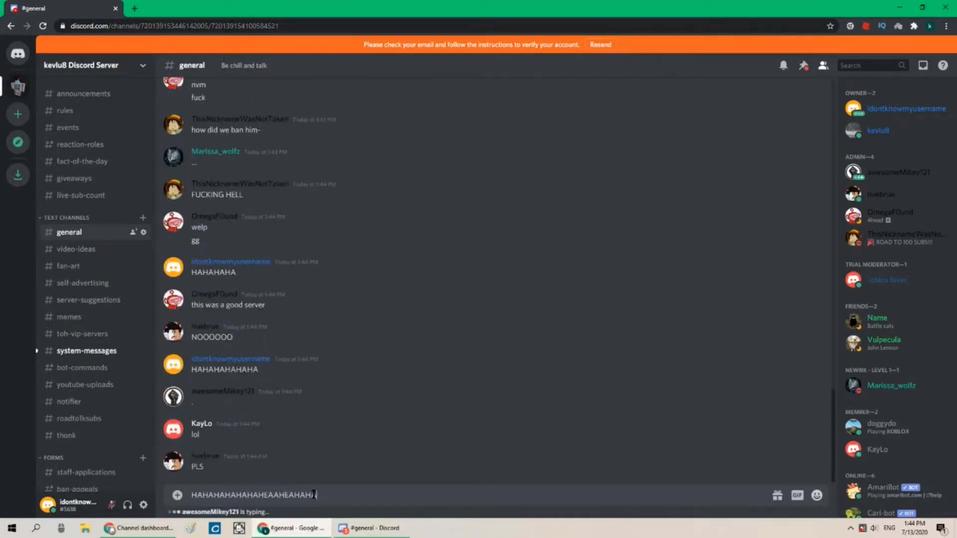
{"action": "key", "text": "Return"}
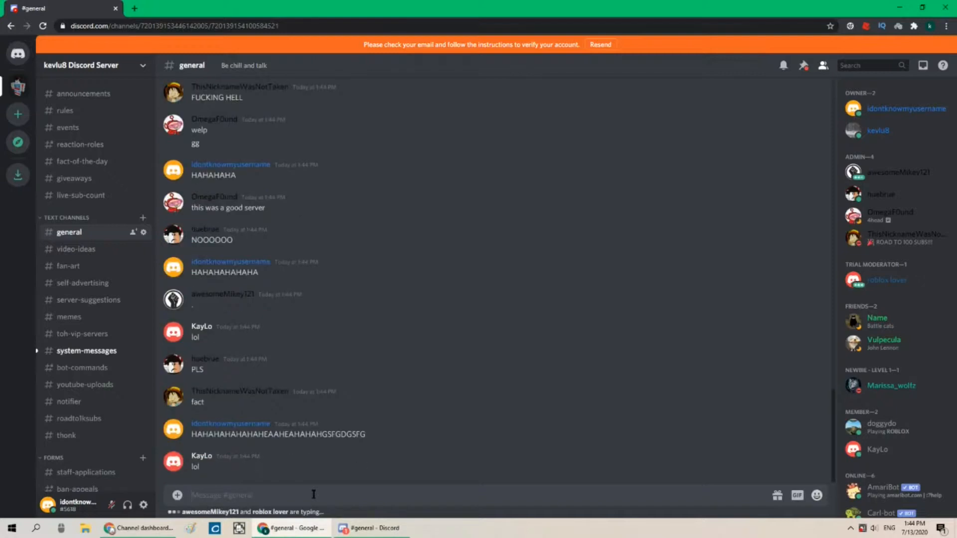
{"action": "type", "text": "LOL"}
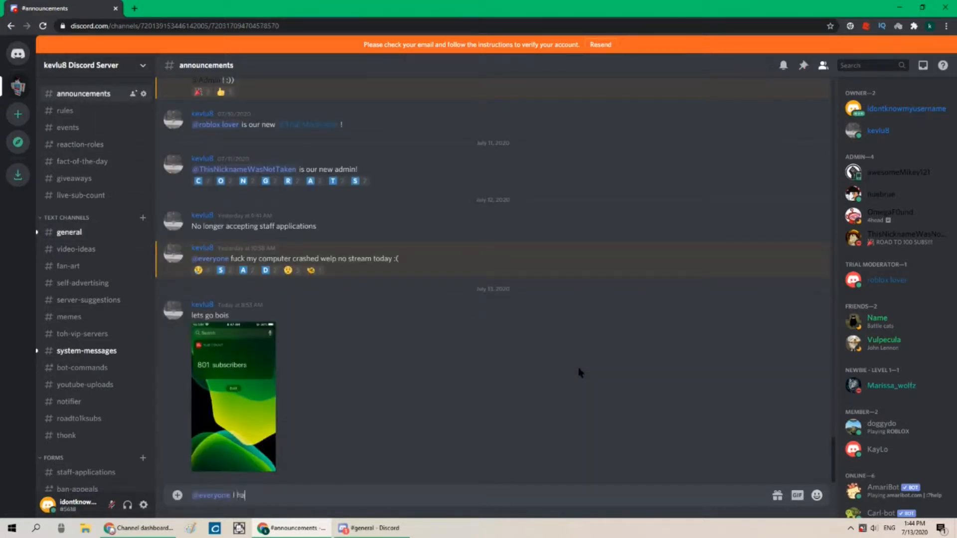
{"action": "type", "text": "cked this server"}
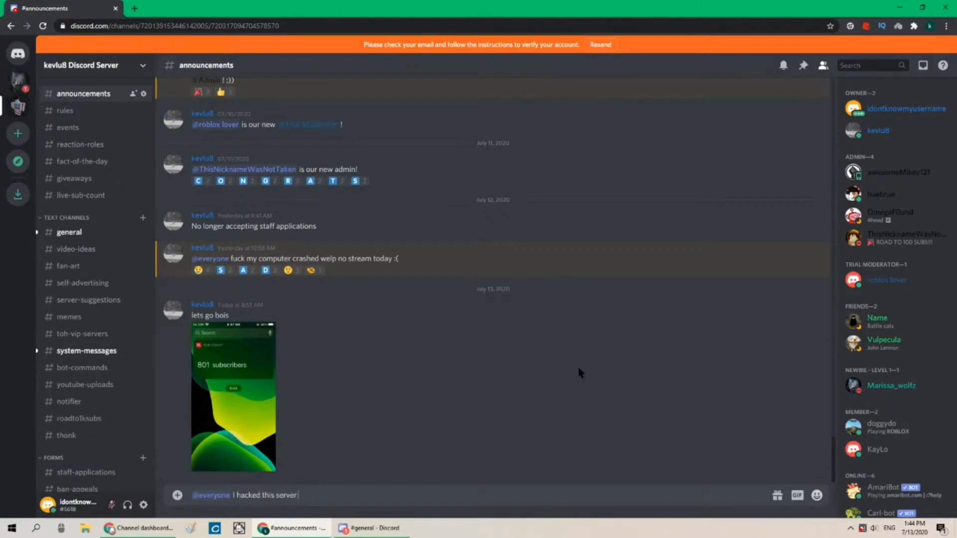
{"action": "type", "text": "bow down to me p"}
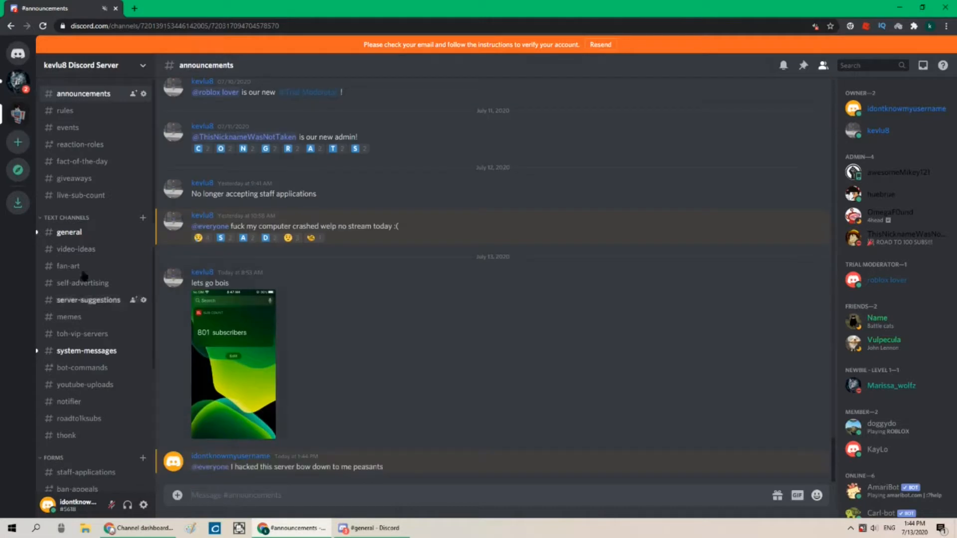
{"action": "left_click", "coordinate": [68, 232]}
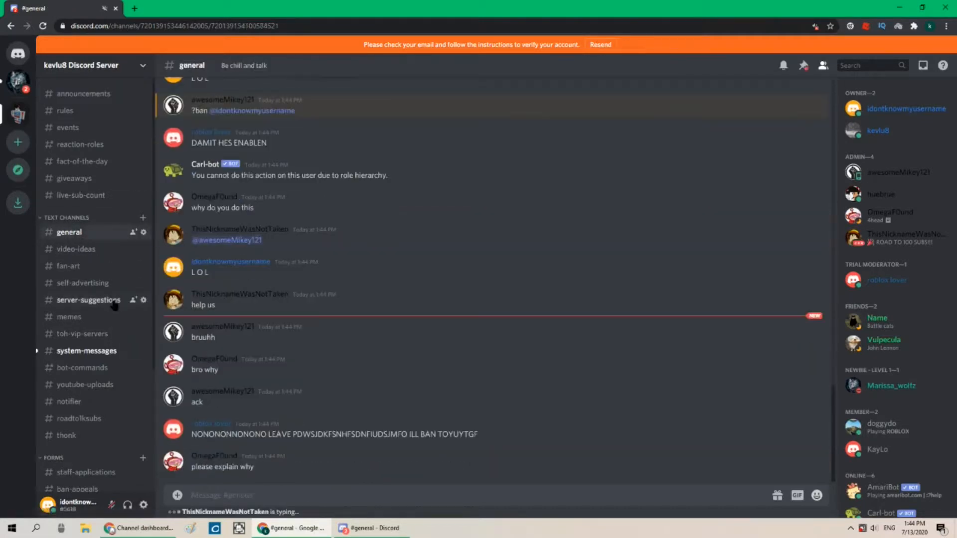
{"action": "scroll", "scroll_direction": "down", "scroll_amount": 3}
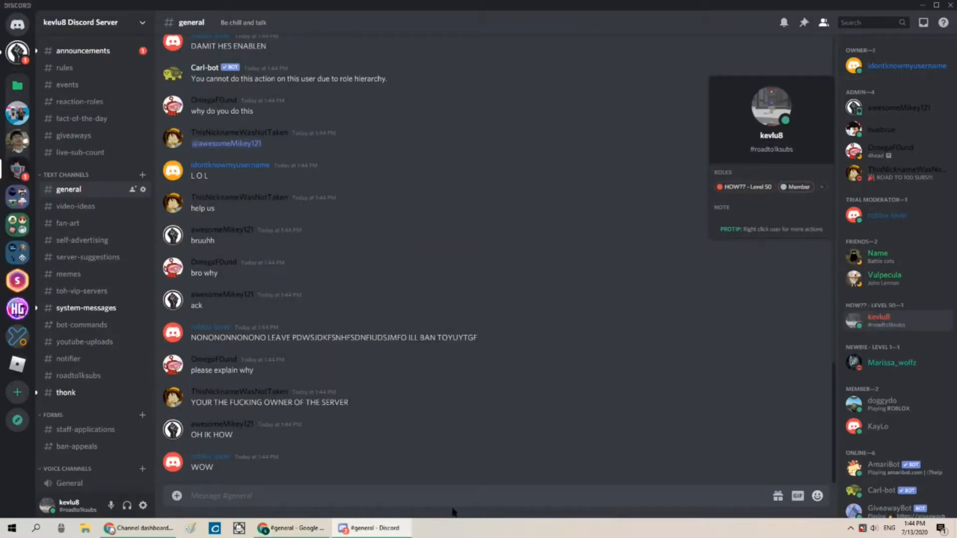
{"action": "left_click", "coordinate": [371, 528]}
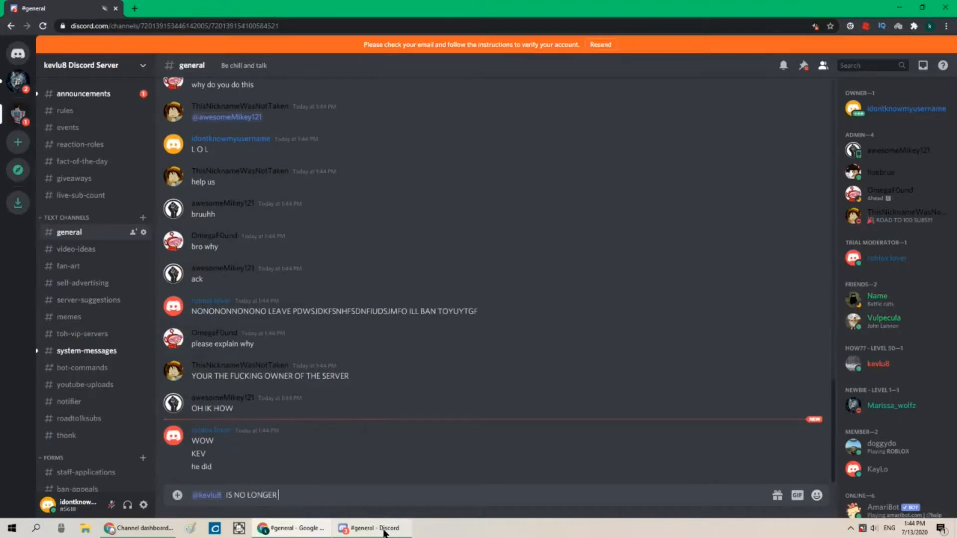
{"action": "key", "text": "Return"}
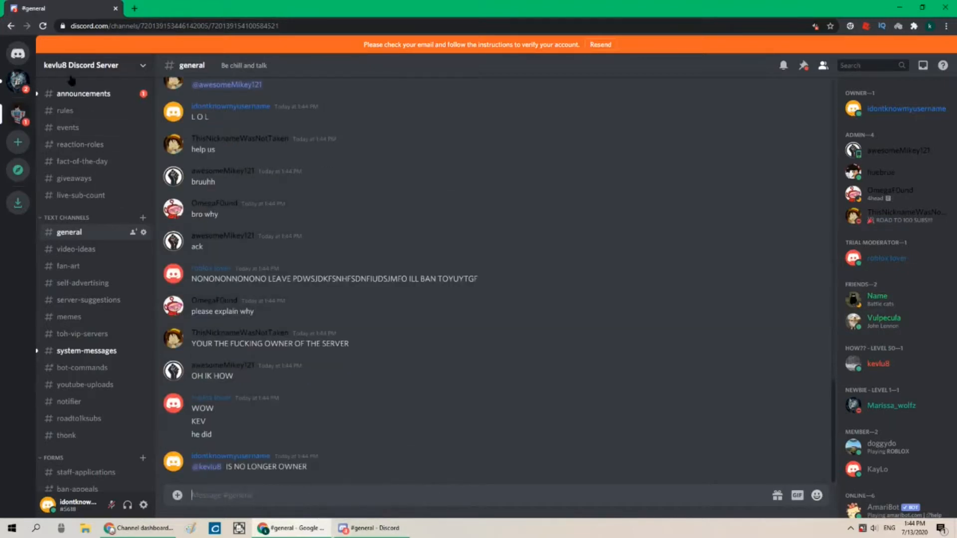
{"action": "left_click", "coordinate": [84, 94]}
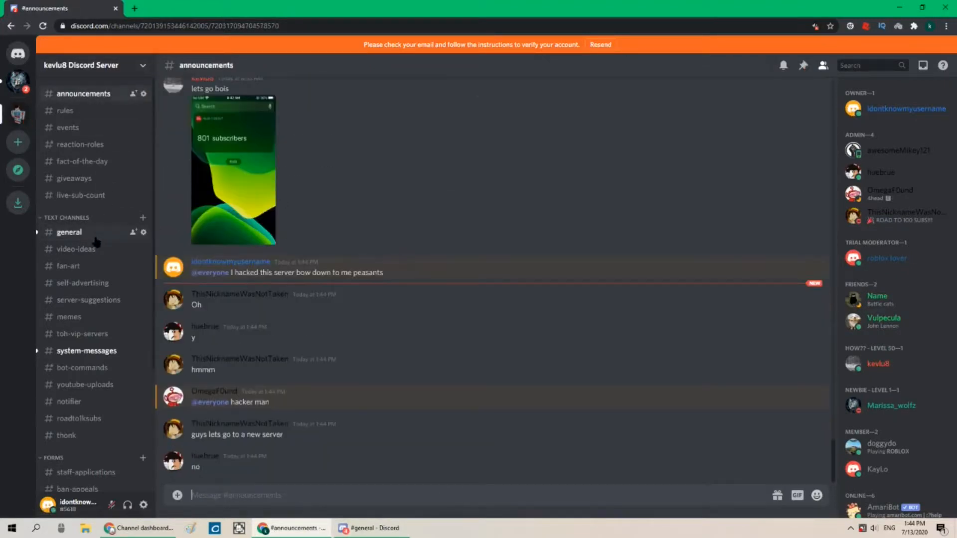
{"action": "left_click", "coordinate": [69, 231]}
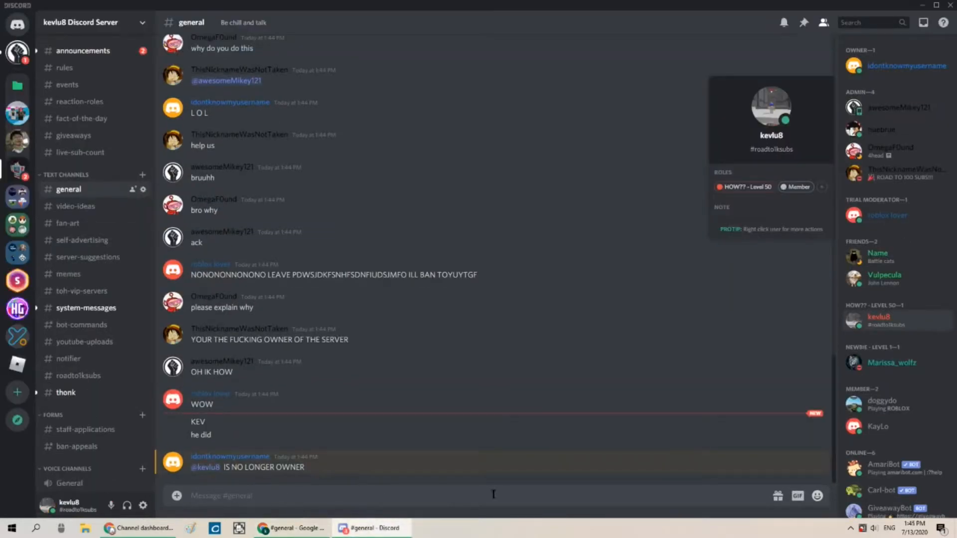
{"action": "type", "text": "GUYS"}
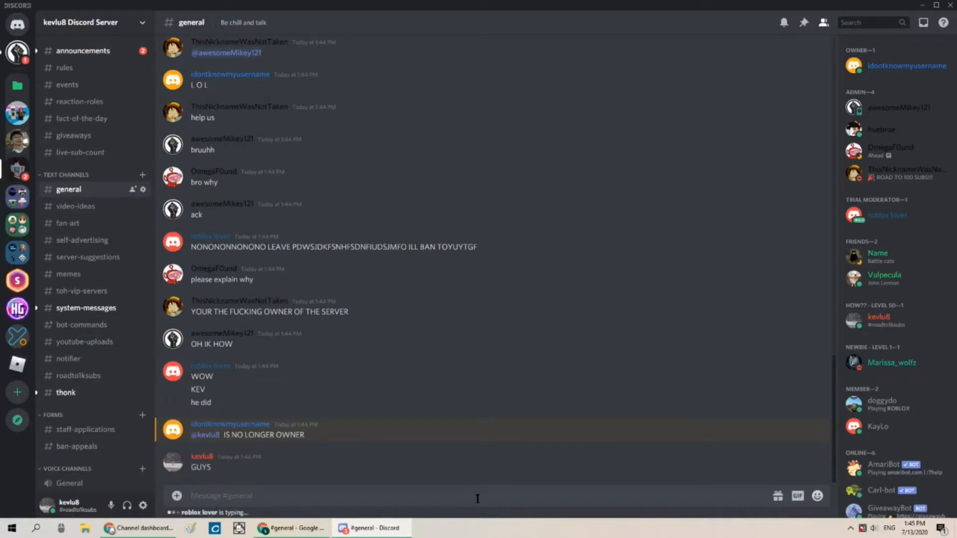
{"action": "type", "text": "ONE LAST TH"}
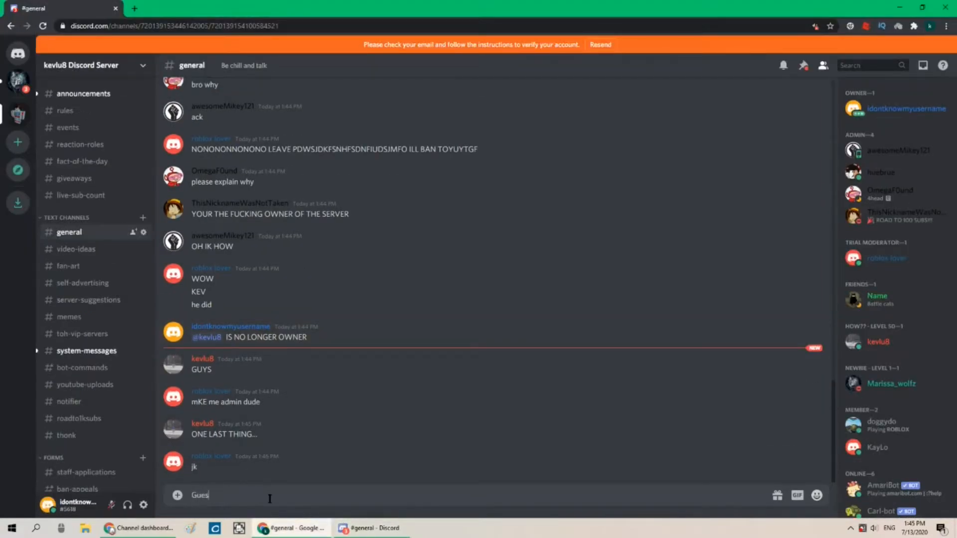
{"action": "key", "text": "Return"}
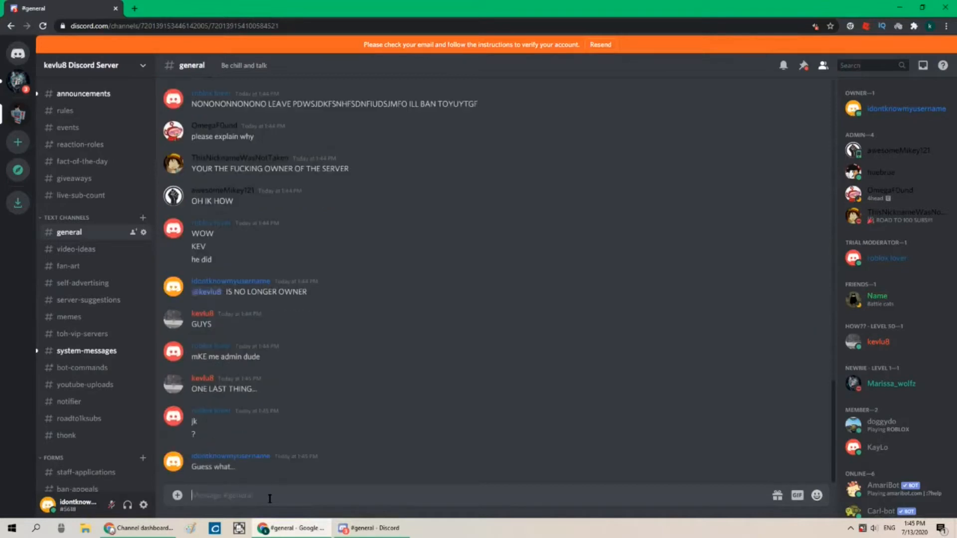
{"action": "type", "text": "I am"}
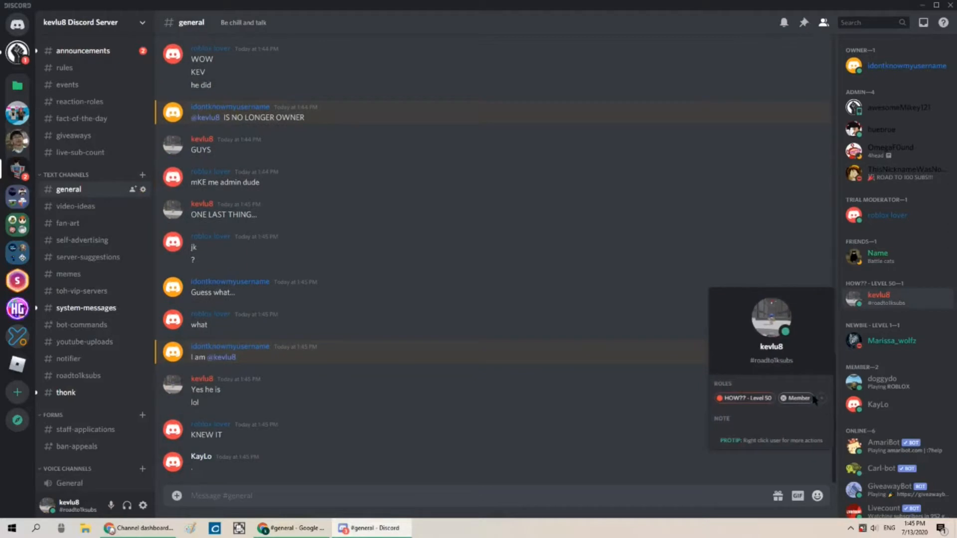
{"action": "left_click", "coordinate": [821, 398]}
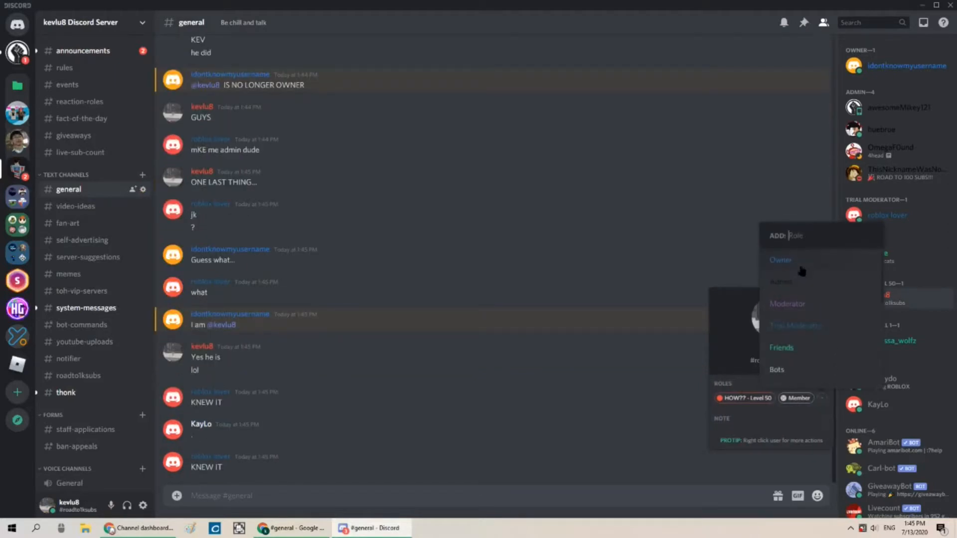
{"action": "scroll", "scroll_direction": "down", "scroll_amount": 3}
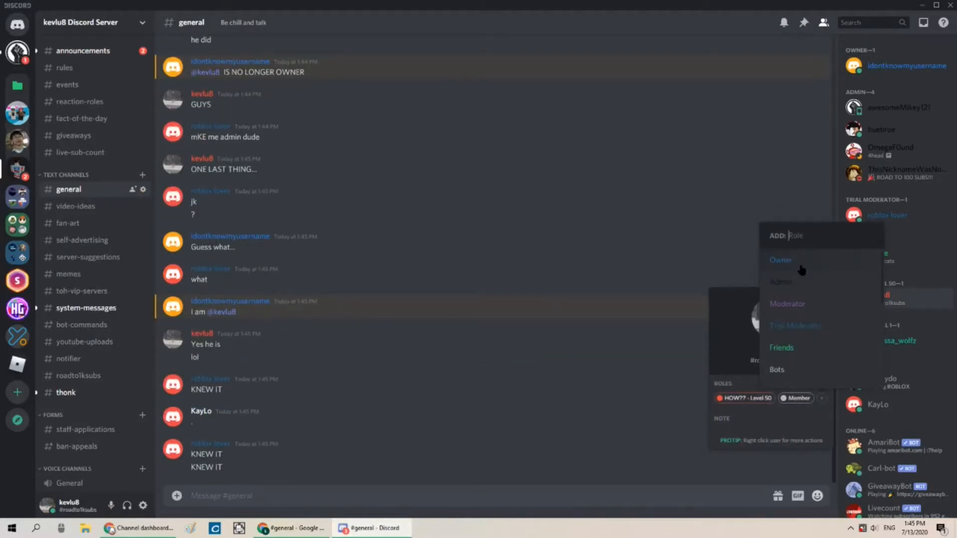
{"action": "left_click", "coordinate": [780, 260]}
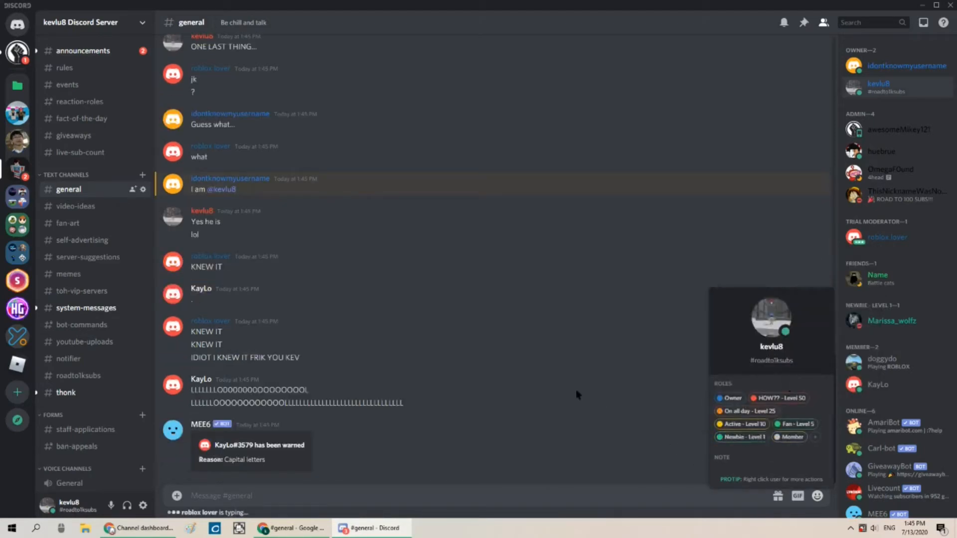
{"action": "mouse_move", "coordinate": [280, 528]}
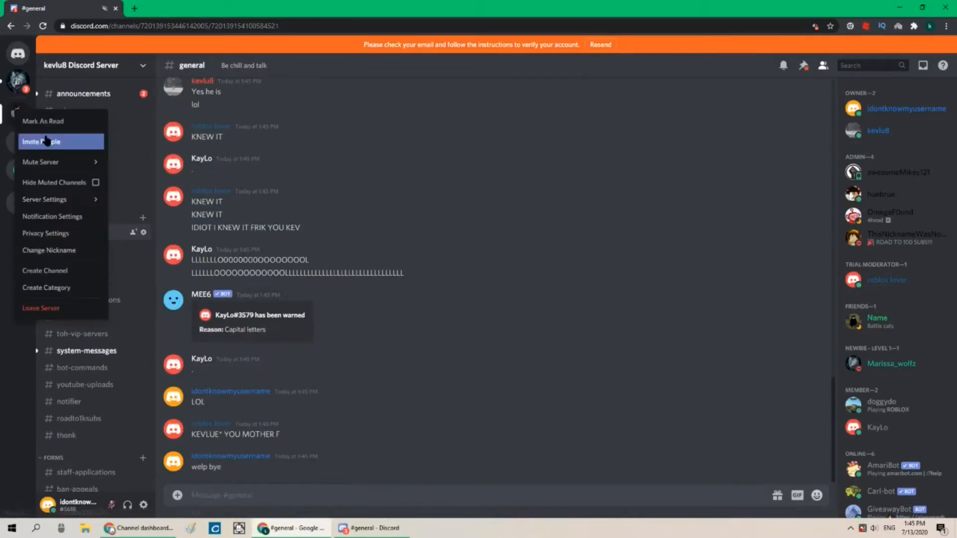
{"action": "left_click", "coordinate": [84, 94]}
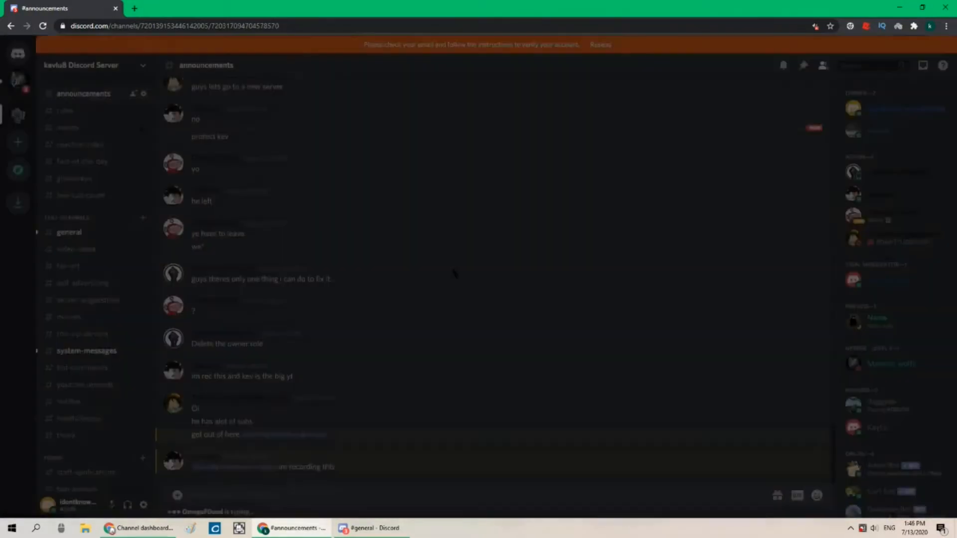
{"action": "left_click", "coordinate": [18, 54]}
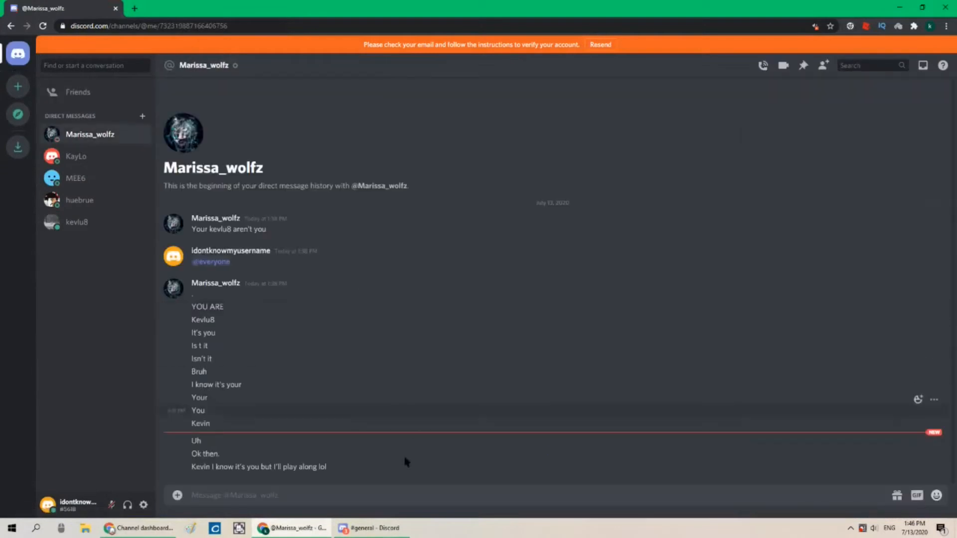
{"action": "type", "text": "lol"}
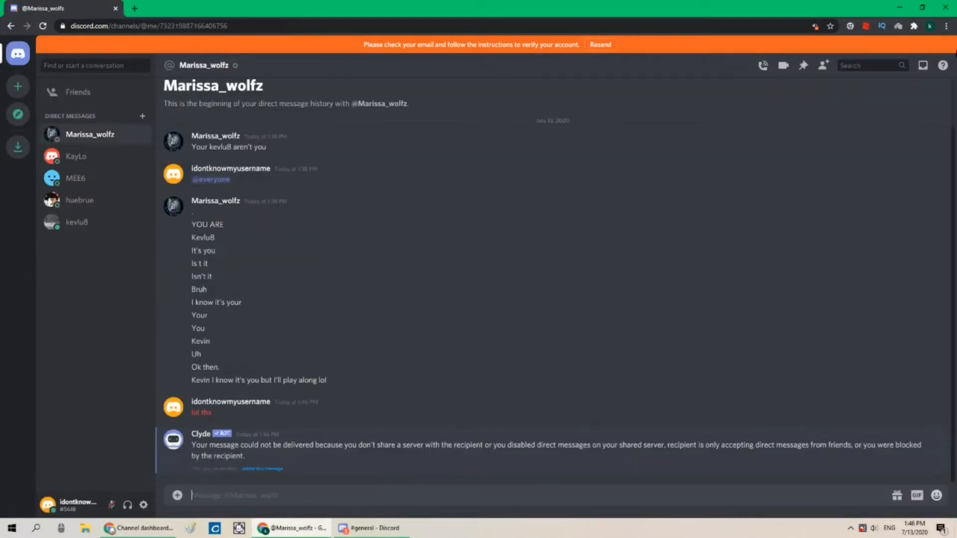
{"action": "mouse_move", "coordinate": [359, 473]}
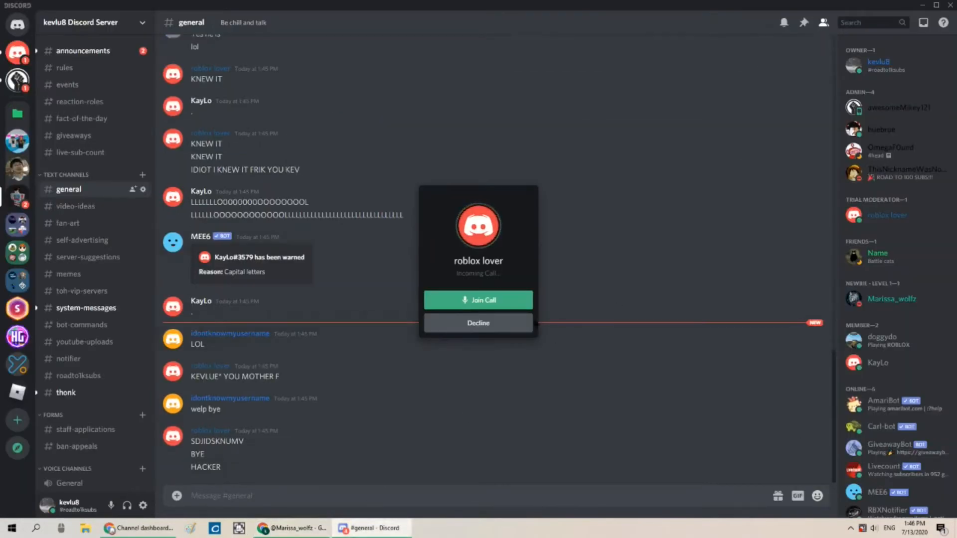
Decline both incoming calls and purge 20 hacked messages from #announcements with MEE6.
{"action": "left_click", "coordinate": [478, 322]}
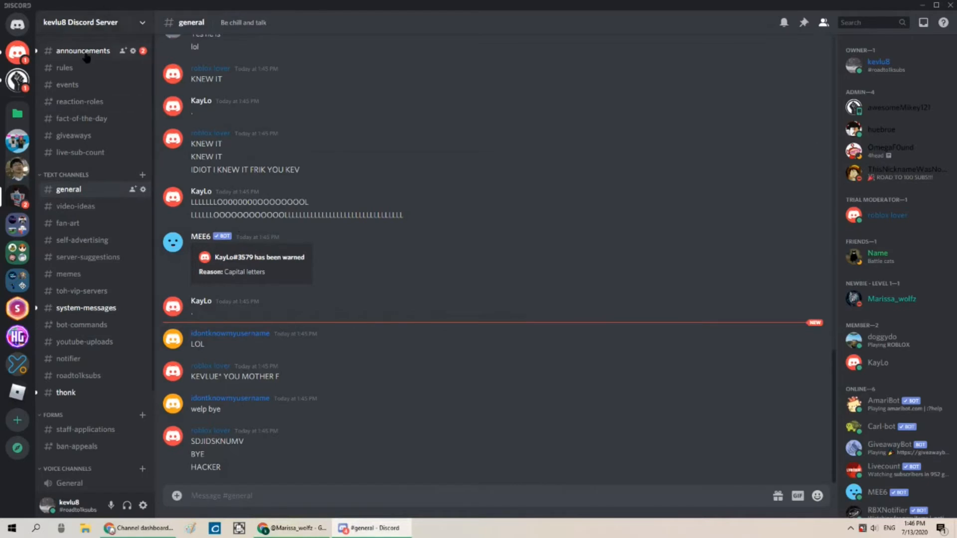
{"action": "left_click", "coordinate": [83, 51]}
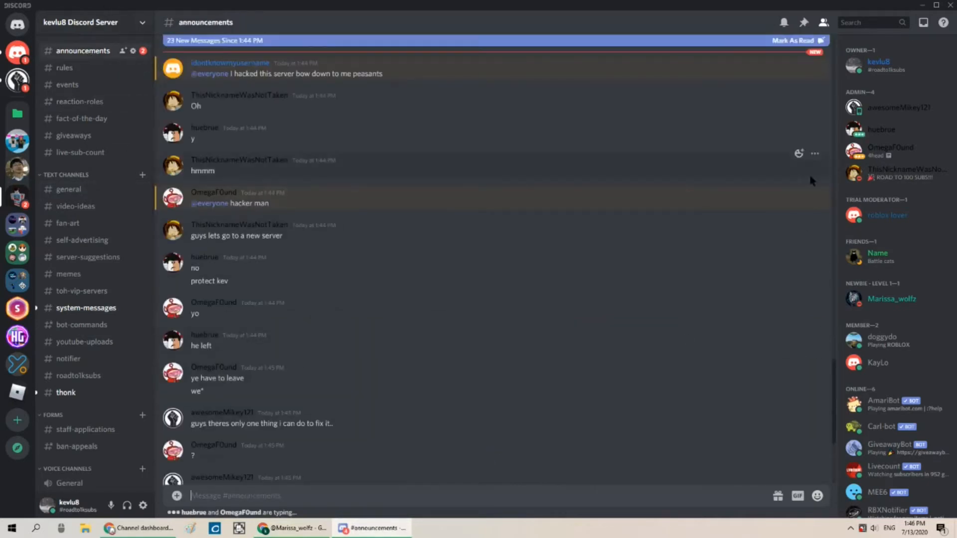
{"action": "scroll", "scroll_direction": "down", "scroll_amount": 3}
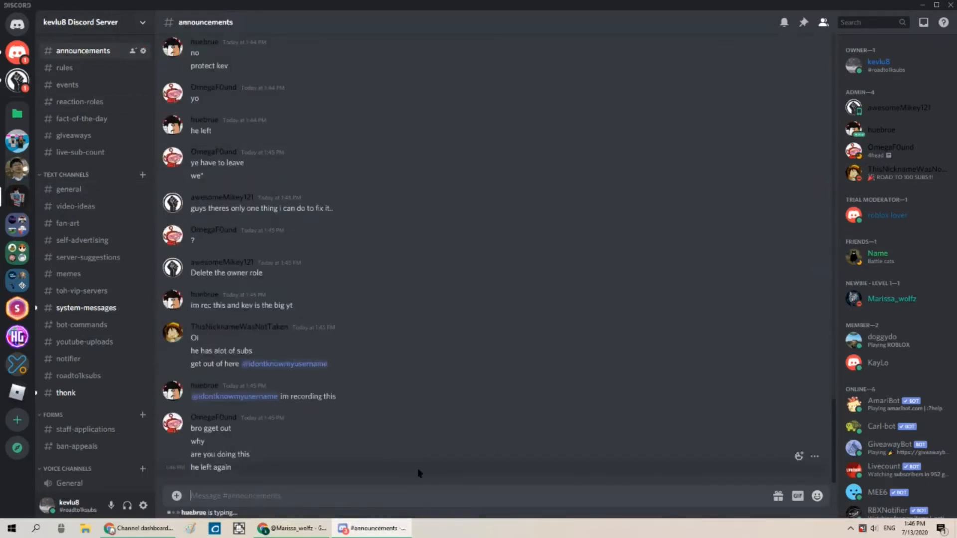
{"action": "mouse_move", "coordinate": [386, 472]}
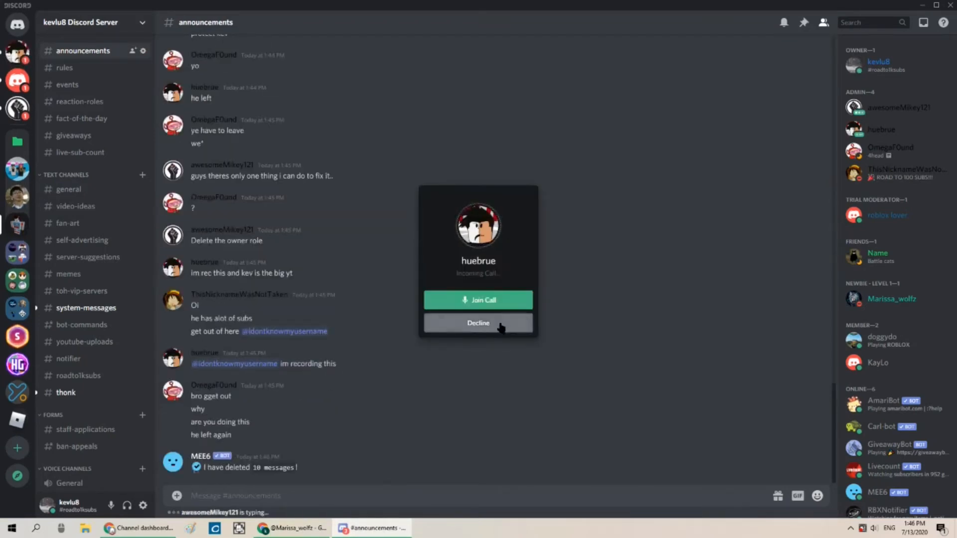
{"action": "left_click", "coordinate": [478, 323]}
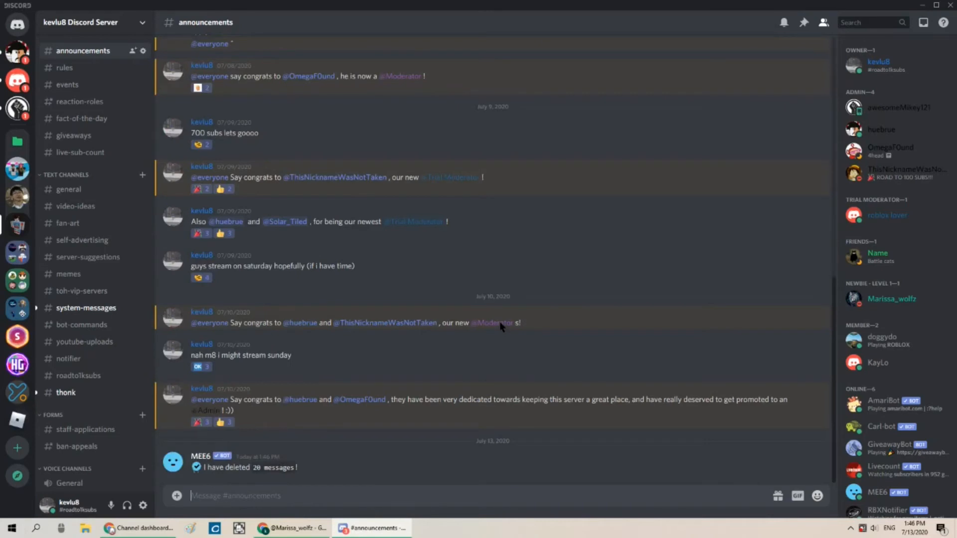
{"action": "scroll", "scroll_direction": "up", "scroll_amount": 3}
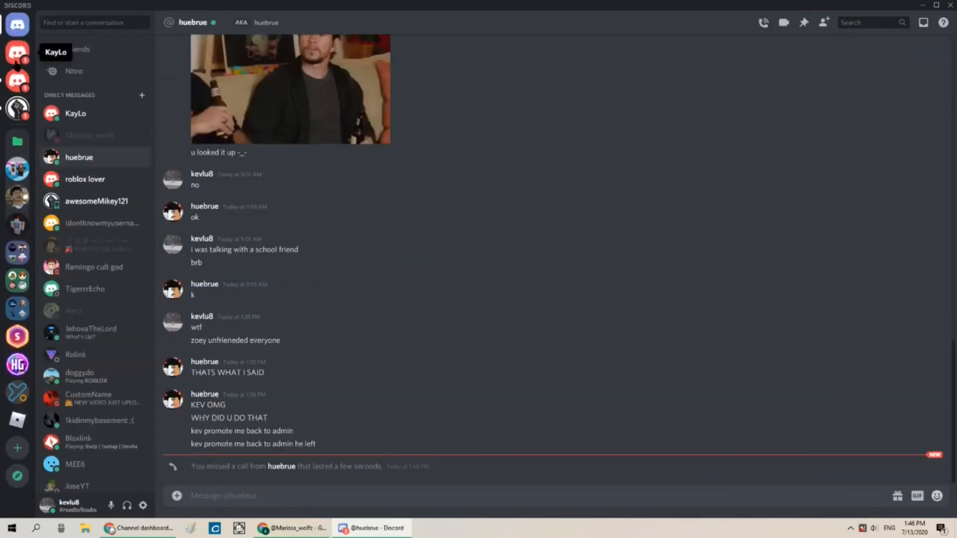
Check two unread direct messages, then go back to the server's #general channel.
{"action": "left_click", "coordinate": [75, 113]}
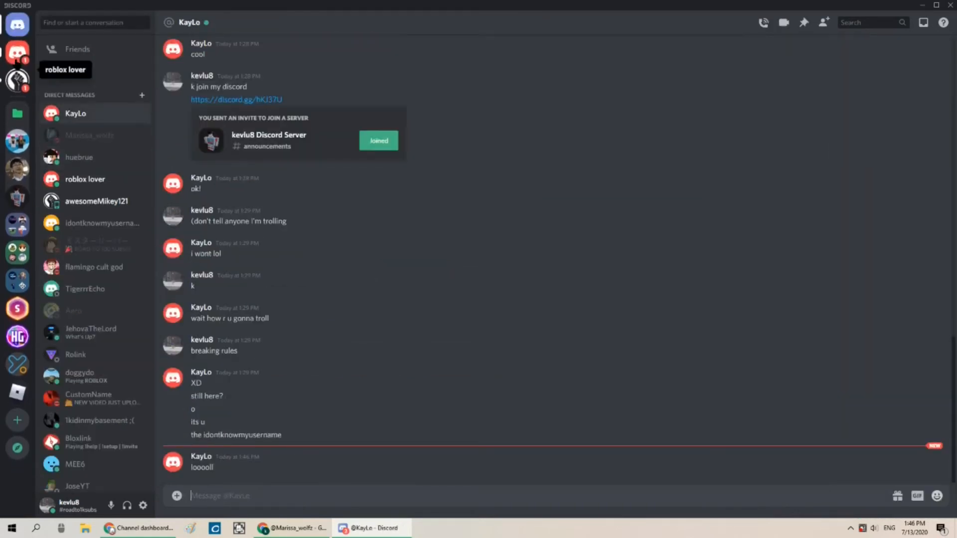
{"action": "left_click", "coordinate": [84, 179]}
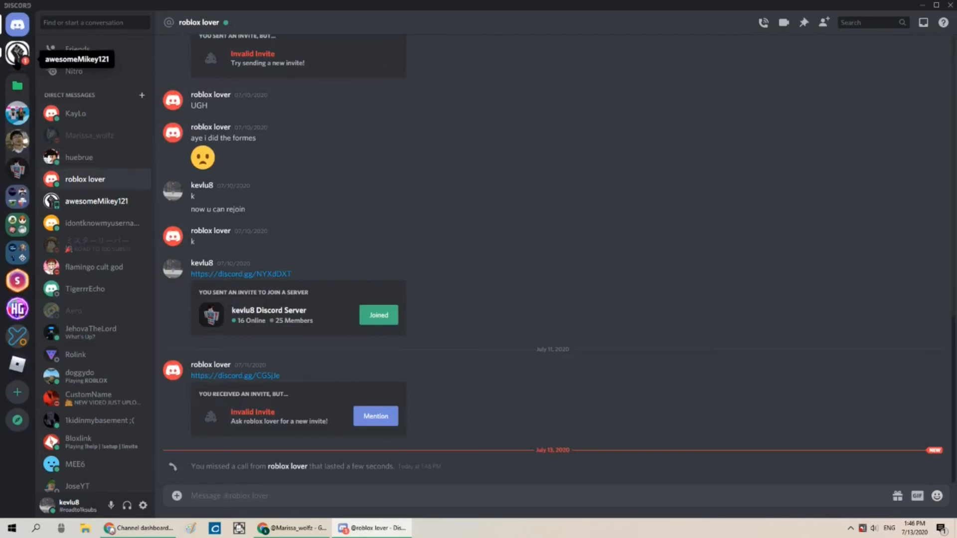
{"action": "left_click", "coordinate": [96, 201]}
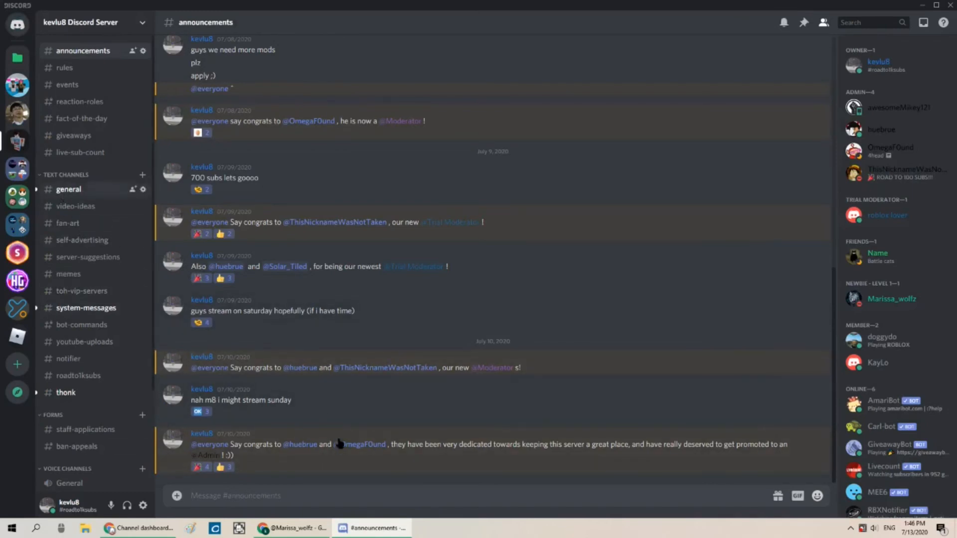
{"action": "left_click", "coordinate": [68, 189]}
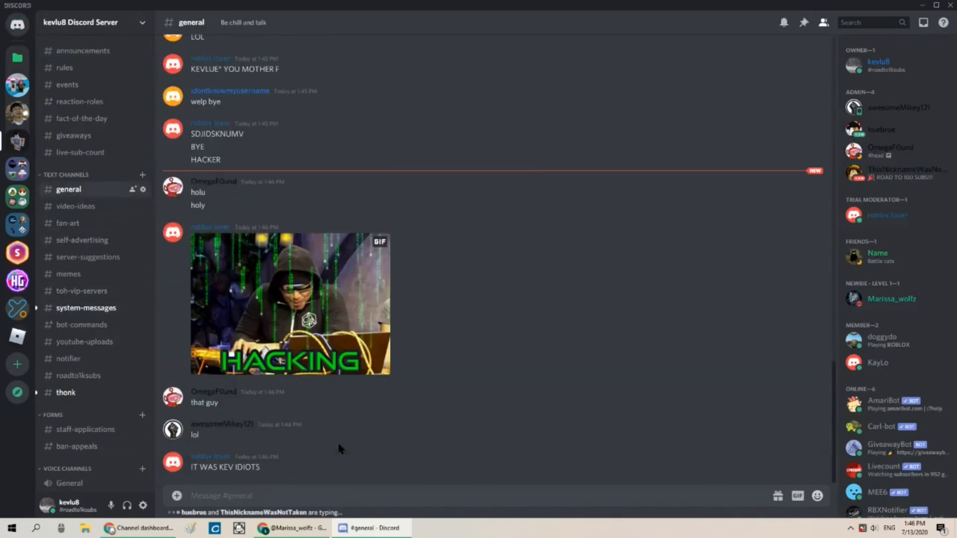